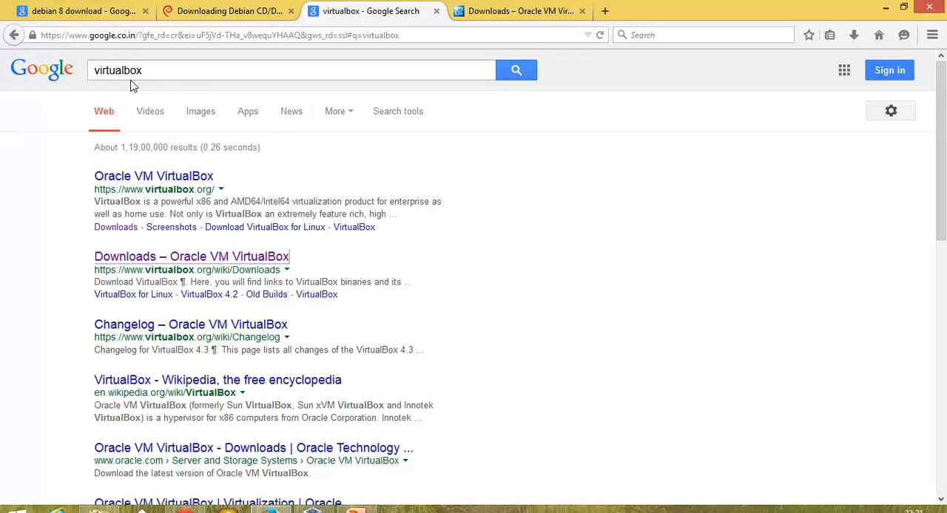
mouse_move(144, 266)
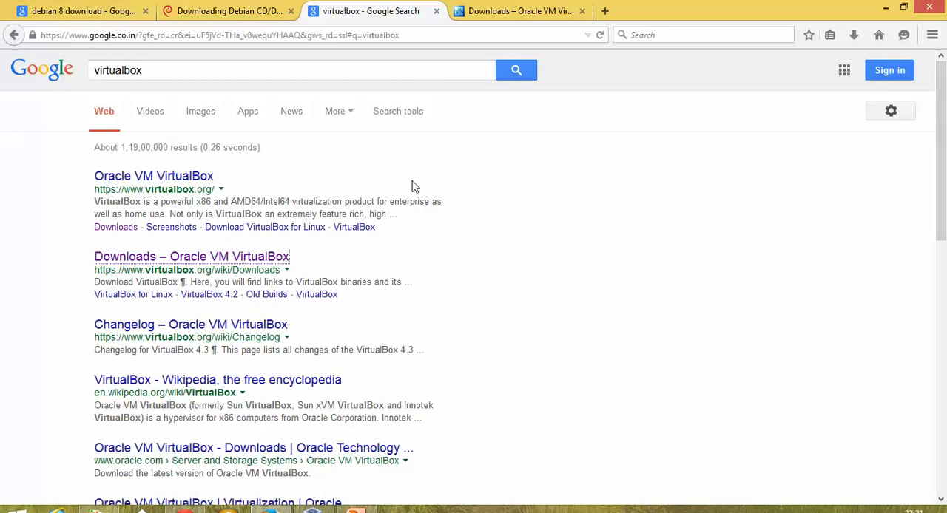
Step: Switch to the 'Downloads – Oracle VM VirtualBox' tab listing the 4.3.28 host packages
click(518, 11)
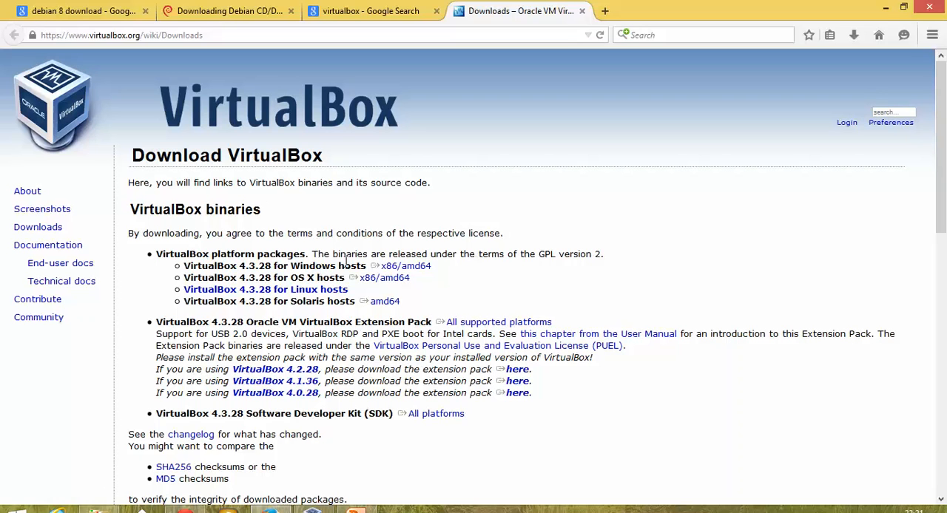
mouse_move(378, 278)
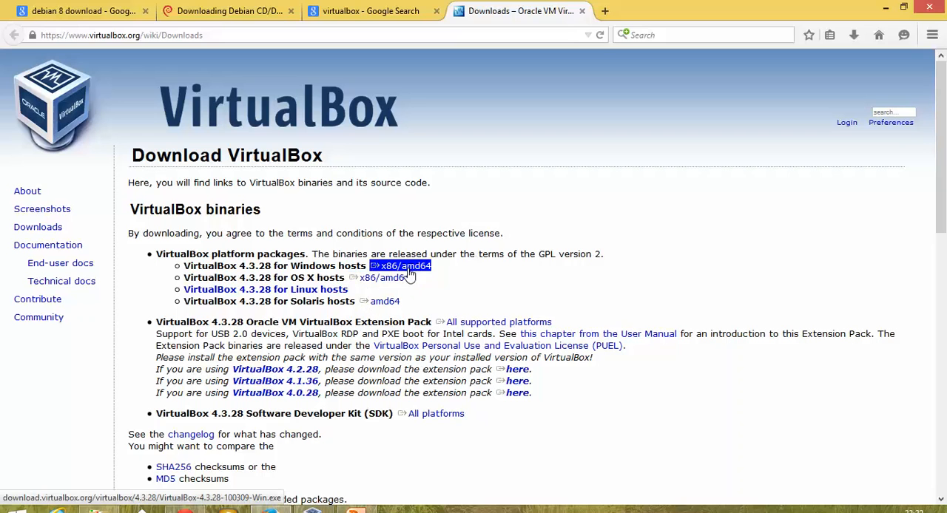
mouse_move(464, 282)
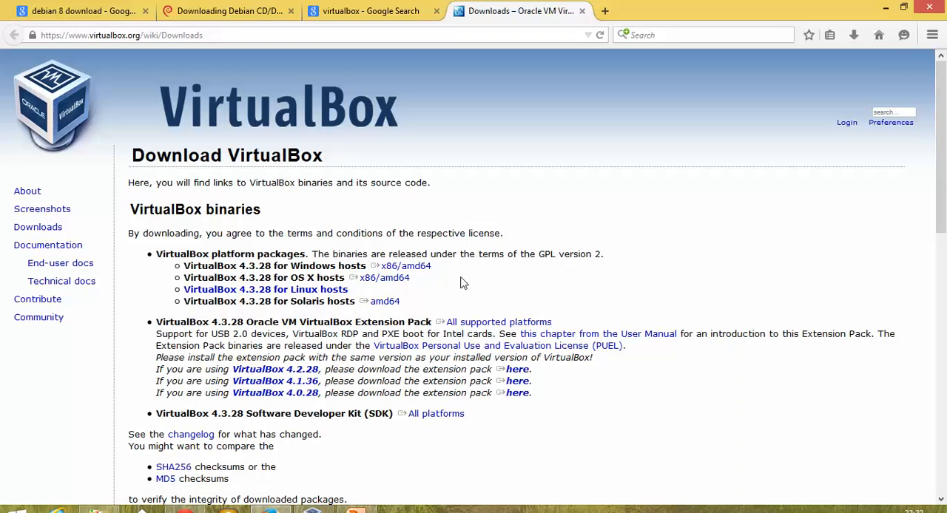
mouse_move(415, 58)
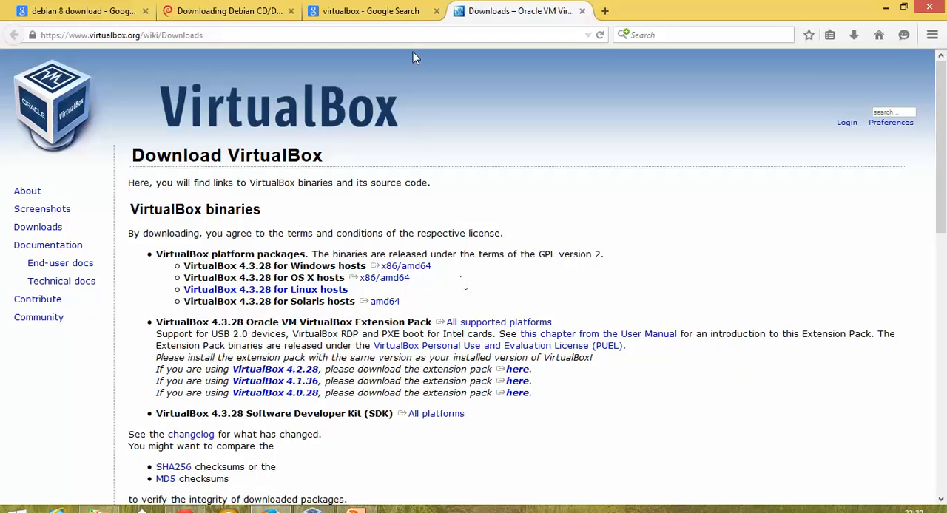
Step: From the 'debian 8 download' results, open 'Downloading Debian CD/DVD images via HTTP/FTP' and scroll to the mirrors
click(74, 10)
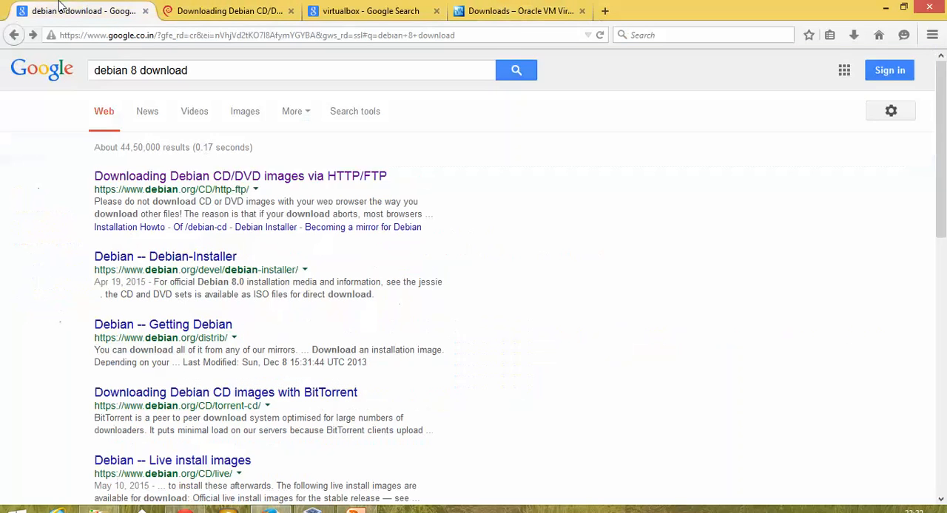
click(171, 69)
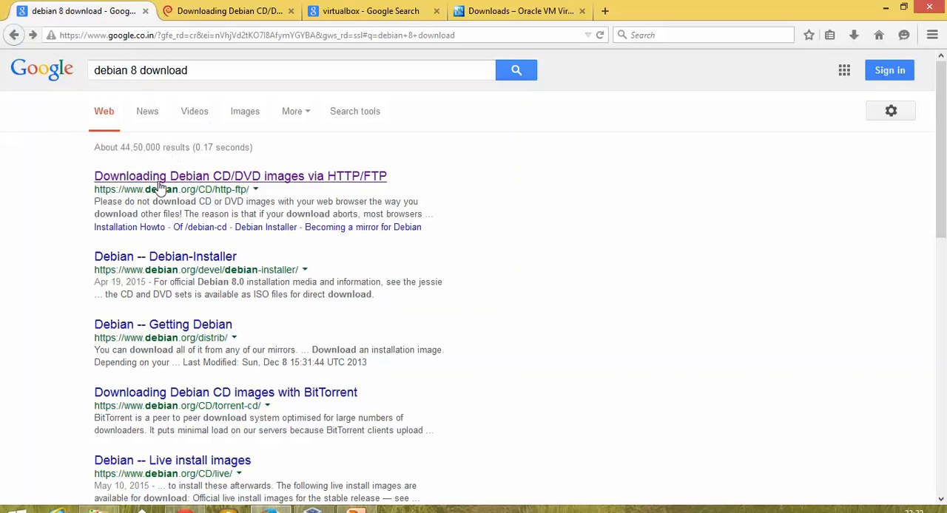
click(240, 176)
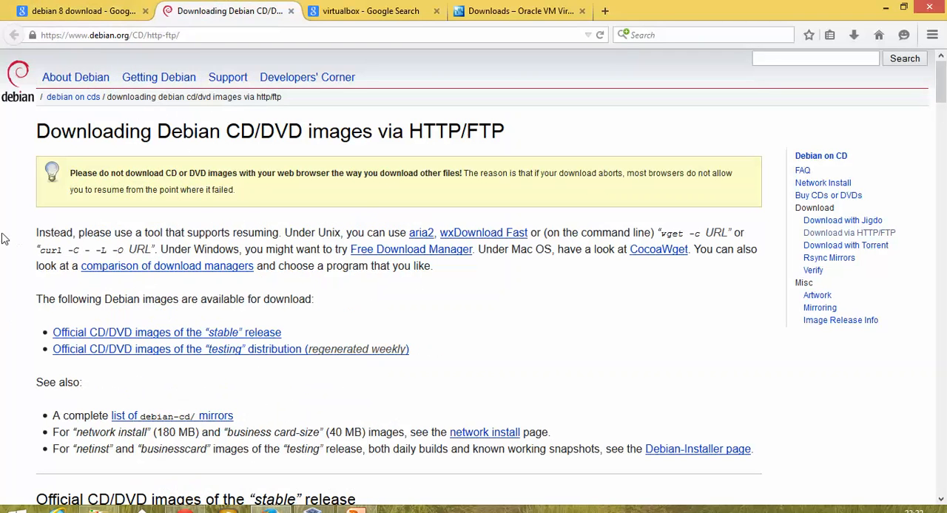
scroll(down, 3)
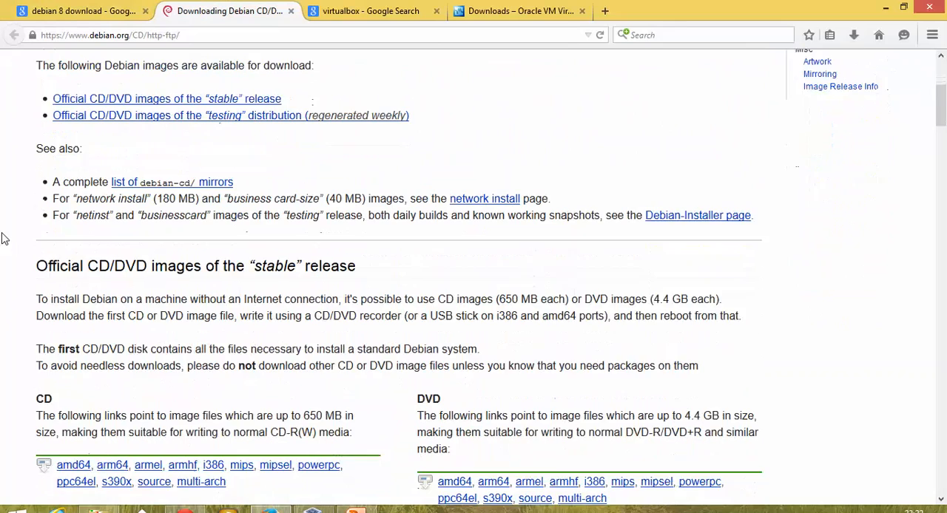
scroll(down, 3)
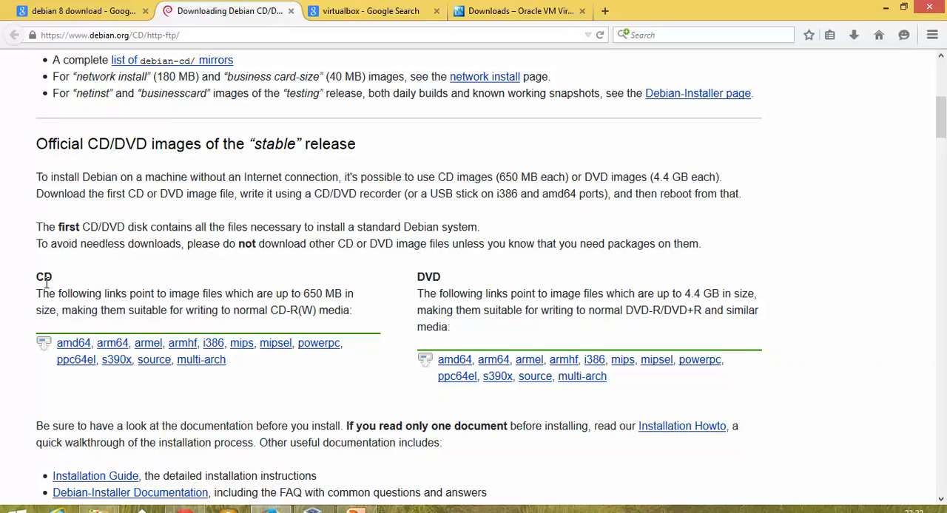
mouse_move(431, 291)
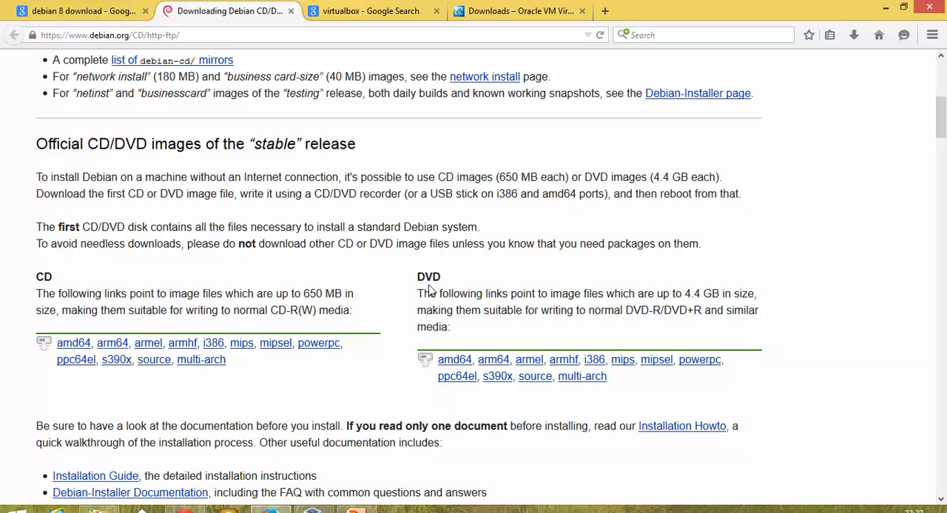
mouse_move(431, 368)
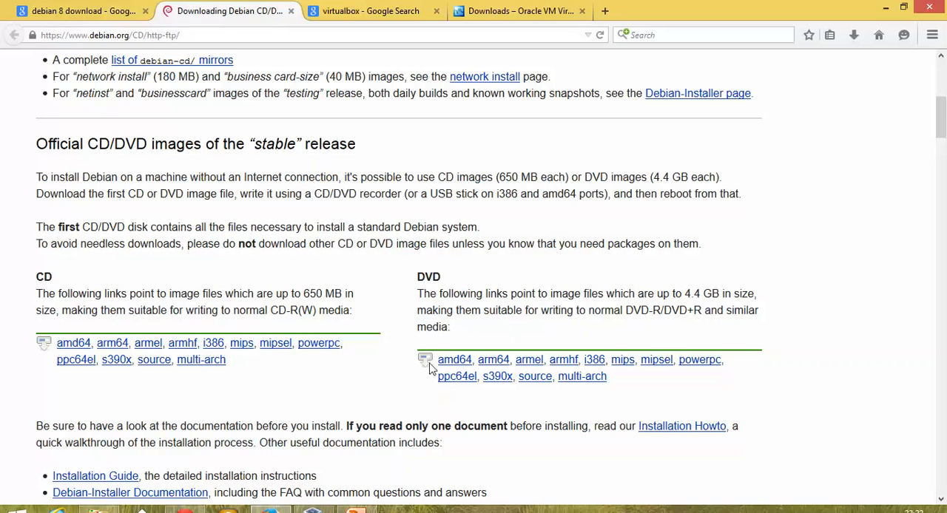
mouse_move(455, 359)
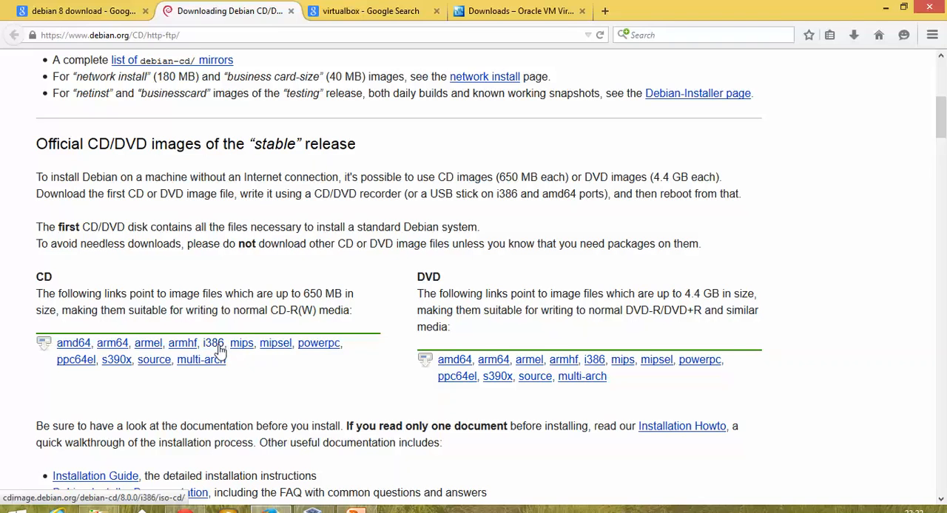
scroll(down, 3)
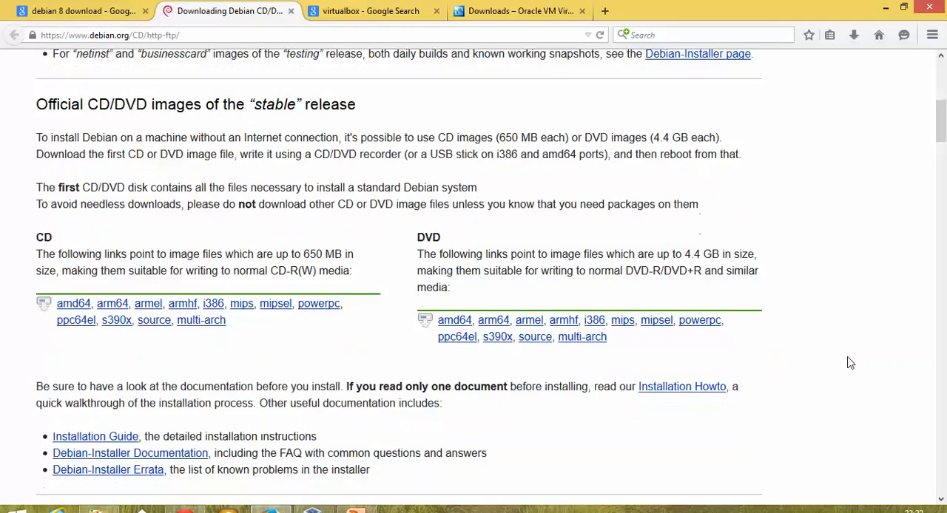
scroll(down, 3)
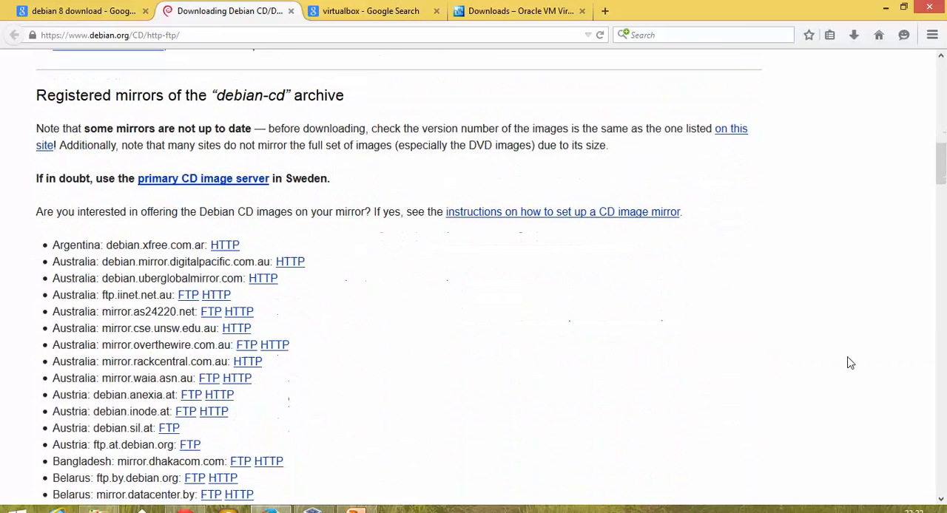
scroll(down, 3)
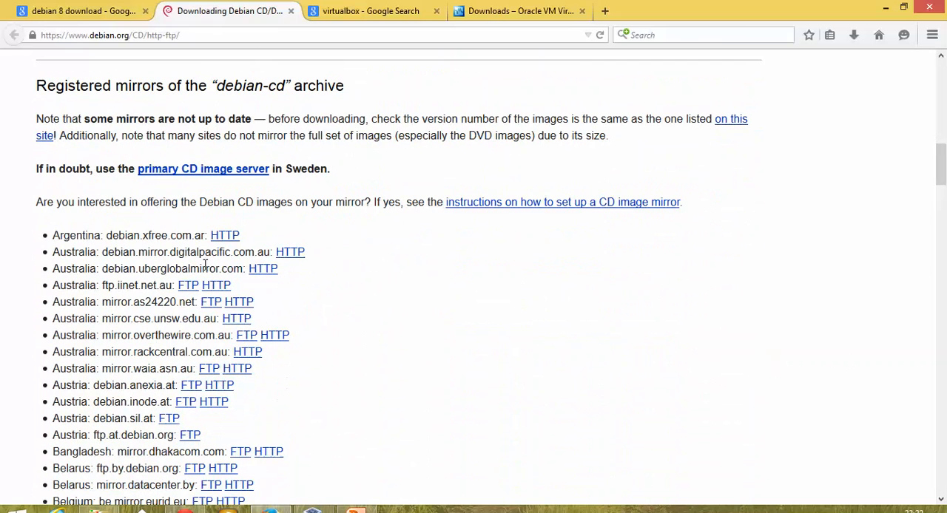
mouse_move(624, 327)
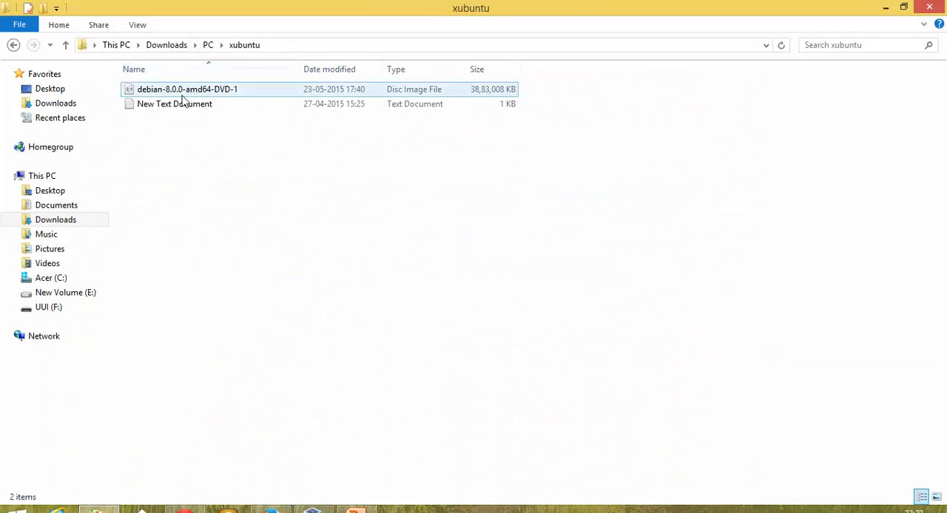
mouse_move(174, 104)
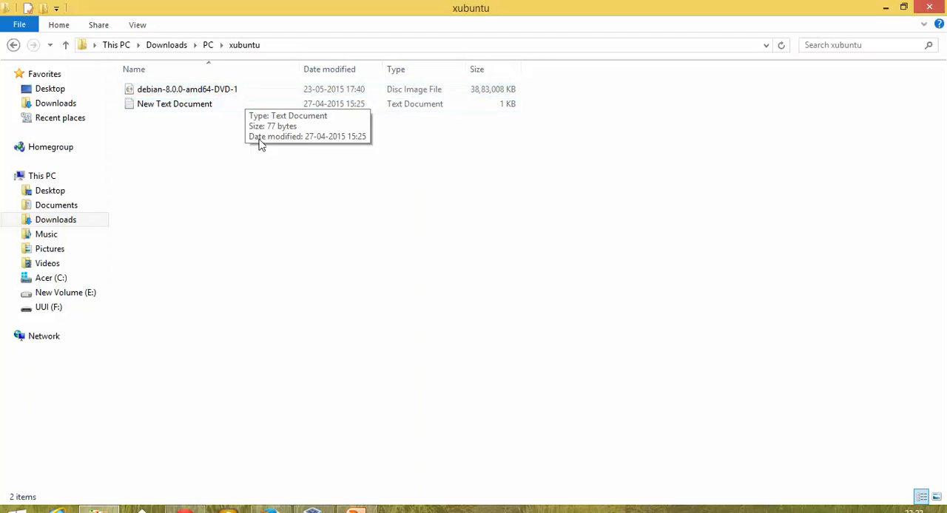
Step: Select the 3.70 GB debian-8.0.0-amd64-DVD-1 image in the xubuntu downloads folder
click(187, 89)
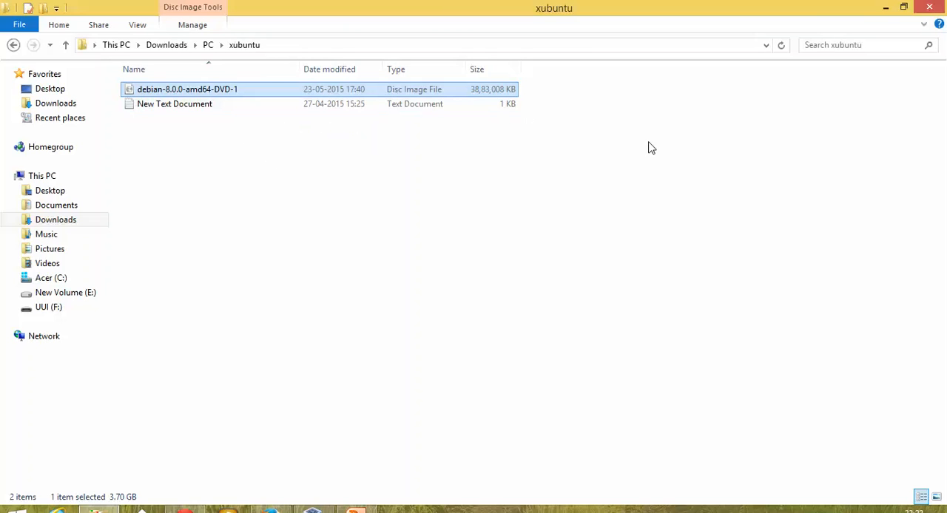
mouse_move(885, 7)
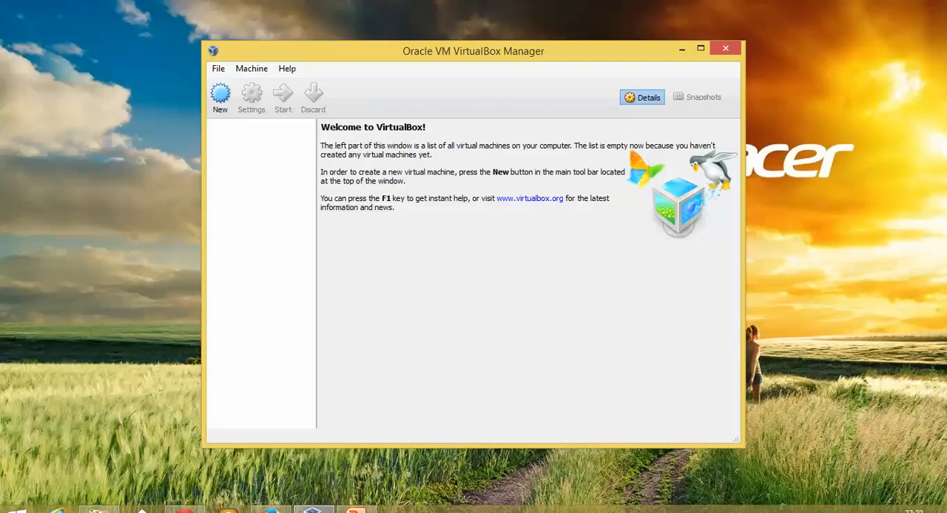
mouse_move(220, 96)
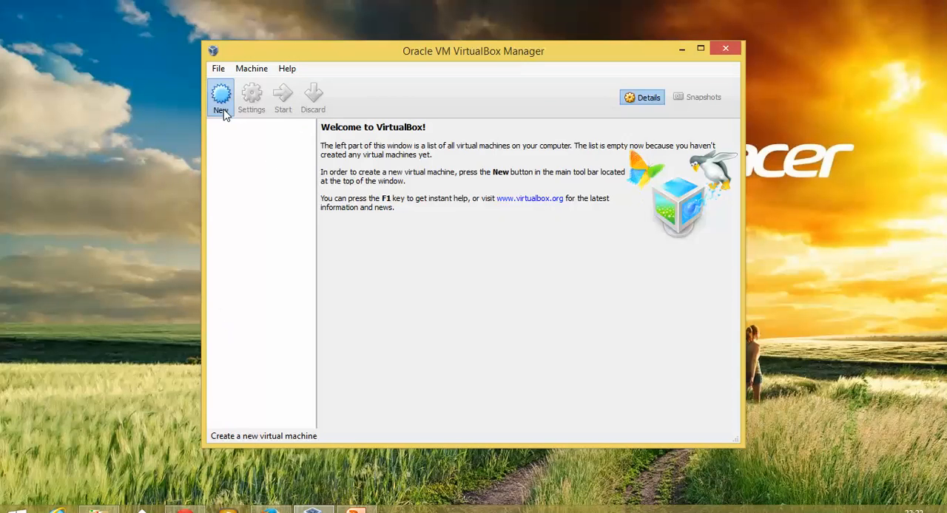
Step: Start a new machine named 'Debian 8' with type Linux and version Debian (64 bit)
click(220, 97)
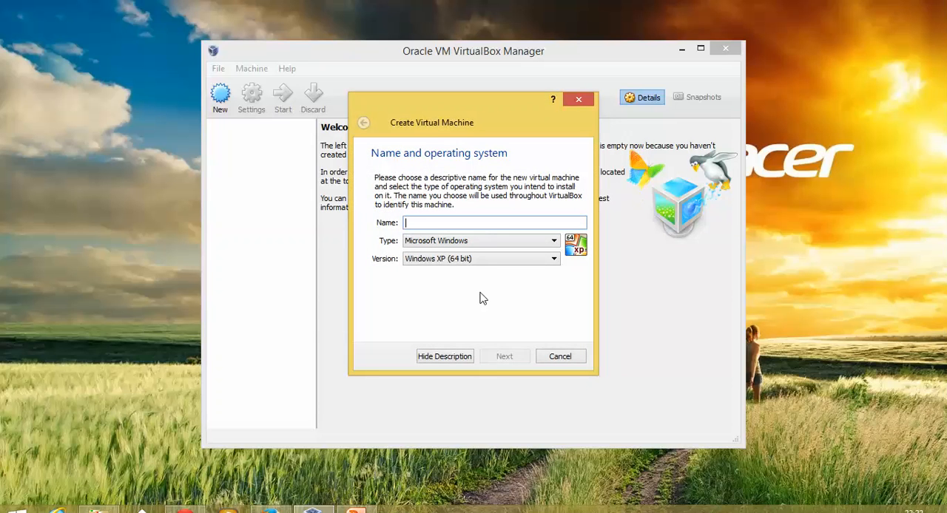
text(Den)
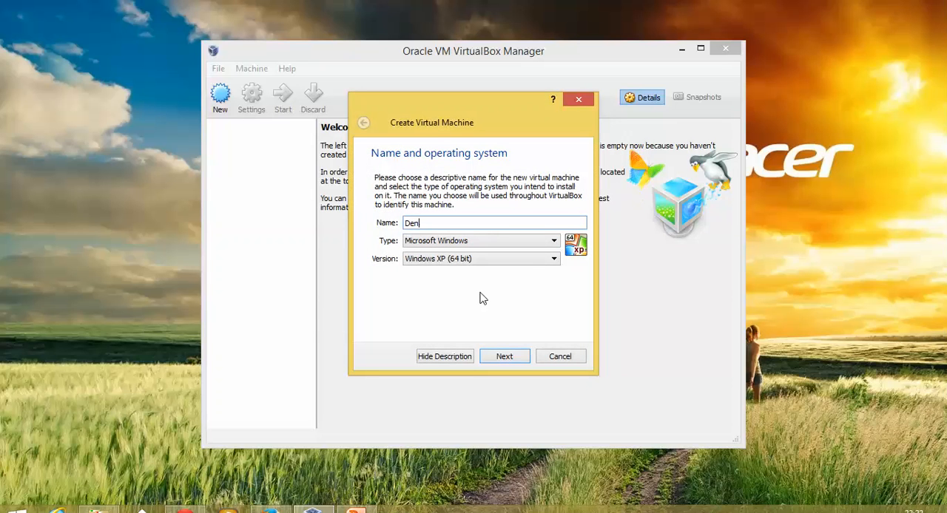
text(Debian 8)
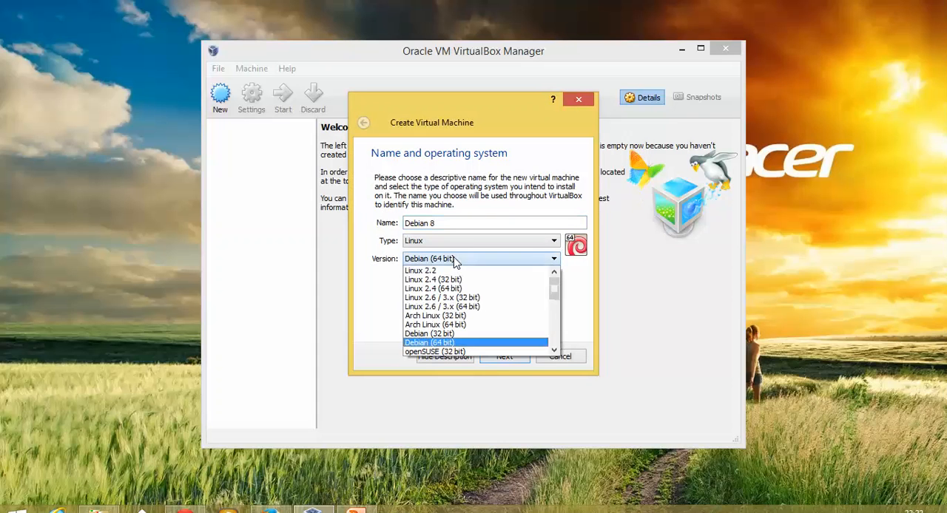
click(429, 341)
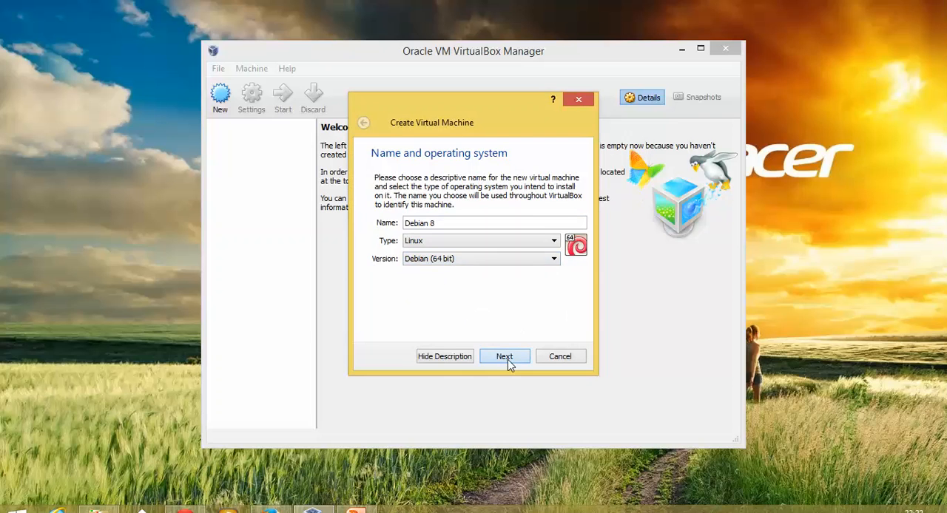
Step: Set the Debian 8 machine's memory slider to 1796 MB and advance to the hard drive step
click(503, 356)
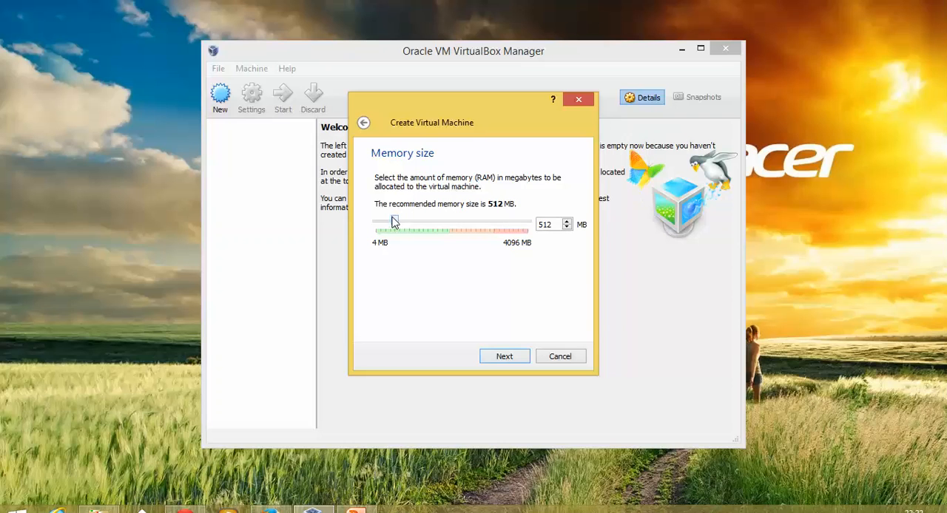
mouse_move(392, 224)
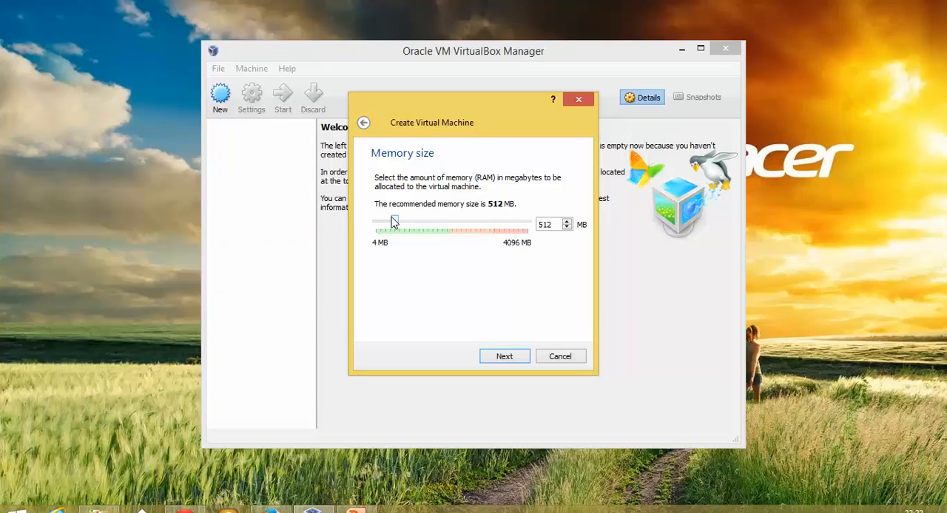
drag(394, 225, 414, 224)
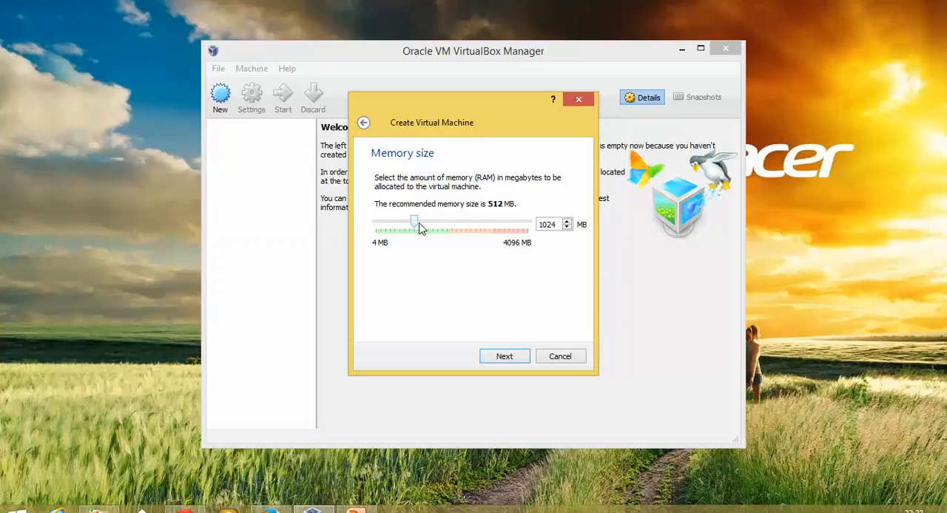
drag(414, 220, 442, 220)
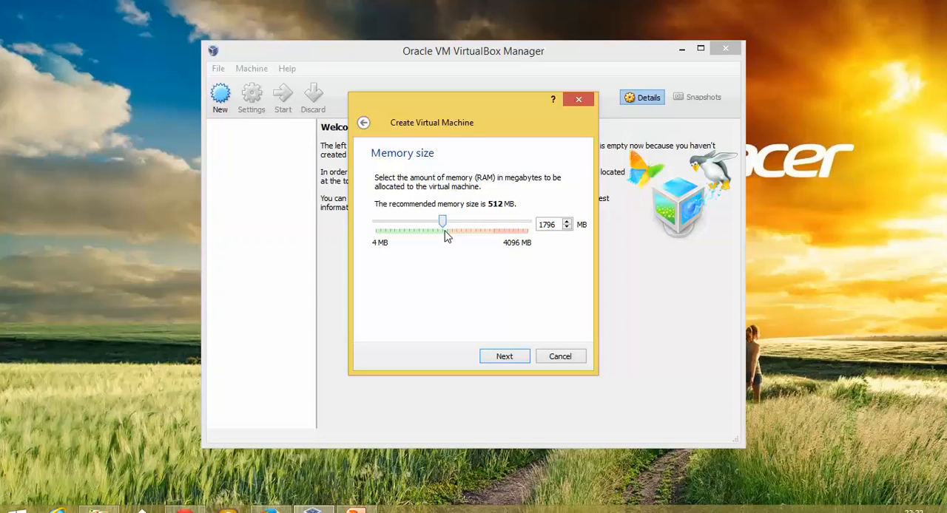
click(505, 356)
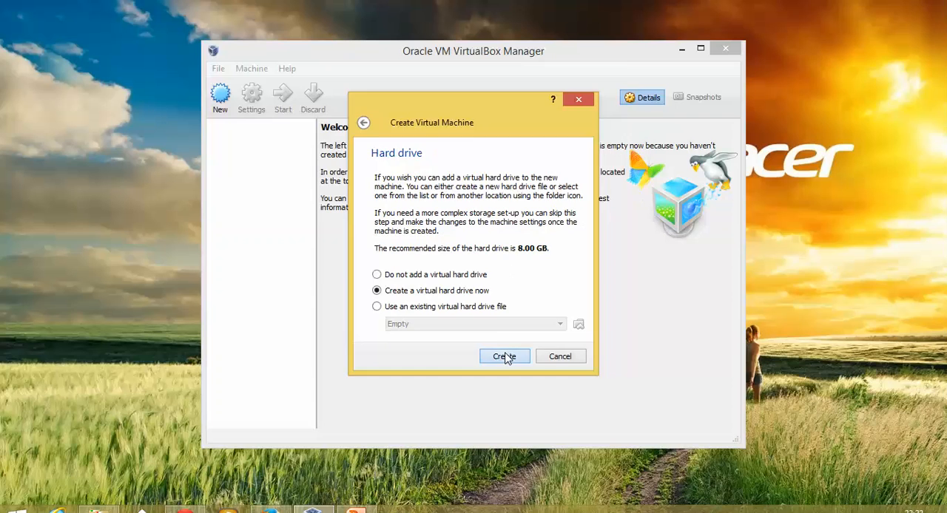
Step: Create a dynamically allocated 40 GB VDI disk, Debian 8.vdi, completing the machine
click(504, 356)
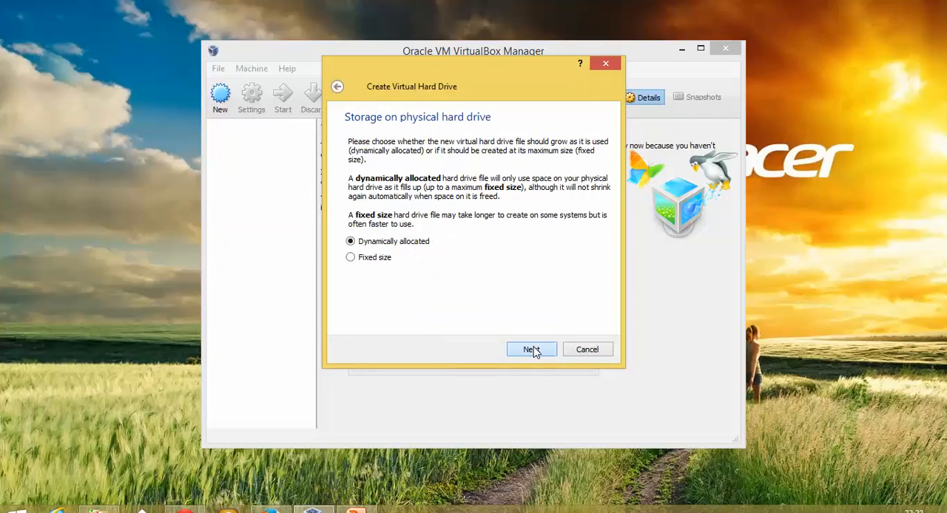
click(530, 350)
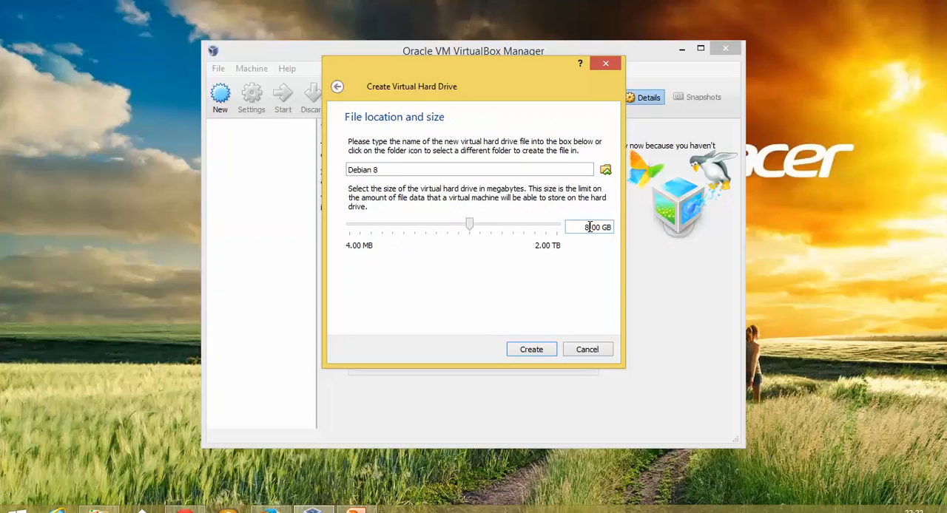
drag(470, 224, 452, 223)
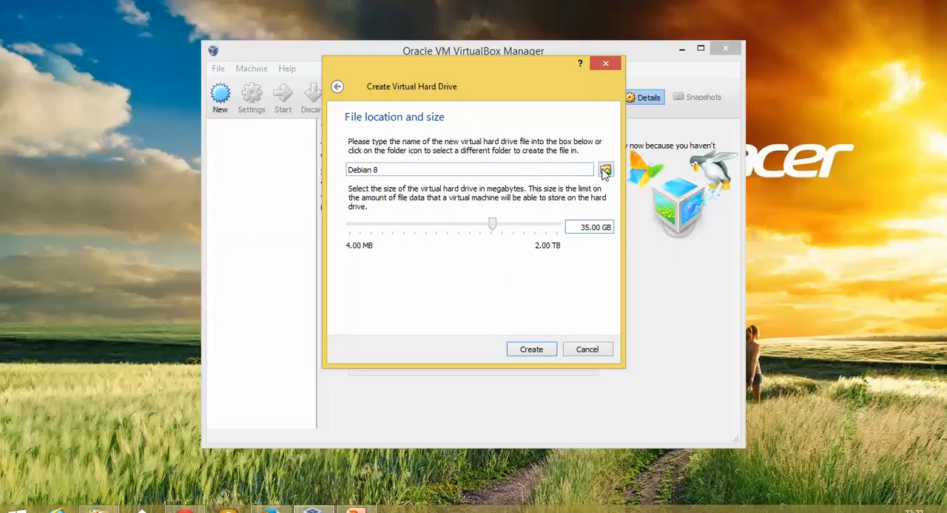
mouse_move(605, 171)
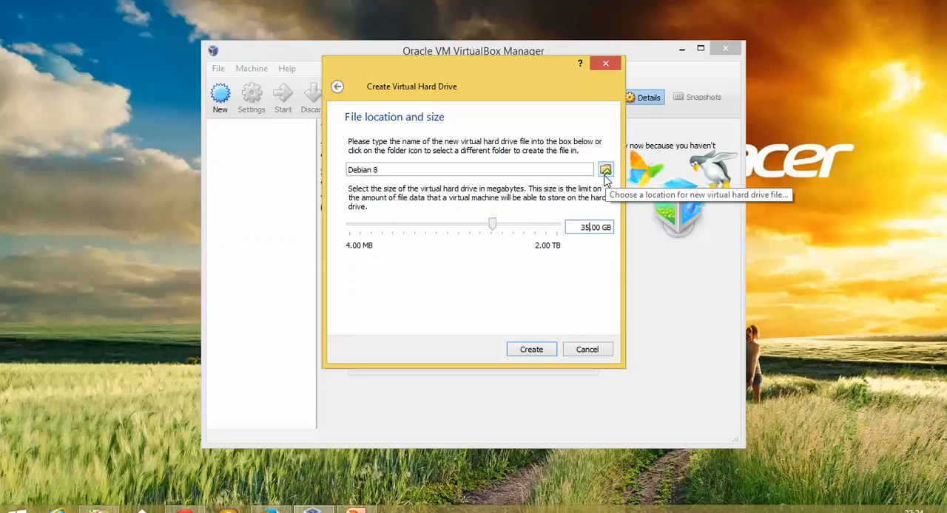
mouse_move(606, 287)
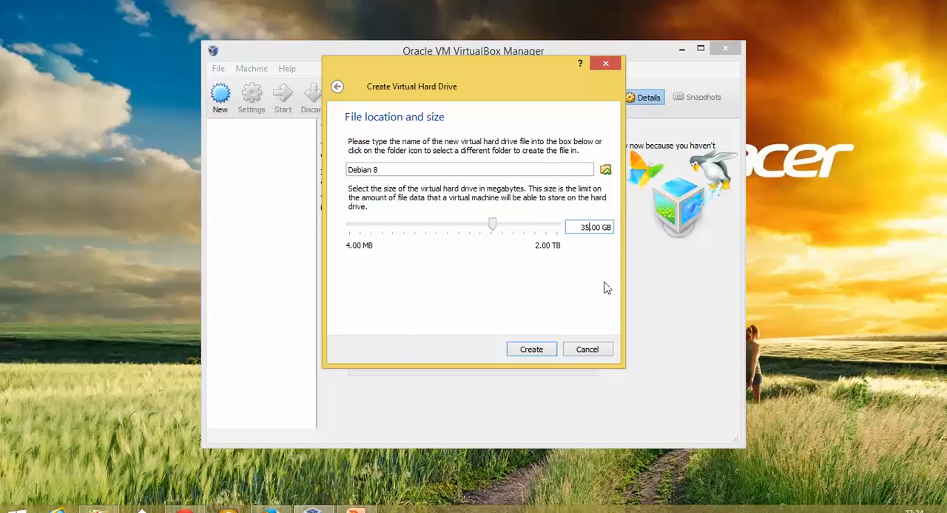
click(530, 349)
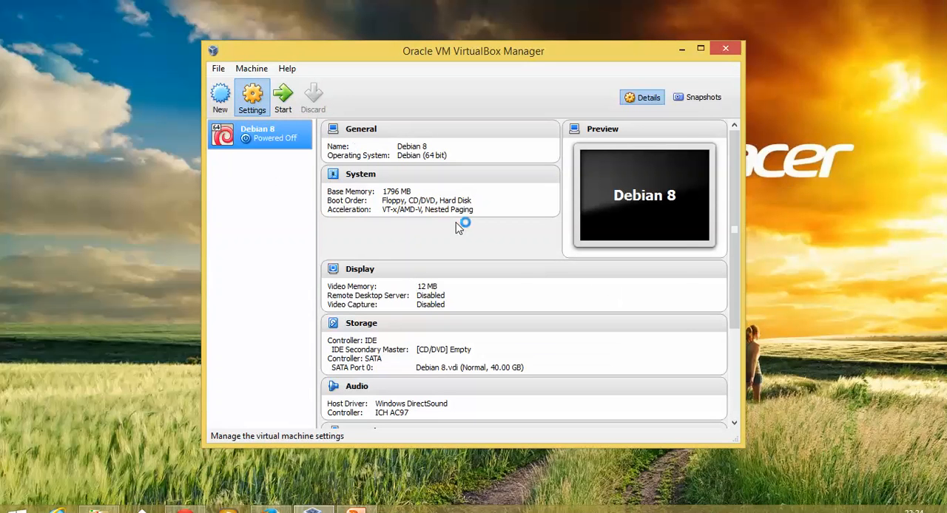
Step: In Debian 8's System settings, remove floppy from the boot order and enable PAE/NX
click(252, 97)
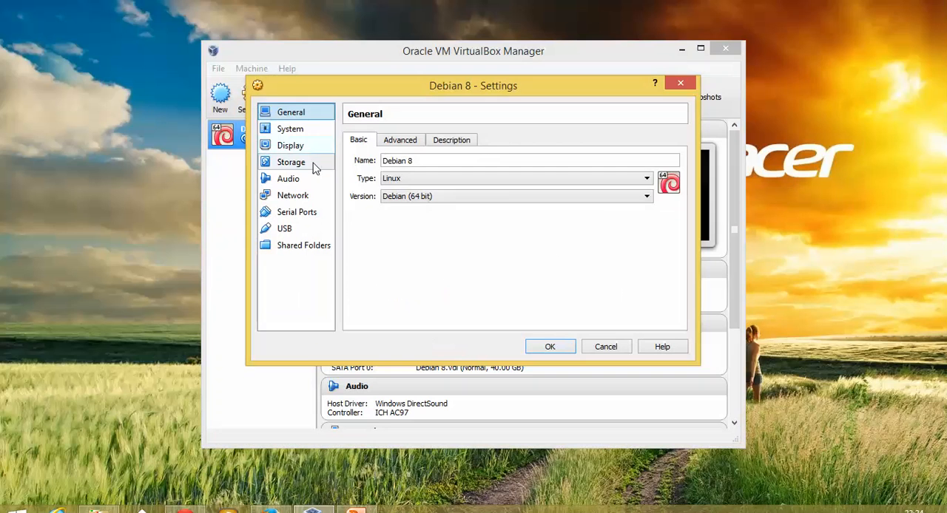
click(289, 129)
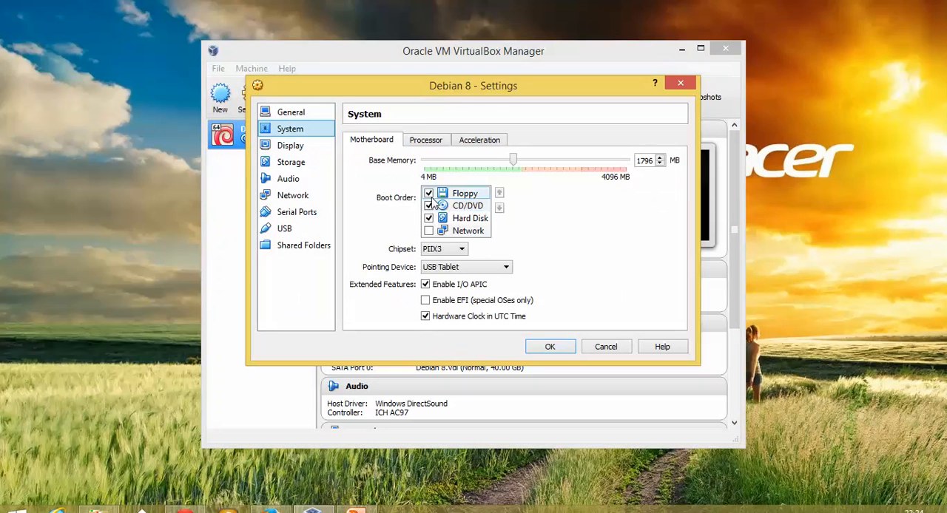
click(429, 193)
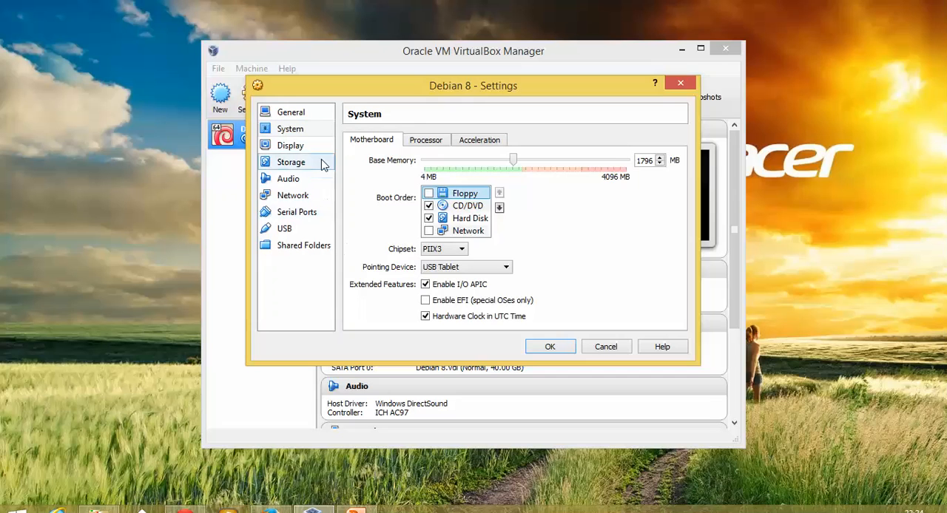
click(426, 140)
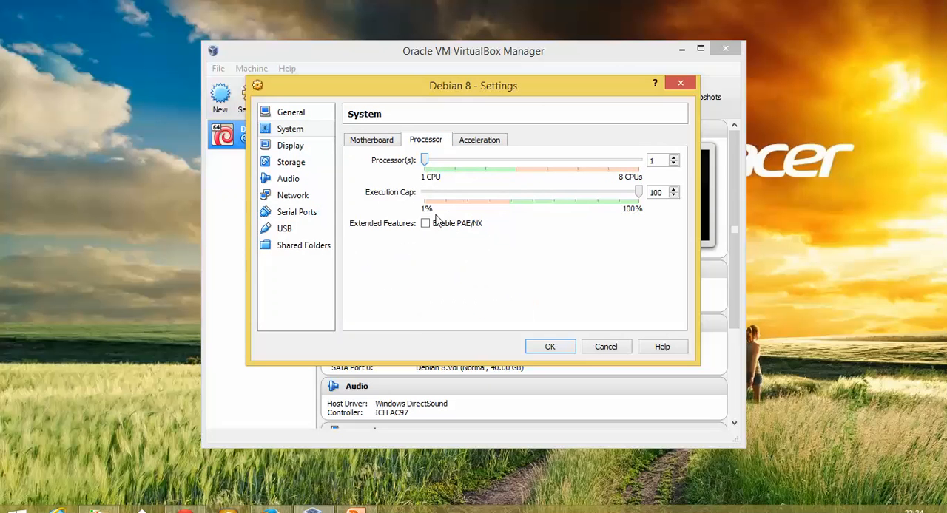
click(425, 223)
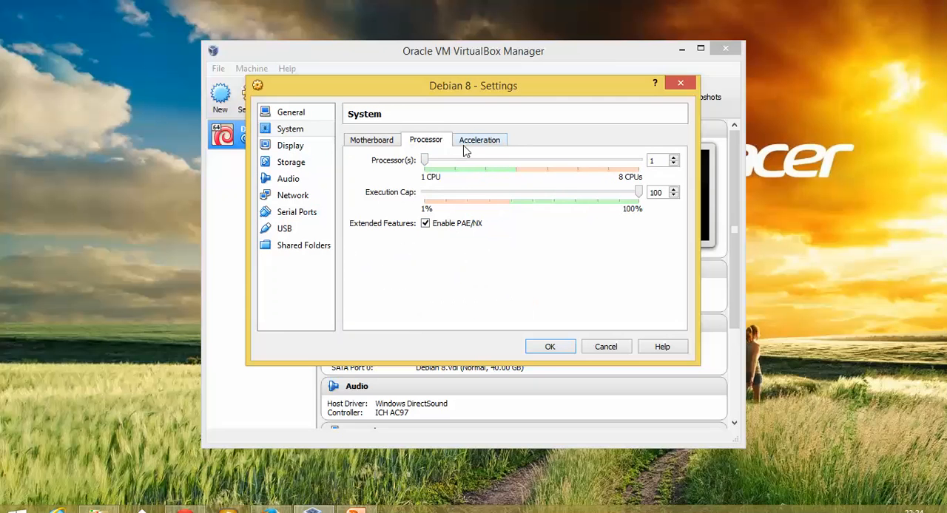
click(479, 139)
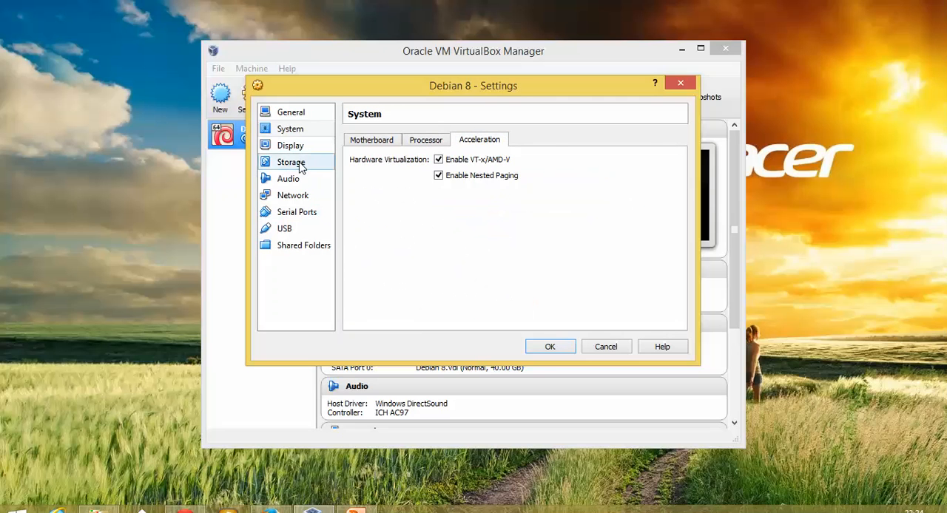
Step: In Storage settings, choose a virtual CD/DVD disk file for the optical drive
click(290, 161)
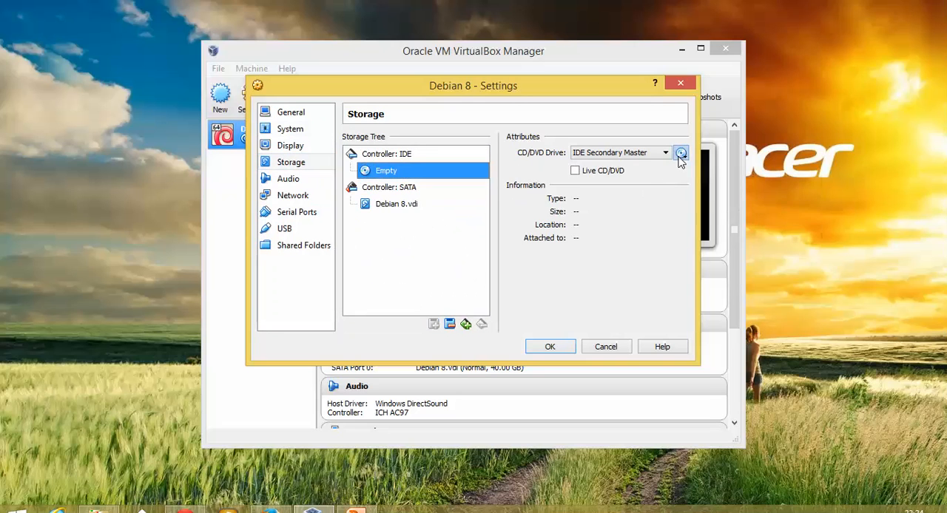
click(680, 153)
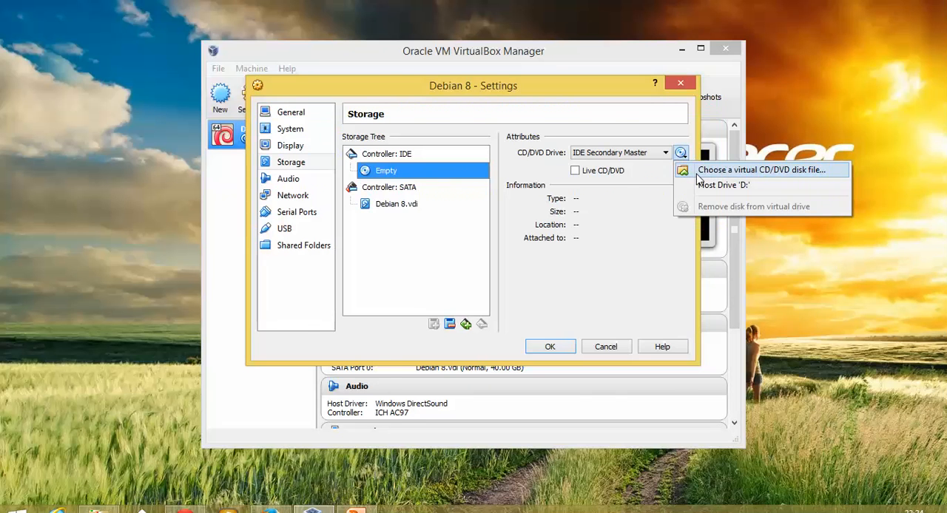
click(763, 169)
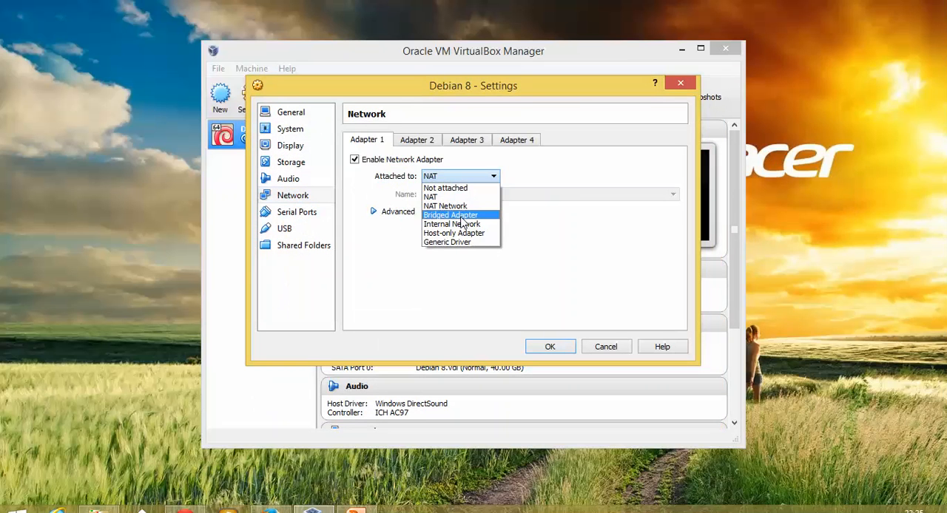
Step: Bridge the network adapter to the Realtek PCIe GBE Family Controller and save the settings
click(450, 215)
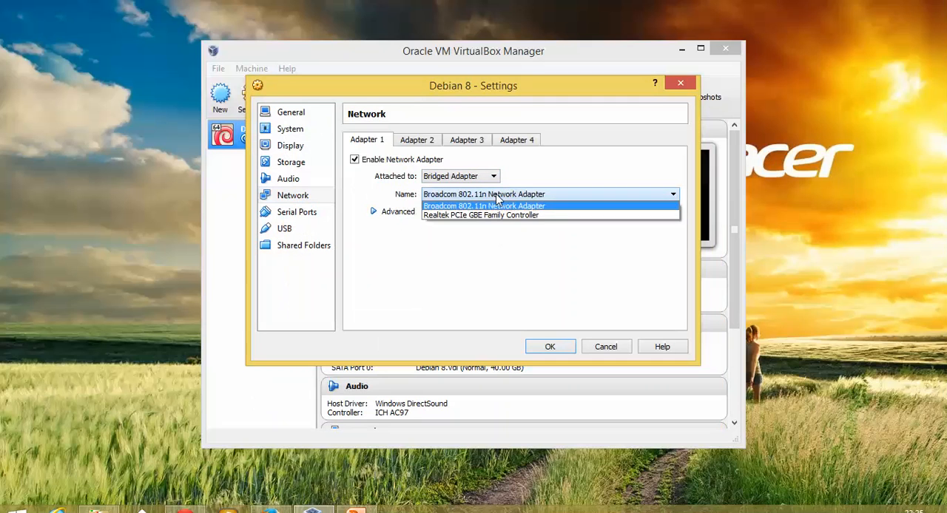
click(479, 215)
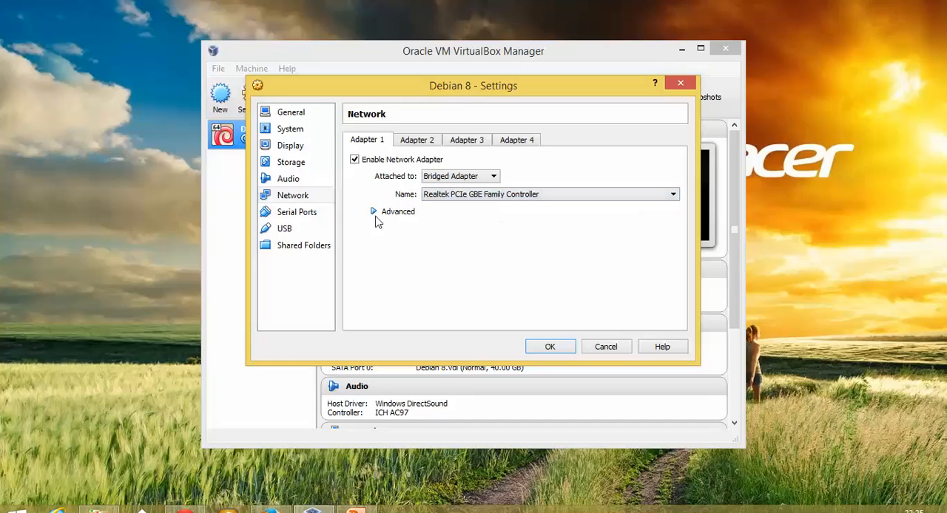
click(373, 212)
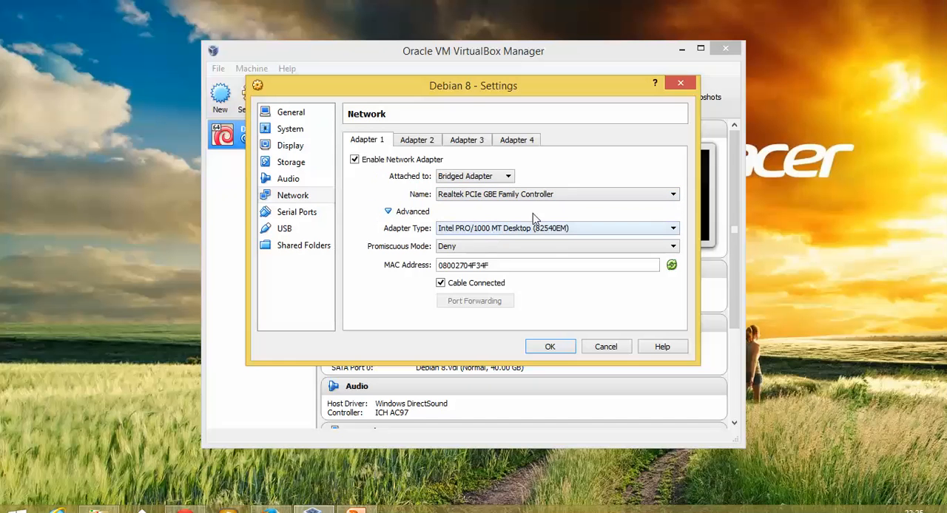
click(551, 346)
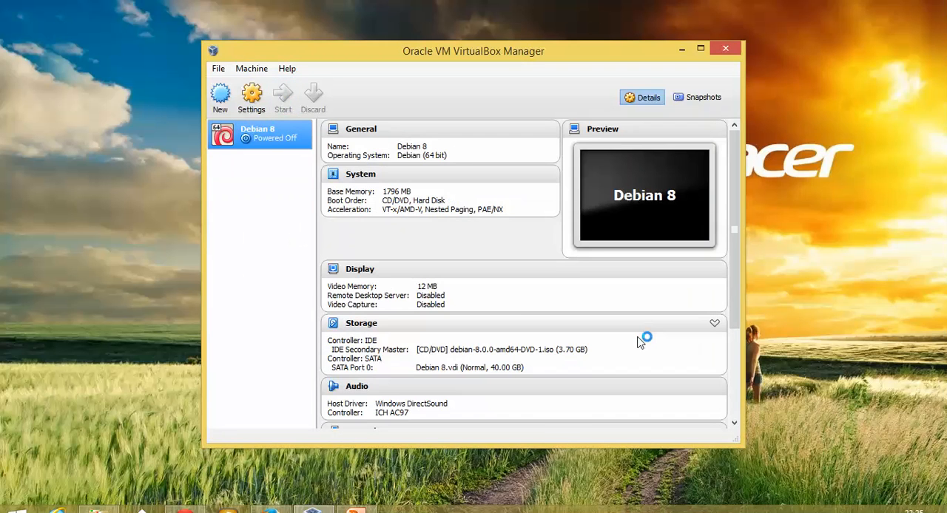
Step: Start Debian 8, disable the capture notice, and let the VM capture keyboard and mouse
click(281, 97)
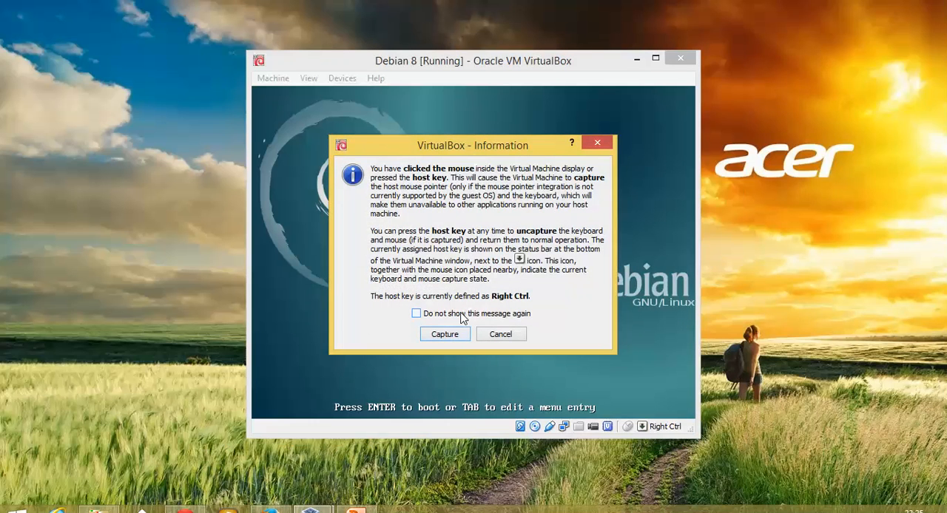
click(417, 313)
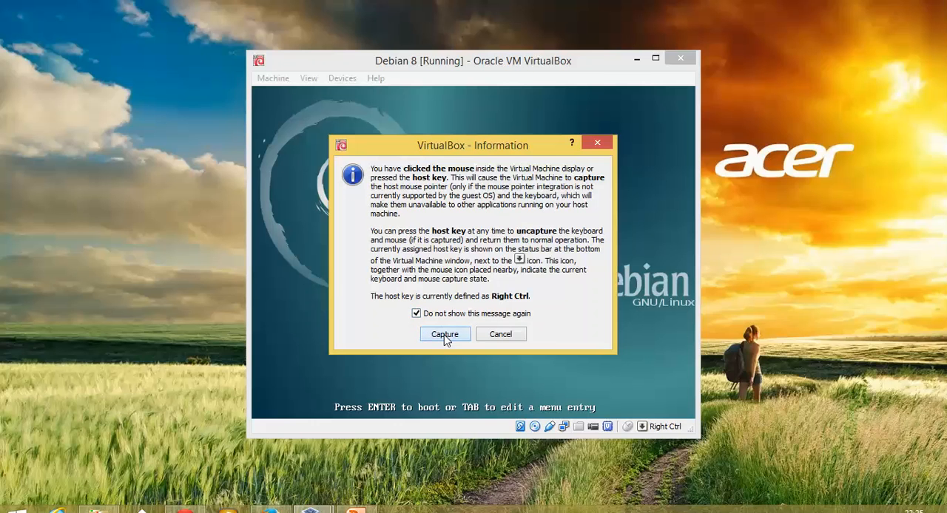
click(445, 334)
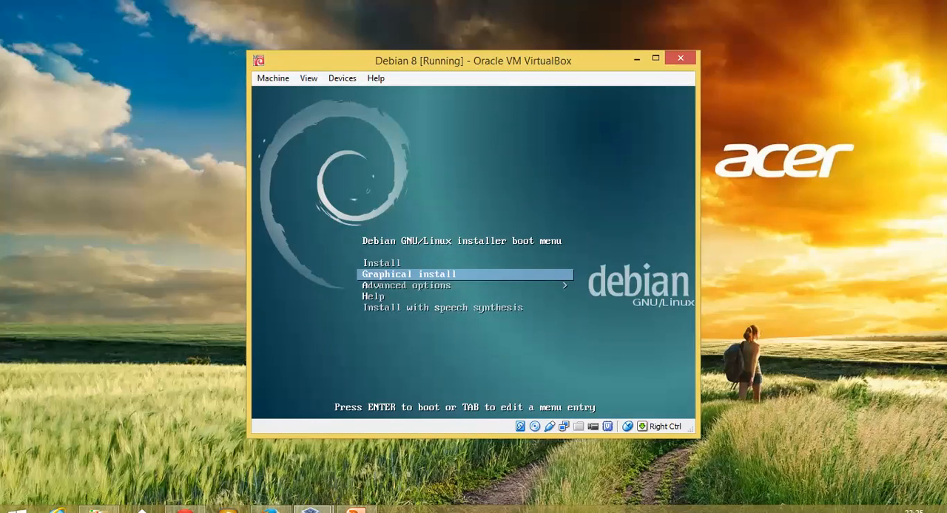
Step: Browse the boot menu entries and launch the text-mode Install option, reaching language selection
key(Up)
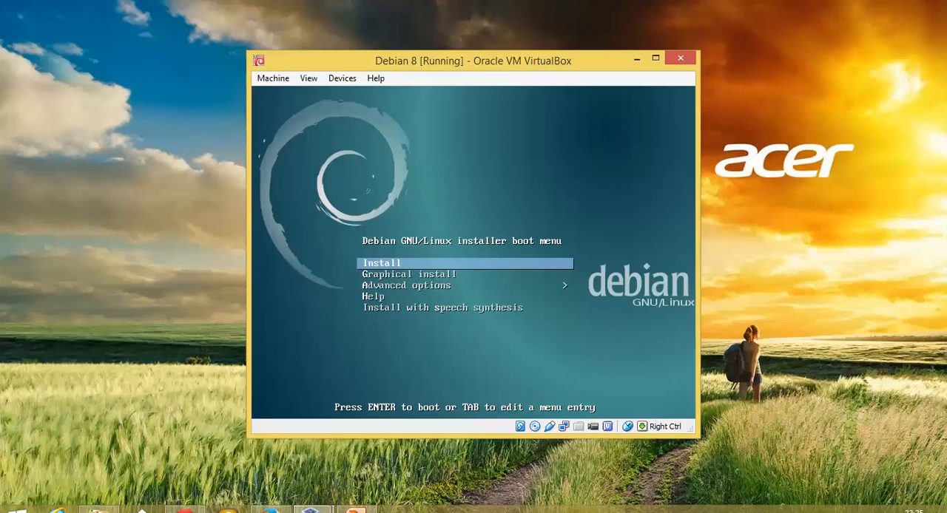
key(Down)
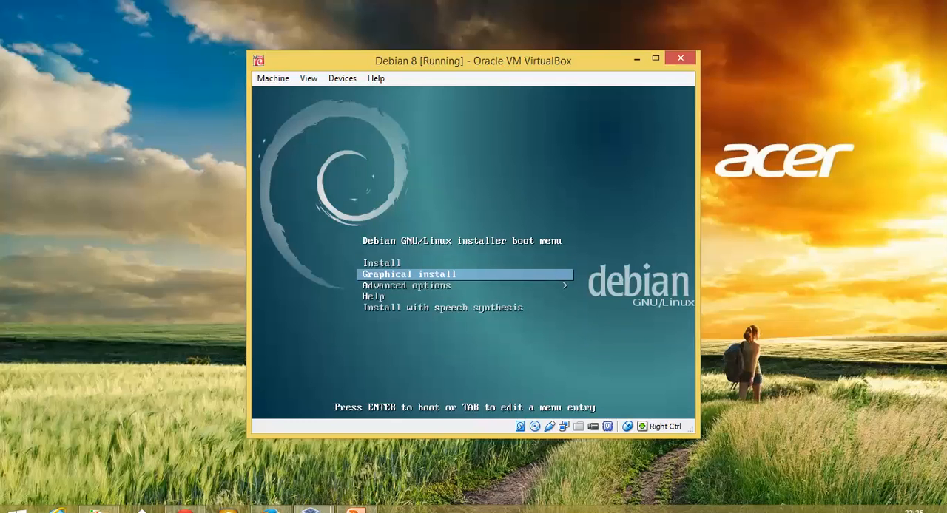
key(Down)
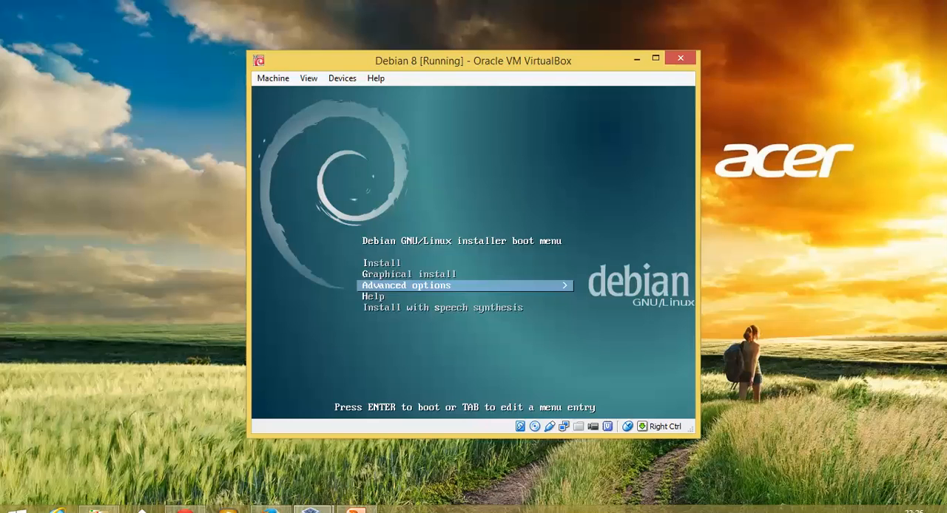
key(Down)
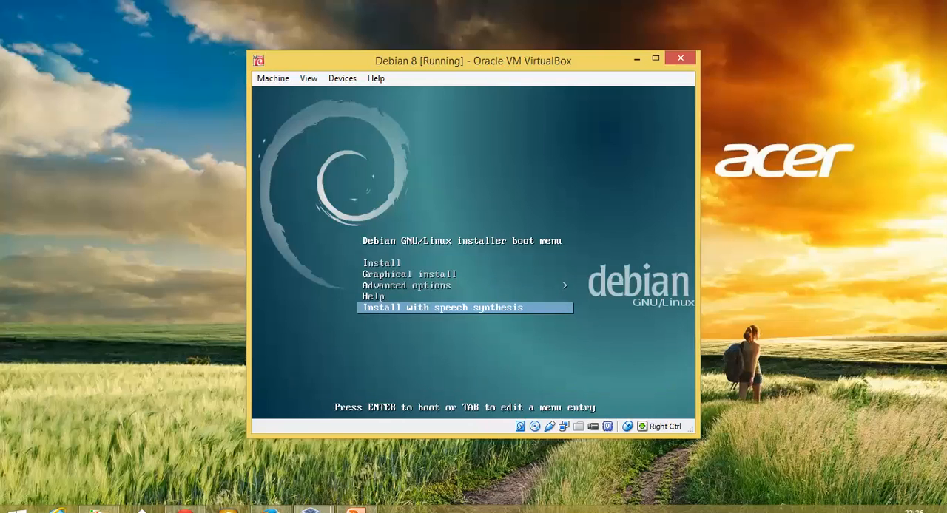
key(Up)
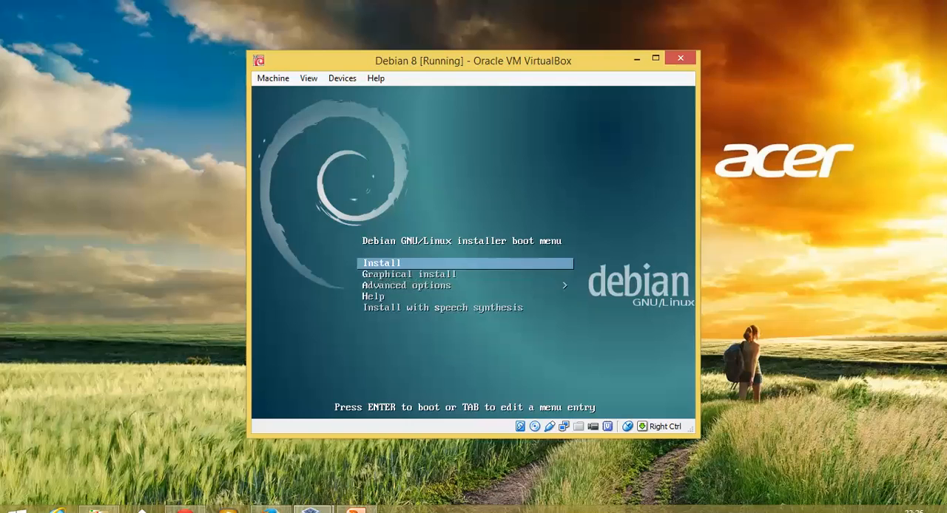
key(Down)
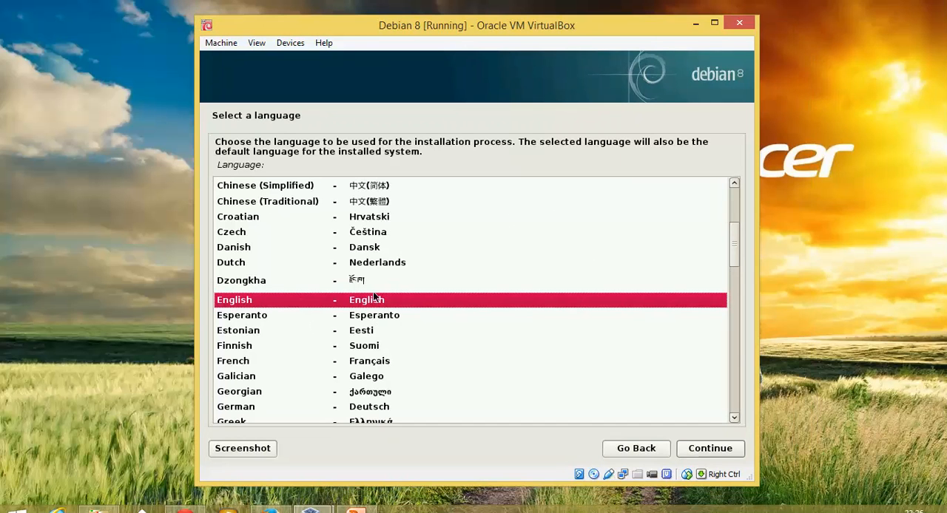
mouse_move(394, 361)
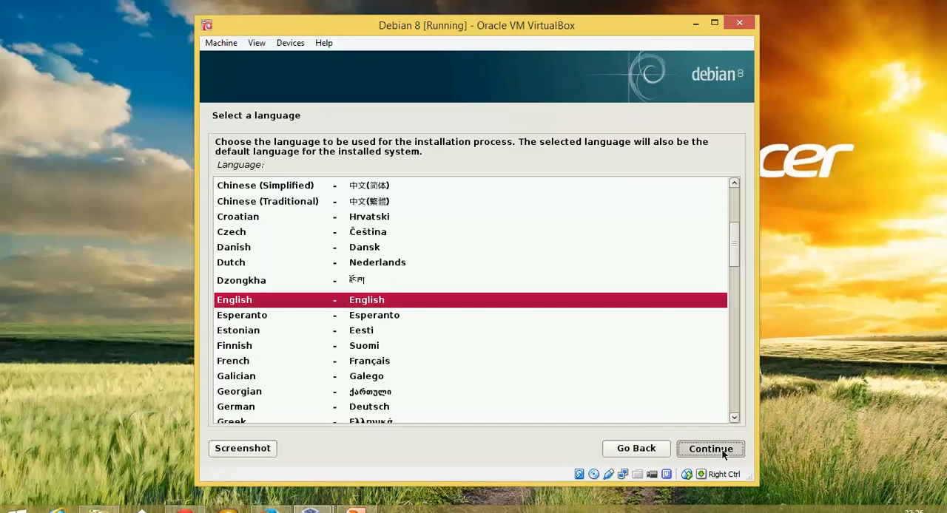
Step: Confirm English as the installer language and pick India as the location
click(710, 449)
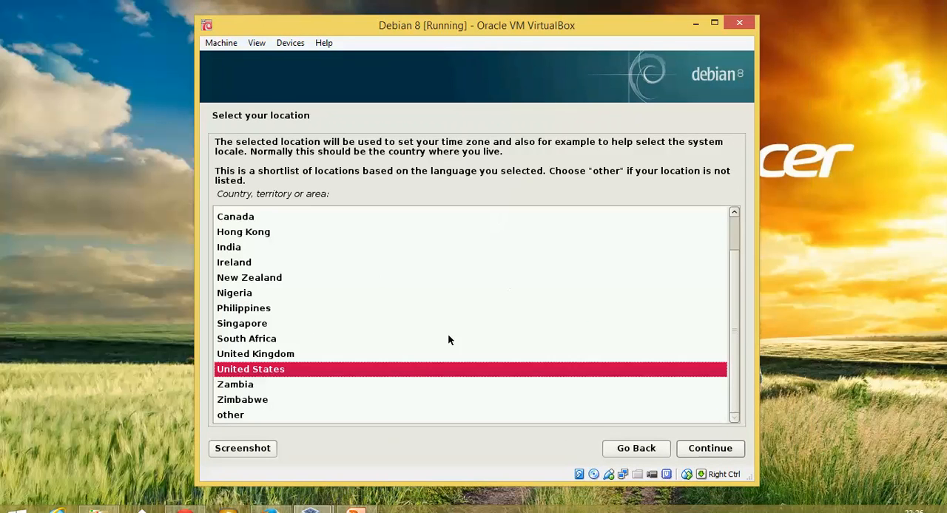
mouse_move(238, 248)
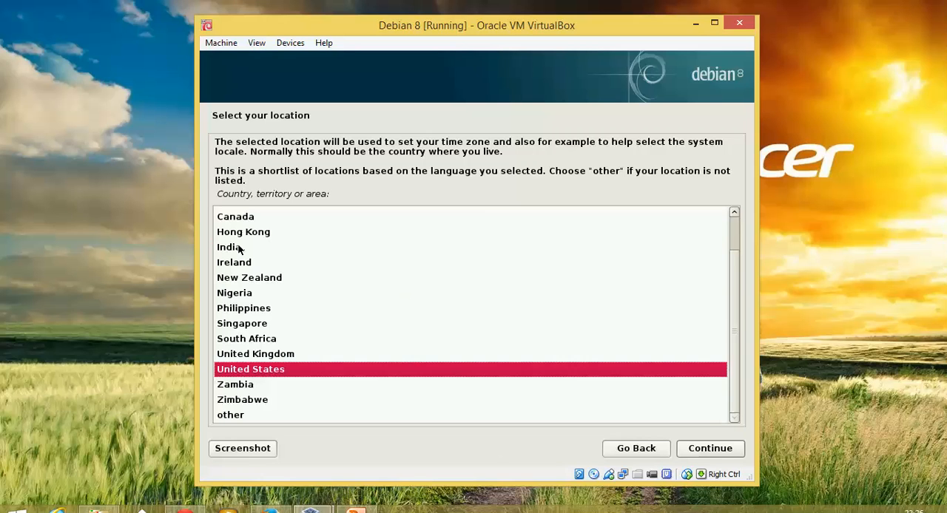
click(229, 247)
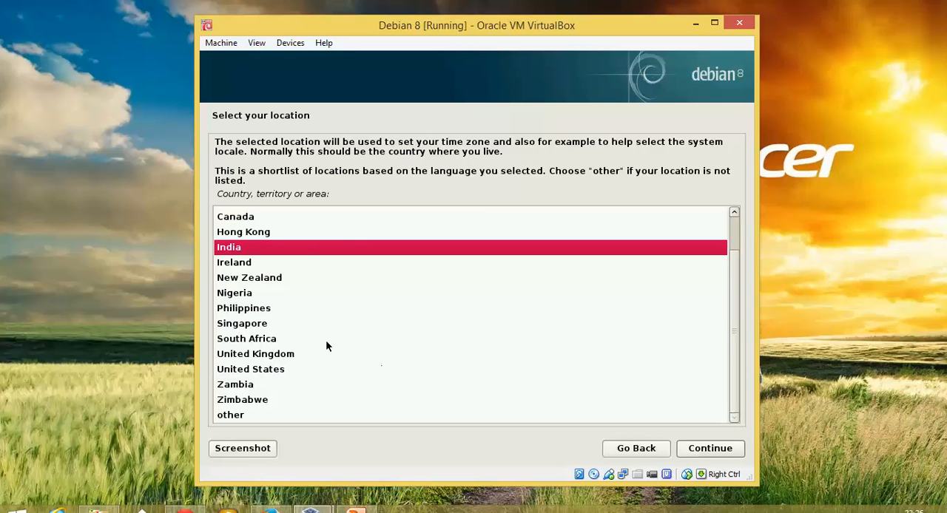
mouse_move(321, 449)
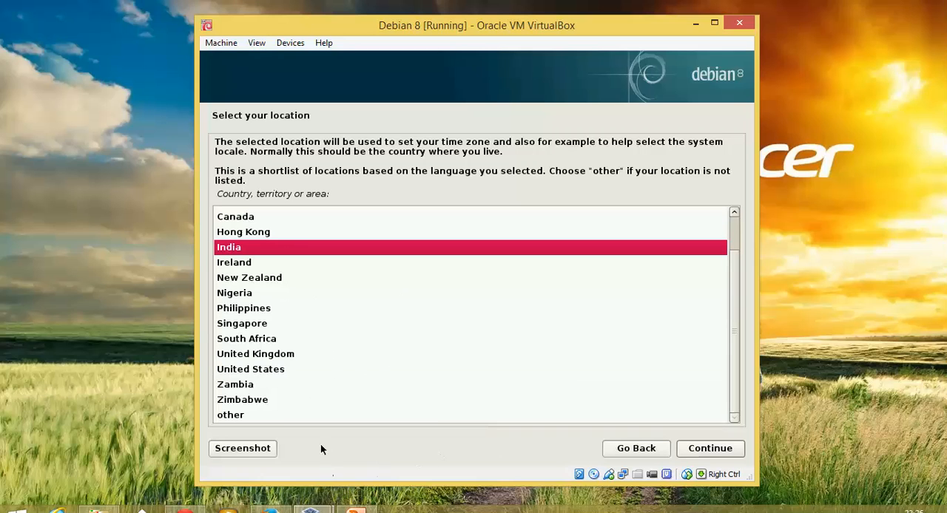
mouse_move(274, 422)
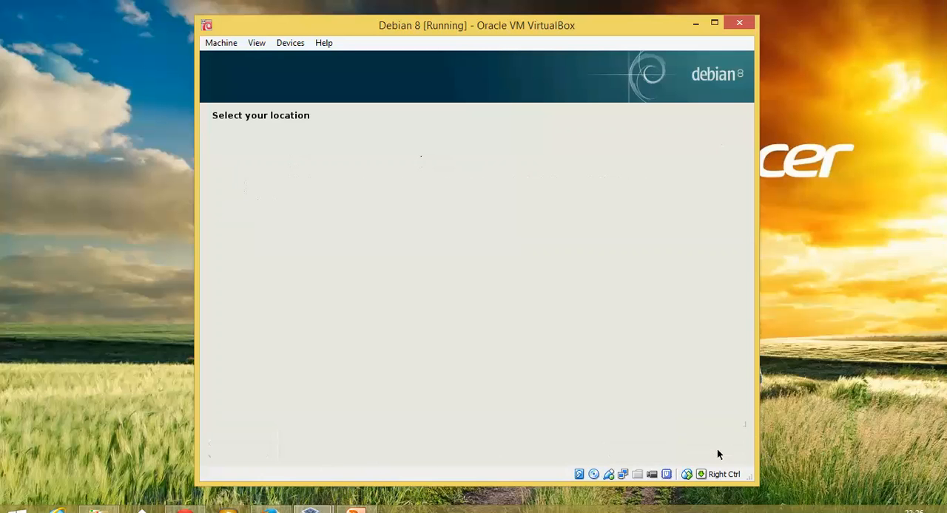
Step: Accept the American English keymap to reach the hostname screen
click(709, 448)
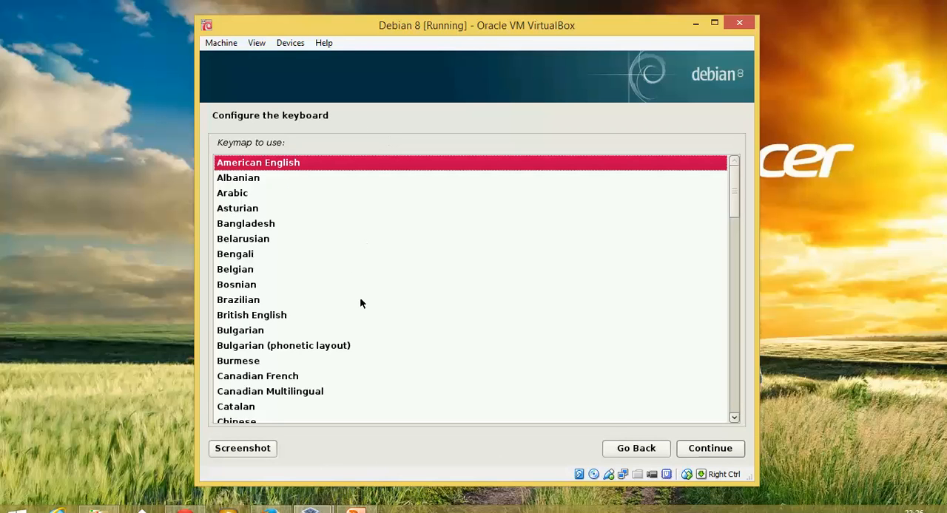
mouse_move(294, 162)
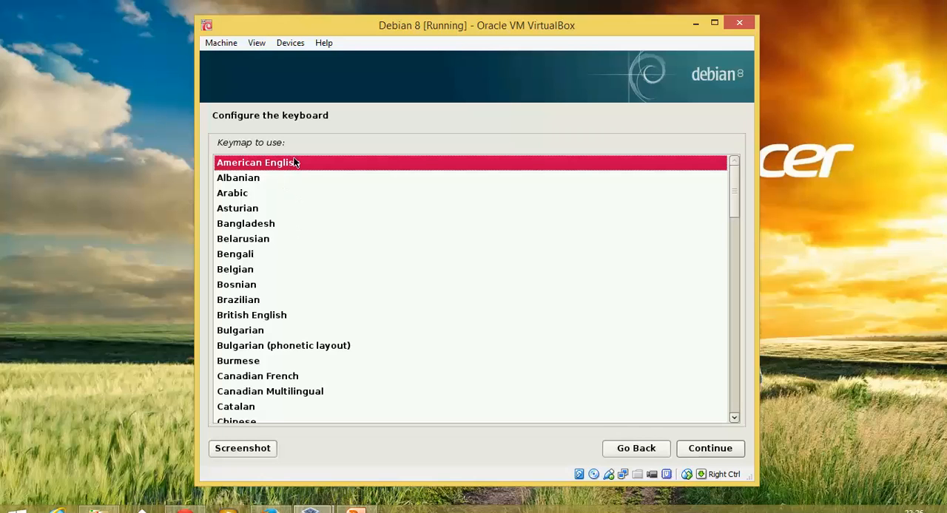
mouse_move(607, 404)
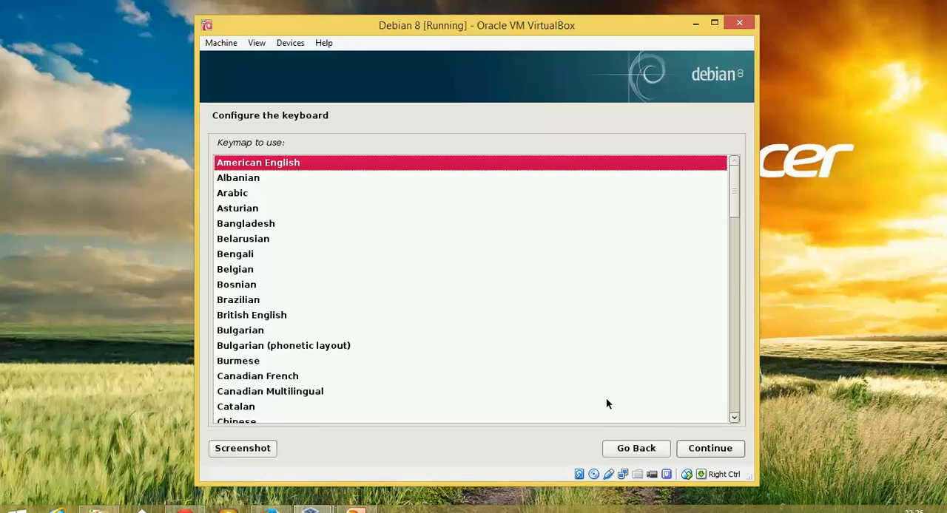
mouse_move(723, 437)
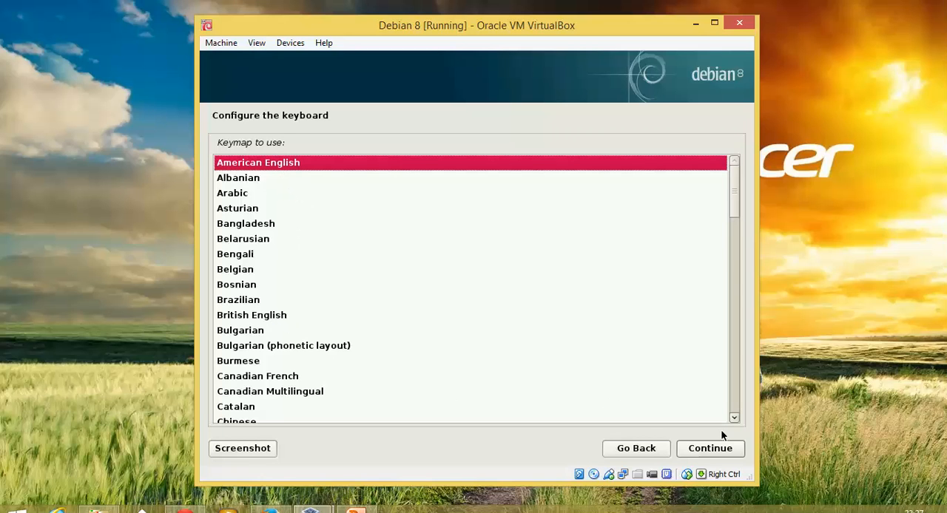
click(710, 449)
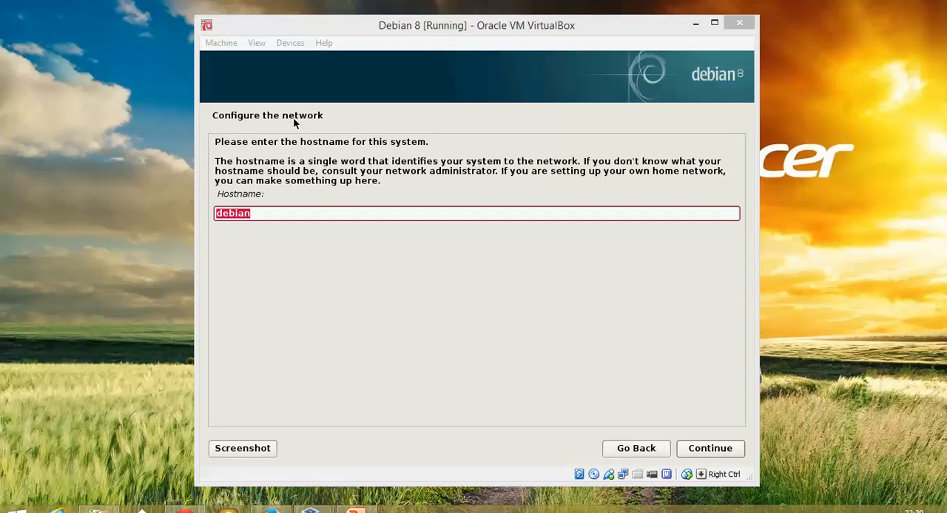
mouse_move(330, 140)
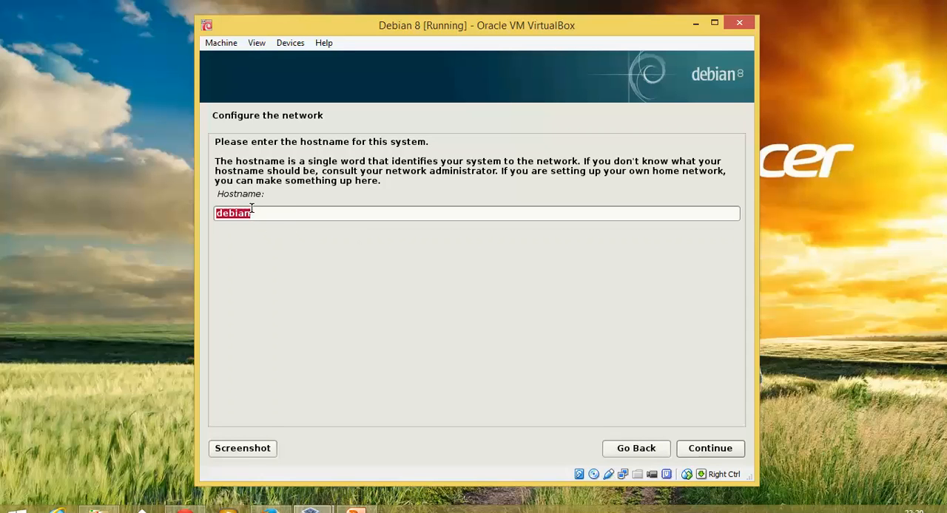
mouse_move(734, 435)
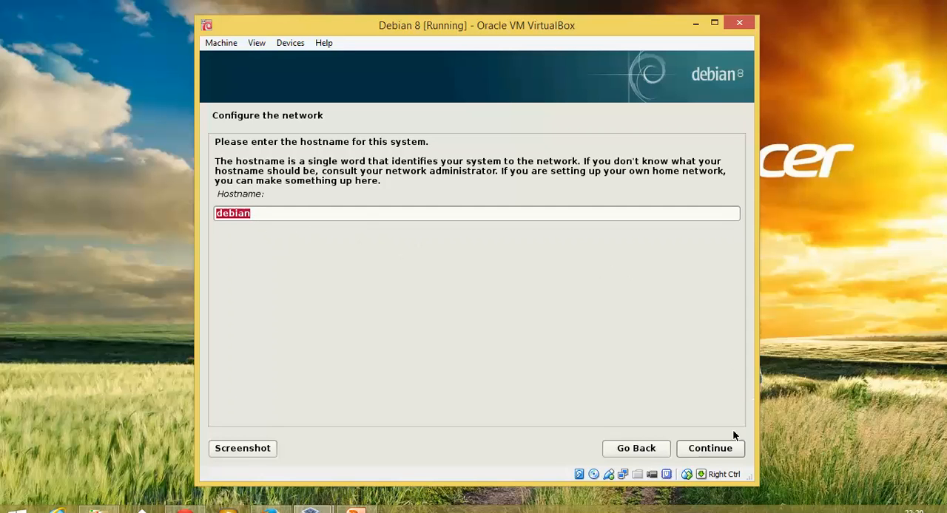
click(709, 448)
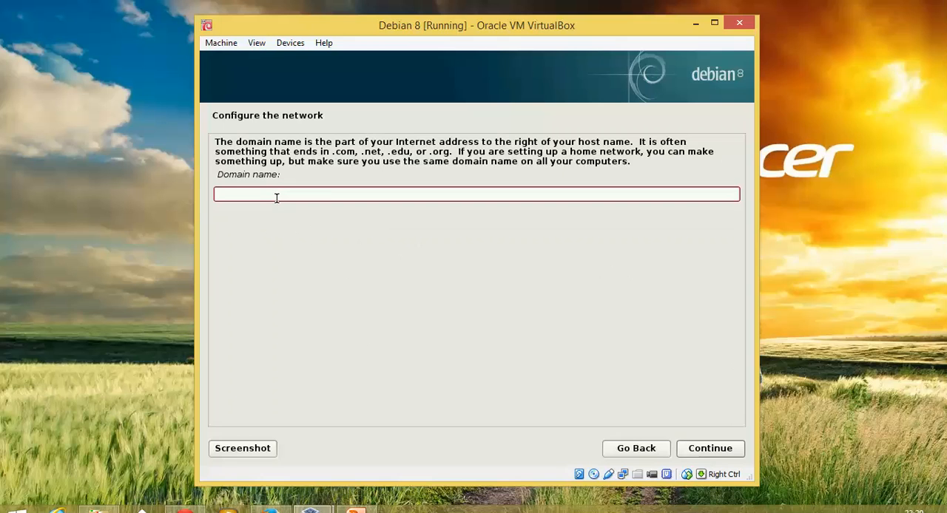
click(476, 194)
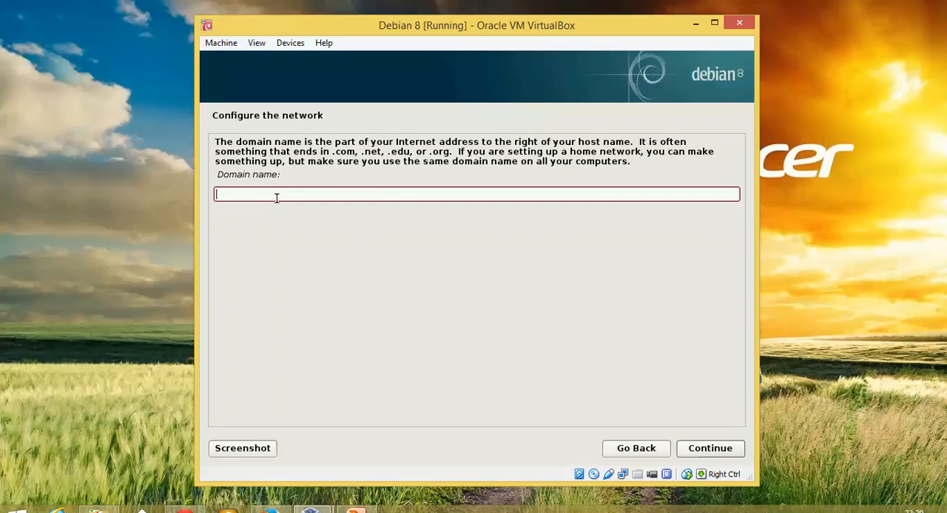
text(www.)
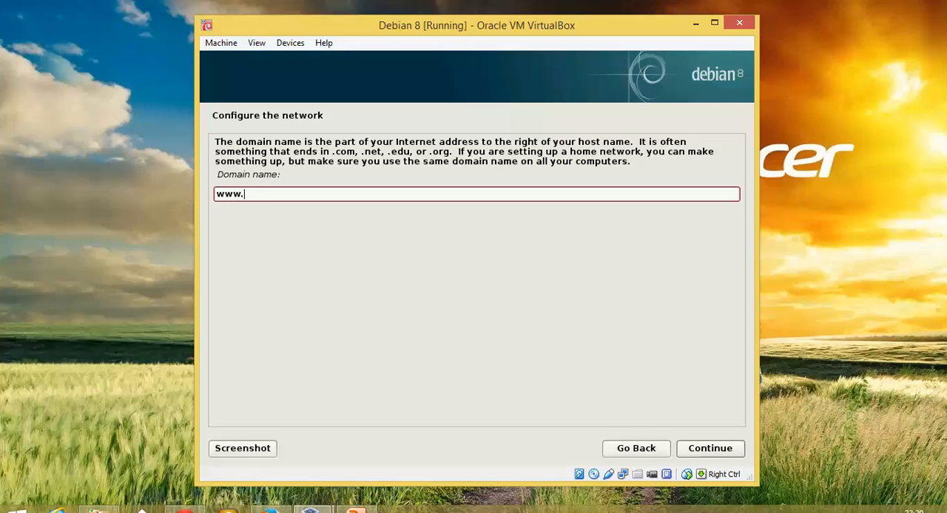
text(cloud)
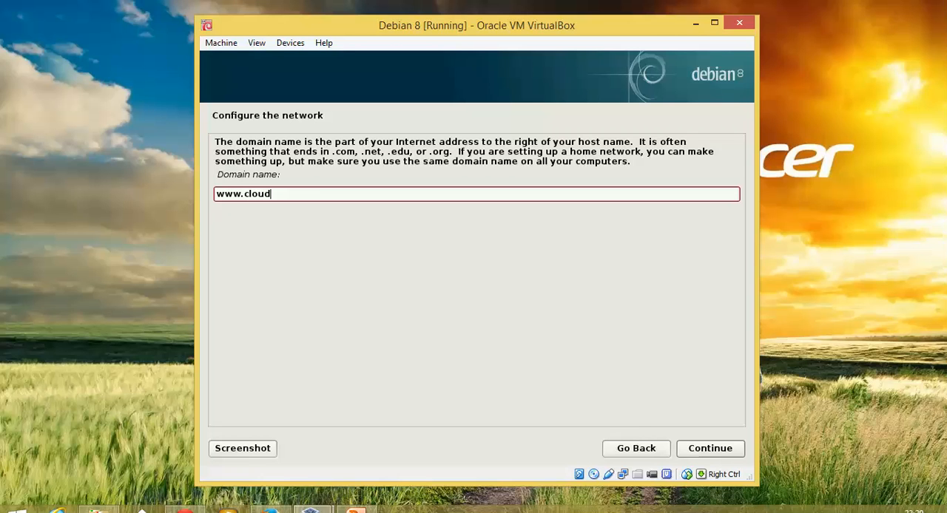
text(n)
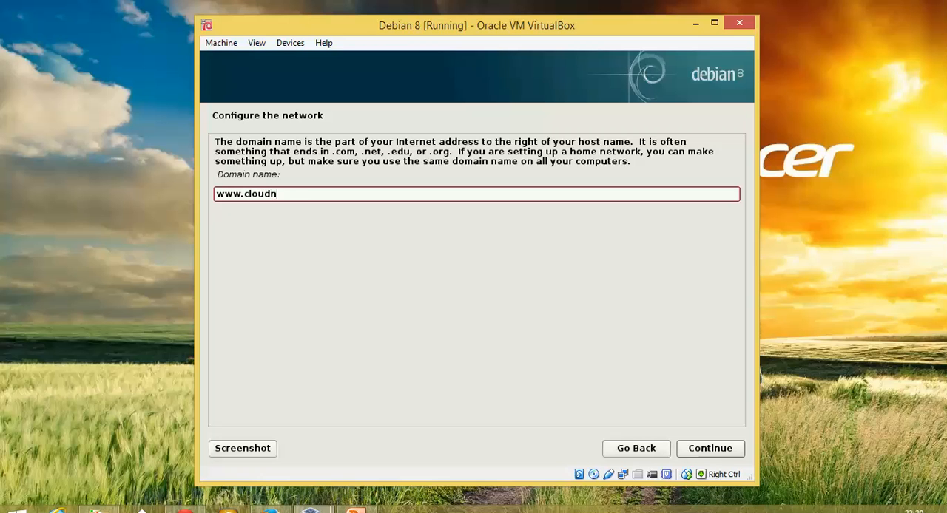
text(etowrk.i)
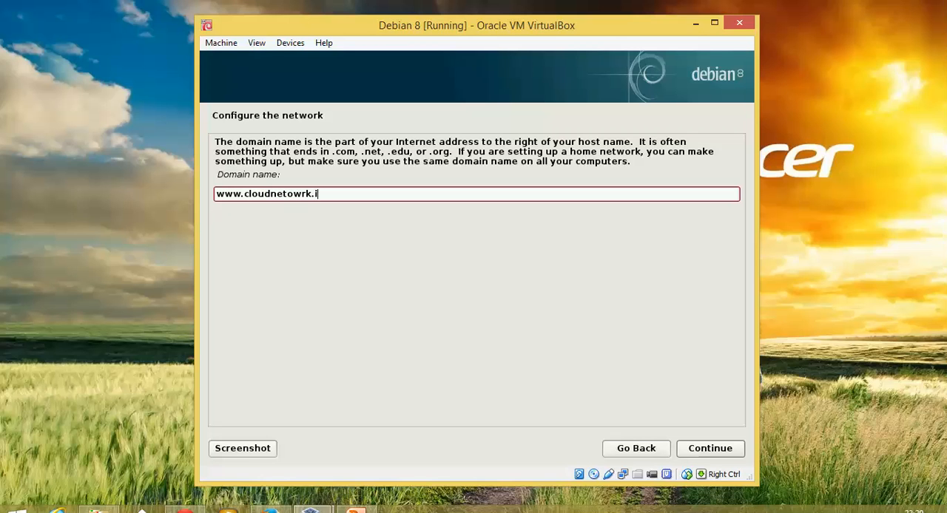
text(n)
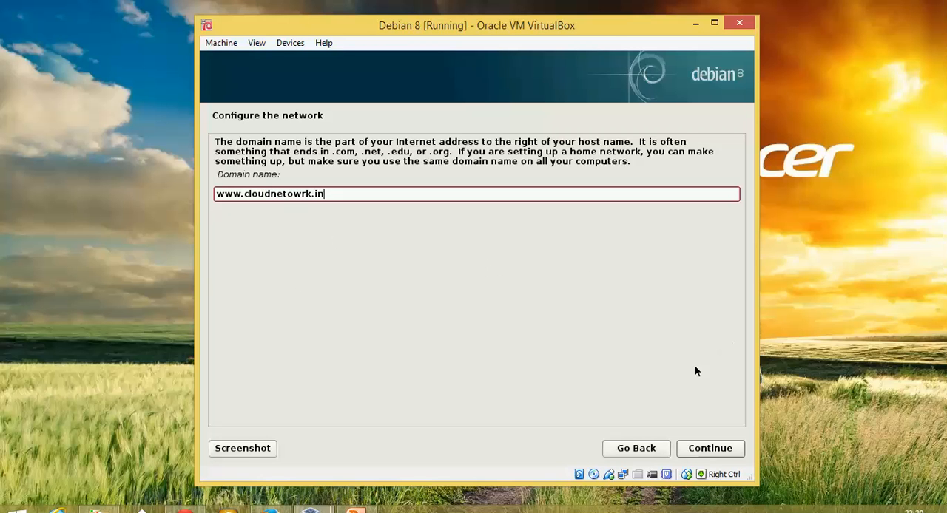
click(708, 448)
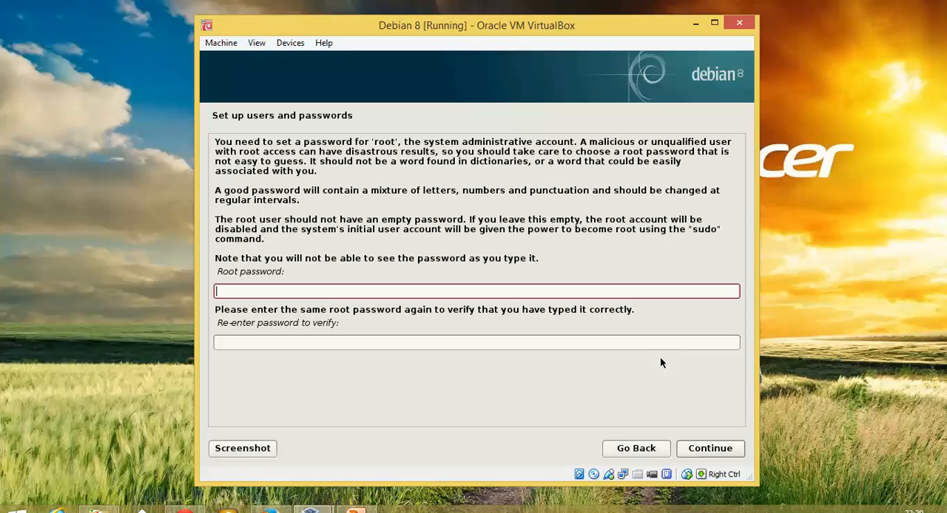
mouse_move(333, 306)
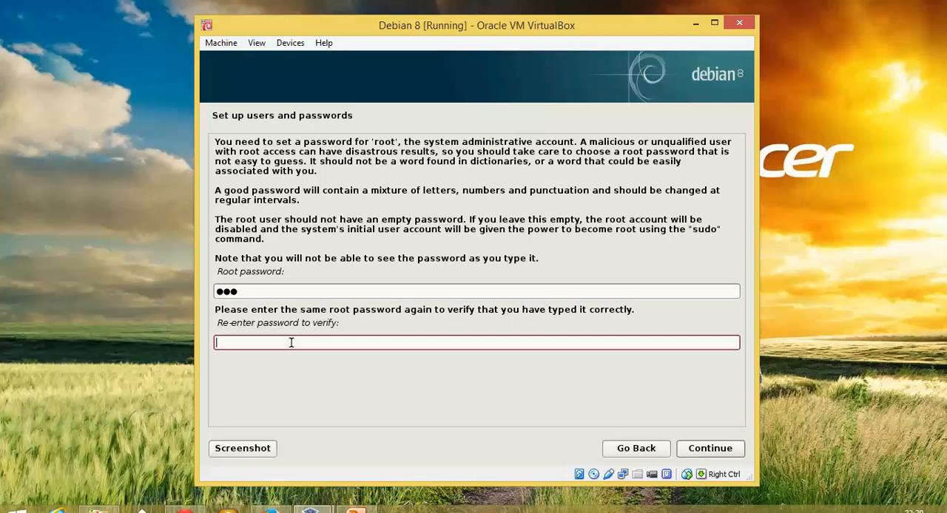
Step: Enter and confirm the root account password
text(•••)
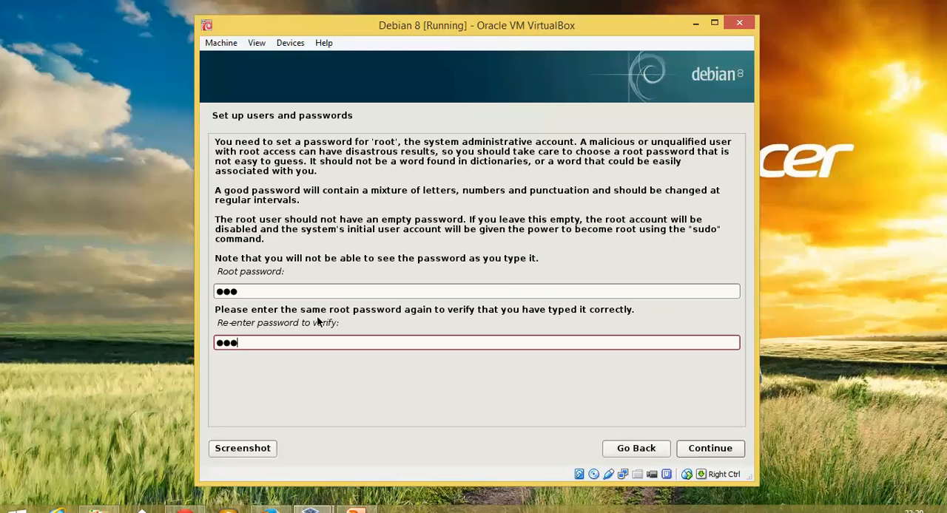
mouse_move(712, 428)
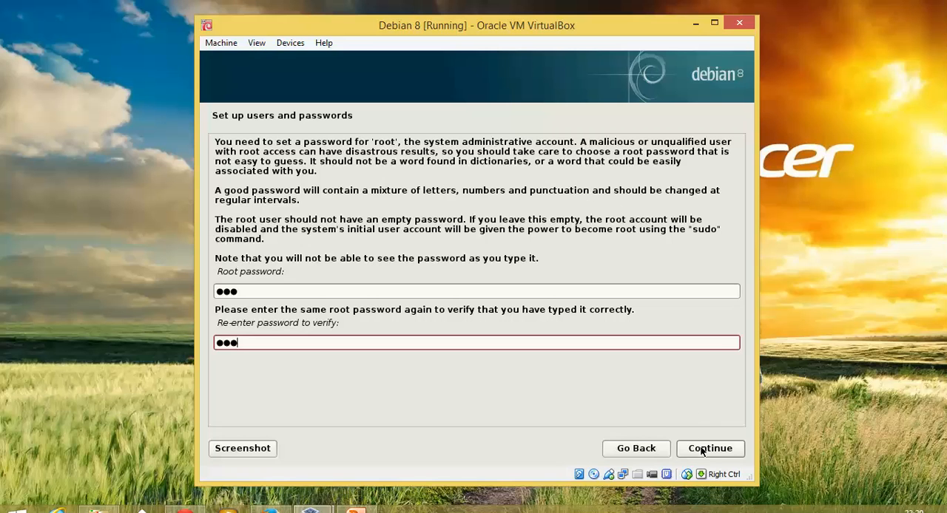
click(708, 448)
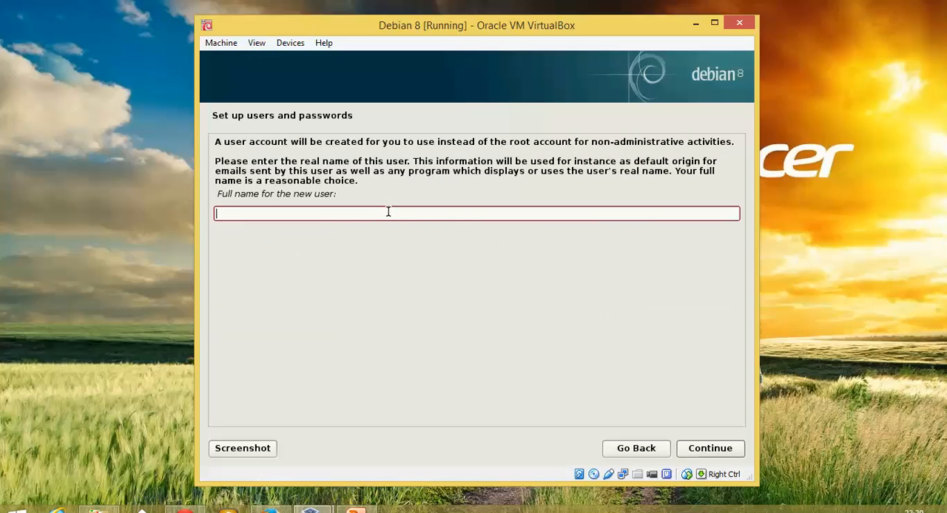
Step: Create user 'cloudnetwork', accept its username, and enter a verified password
text(cloud)
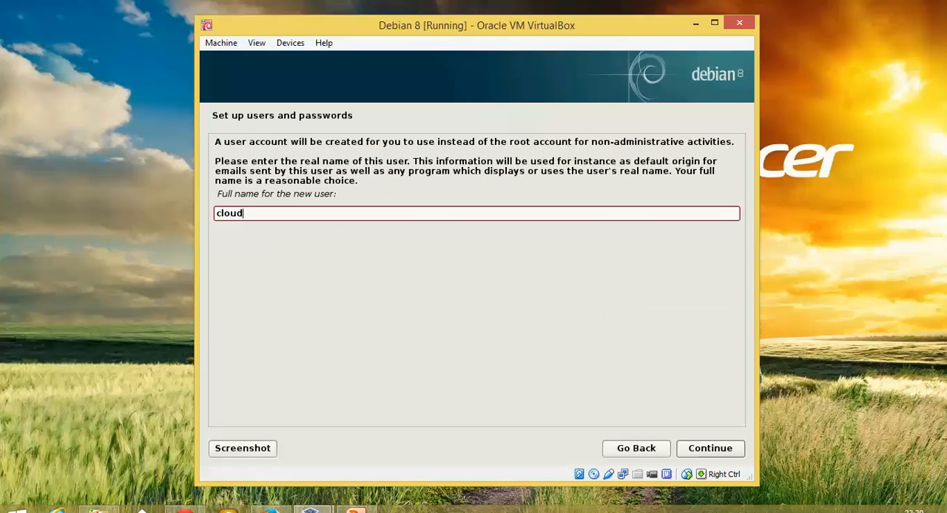
text(network)
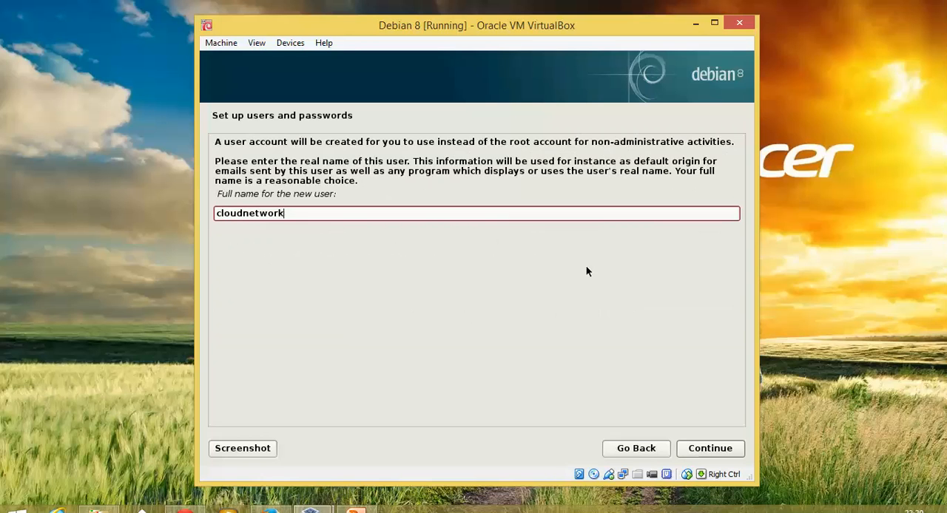
click(709, 449)
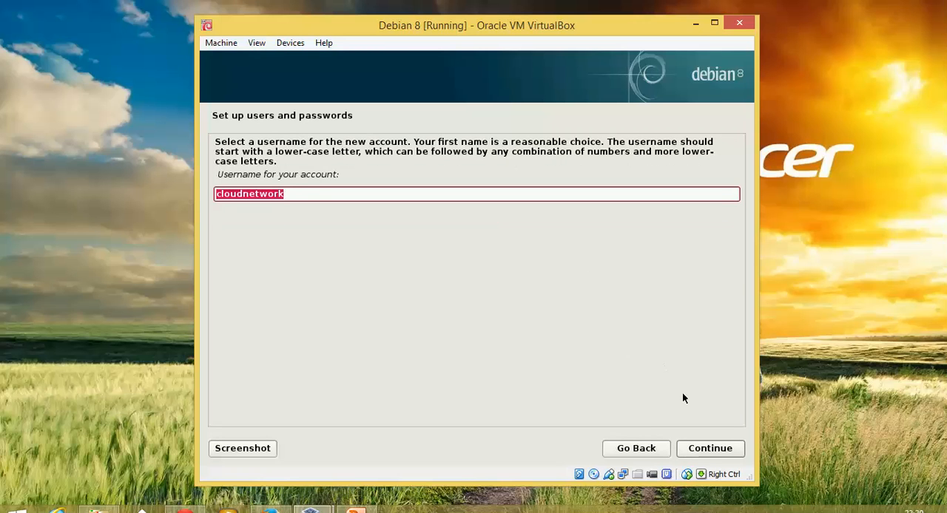
mouse_move(298, 189)
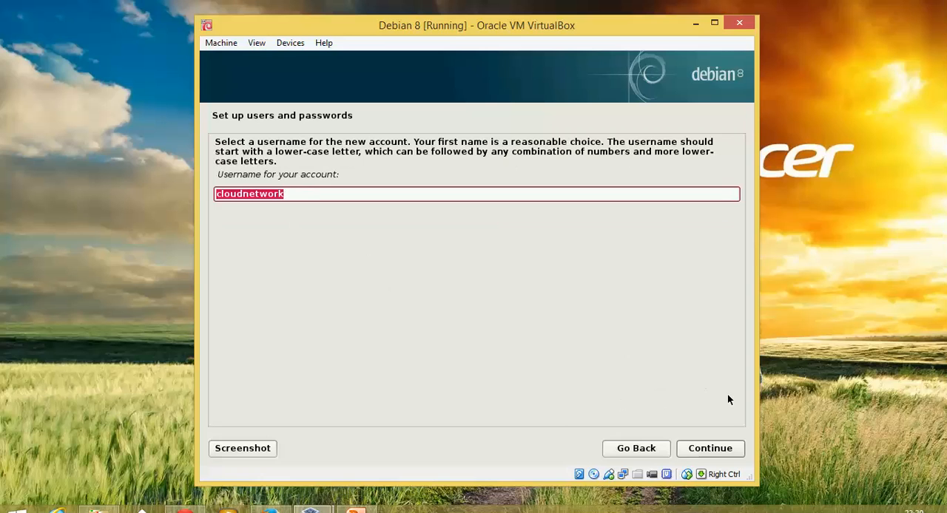
click(709, 448)
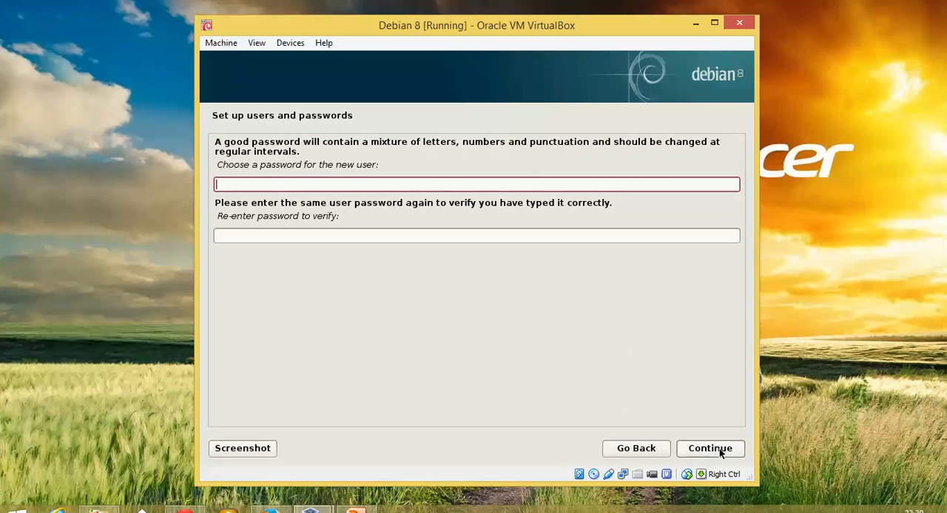
text(•)
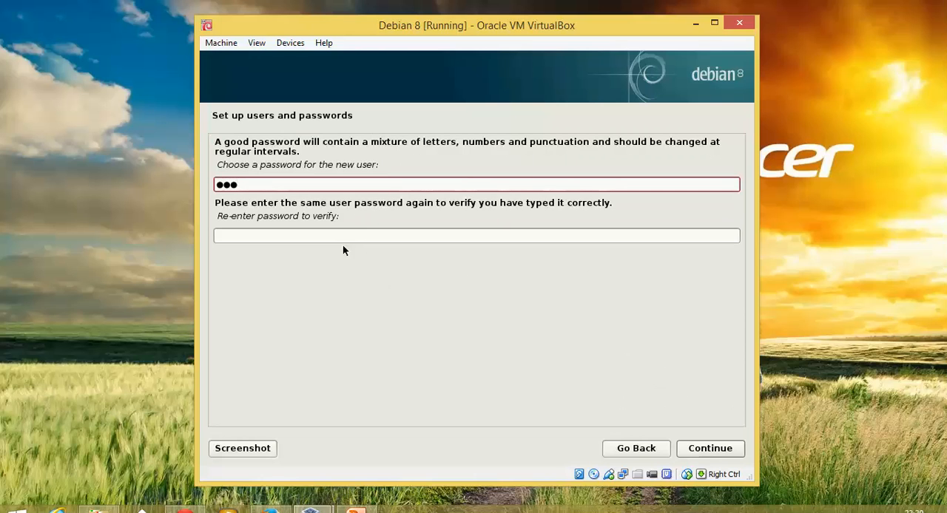
click(476, 235)
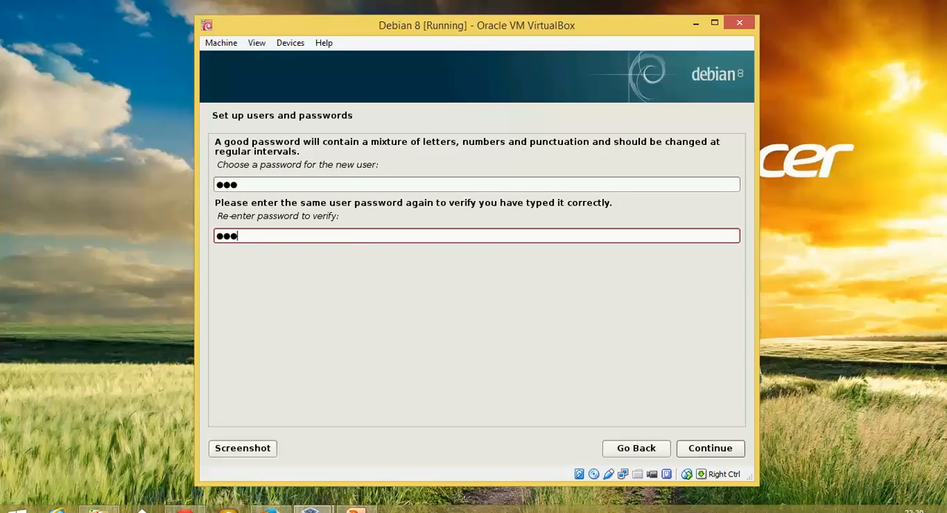
click(710, 448)
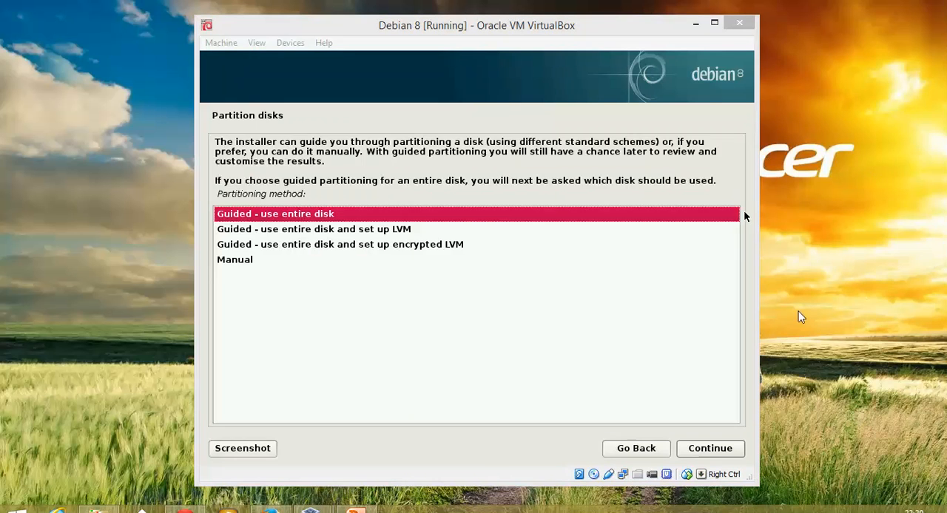
mouse_move(260, 142)
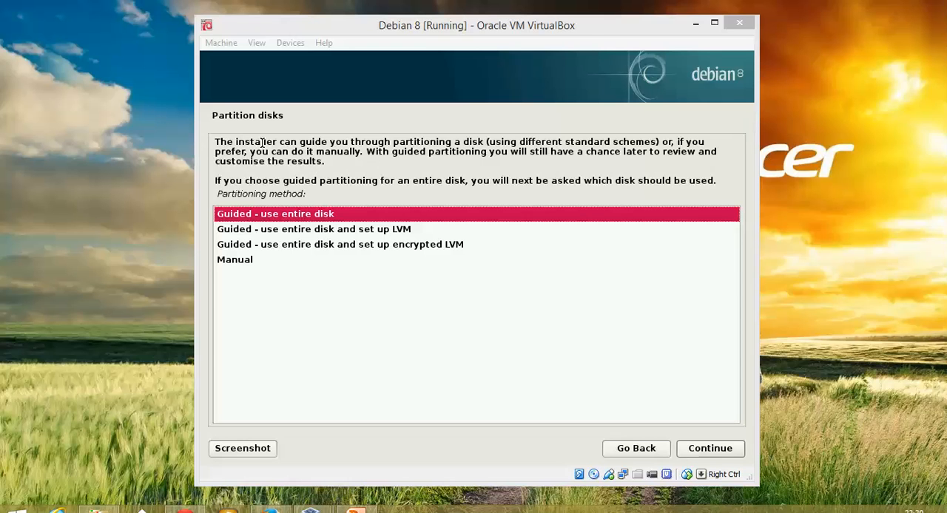
mouse_move(291, 127)
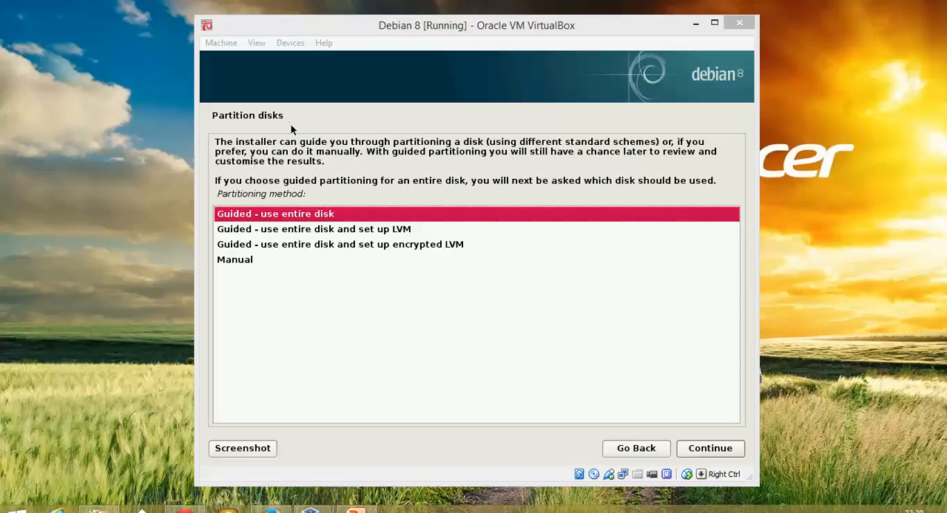
mouse_move(347, 226)
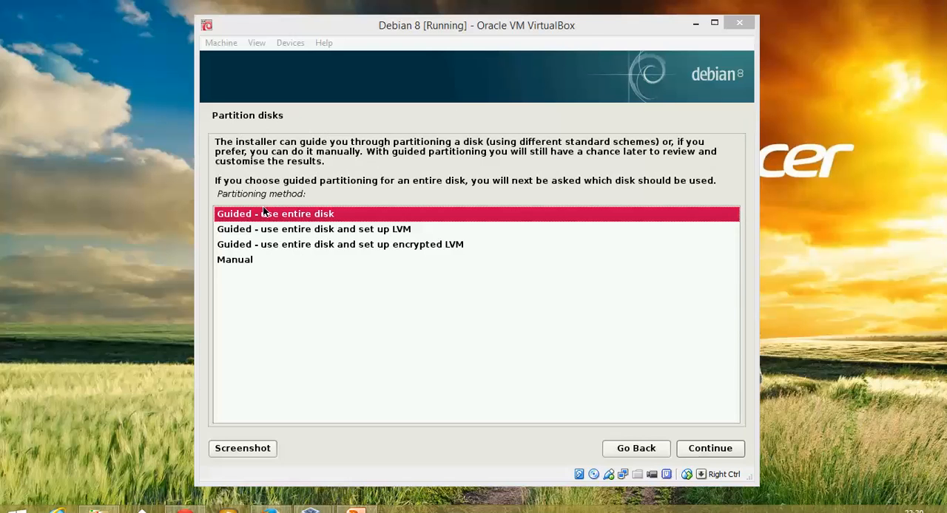
mouse_move(333, 219)
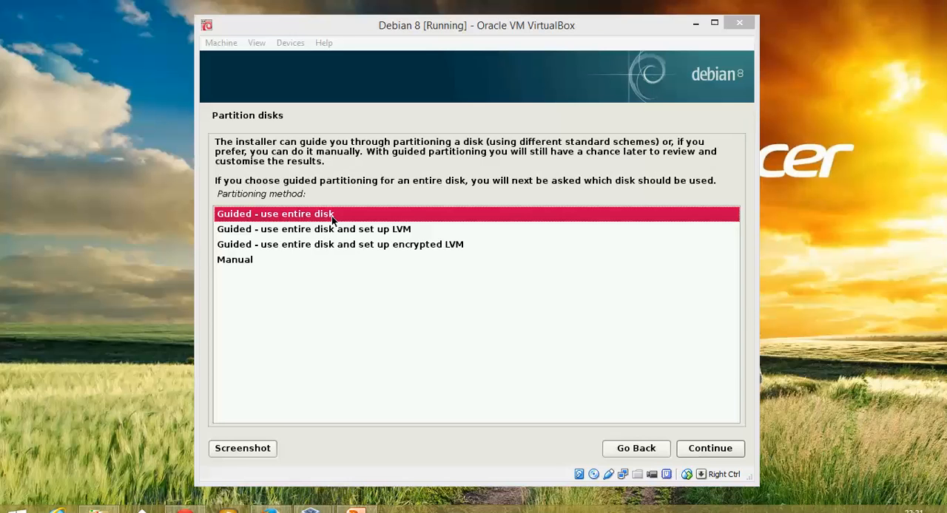
mouse_move(292, 222)
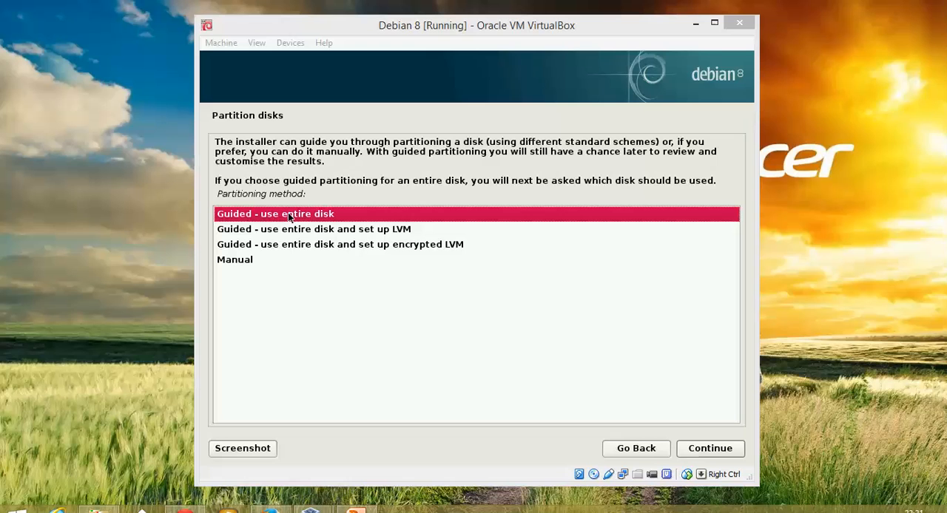
mouse_move(344, 236)
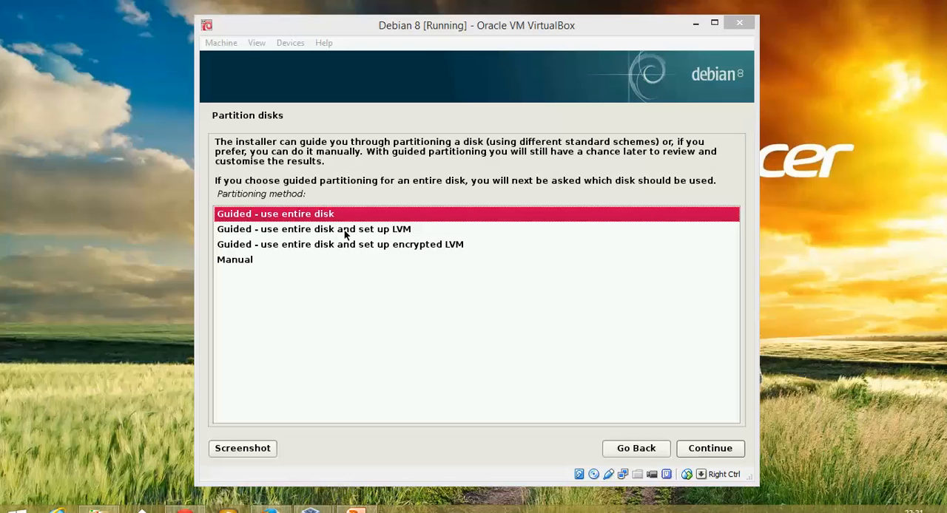
mouse_move(406, 236)
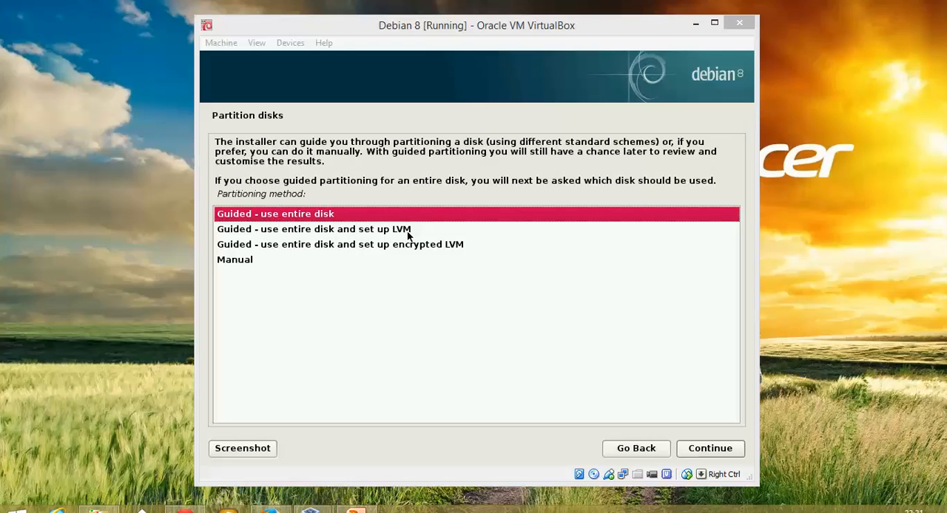
mouse_move(400, 259)
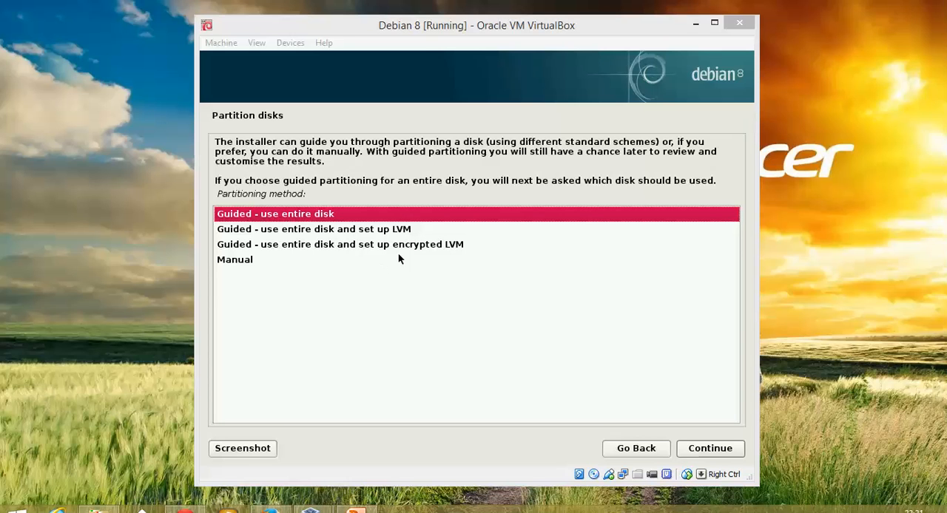
mouse_move(425, 248)
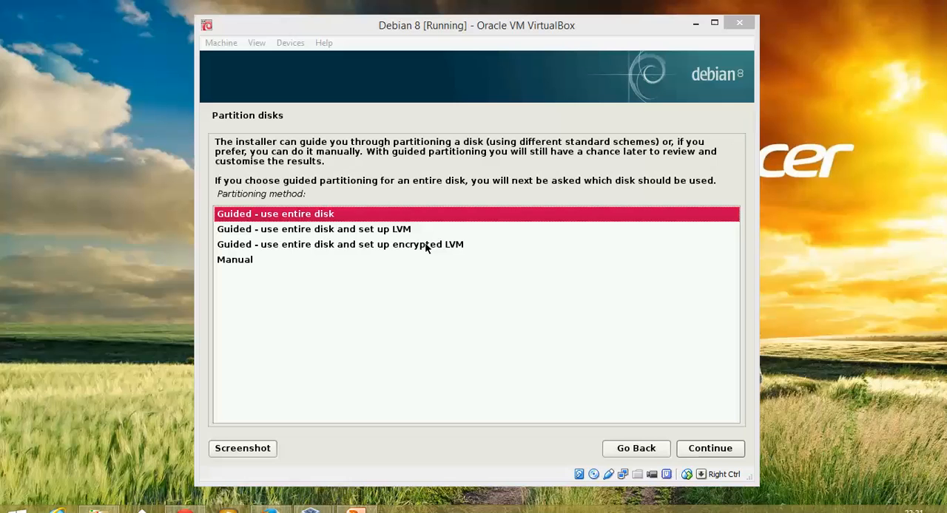
mouse_move(307, 218)
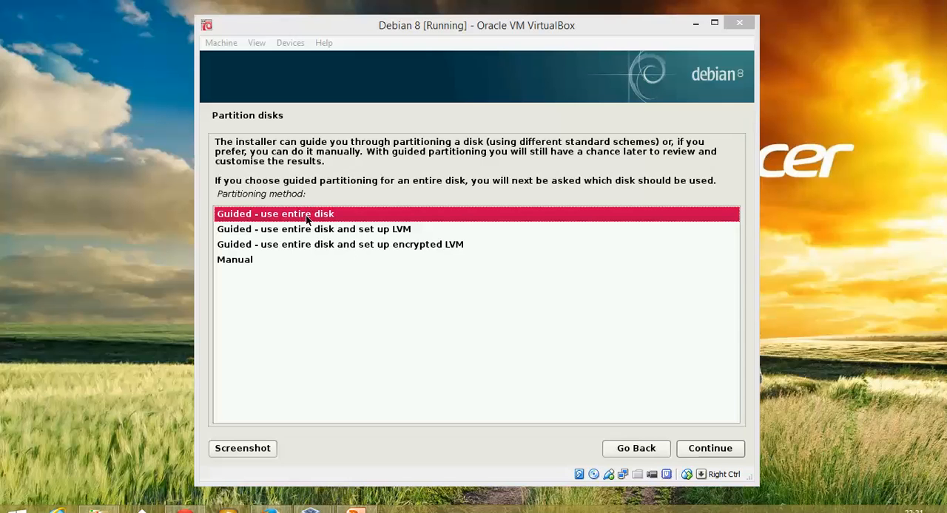
mouse_move(268, 268)
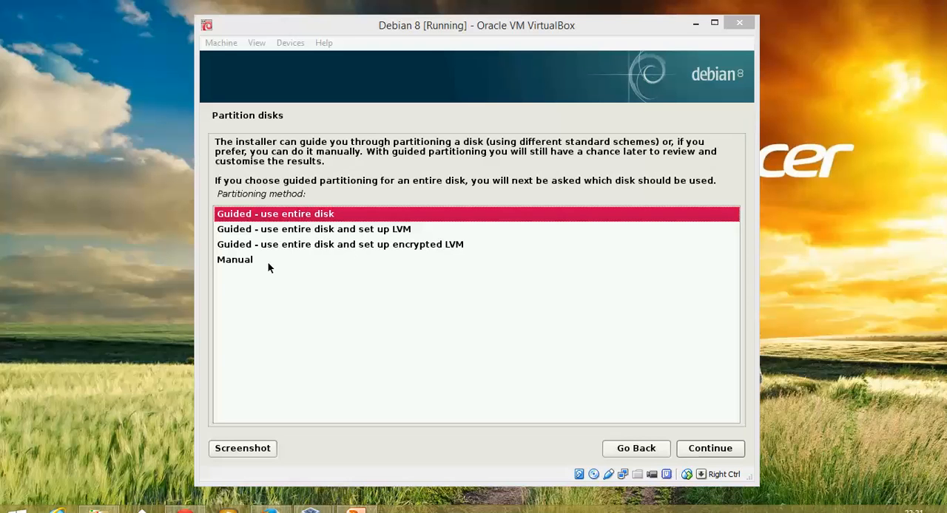
mouse_move(568, 357)
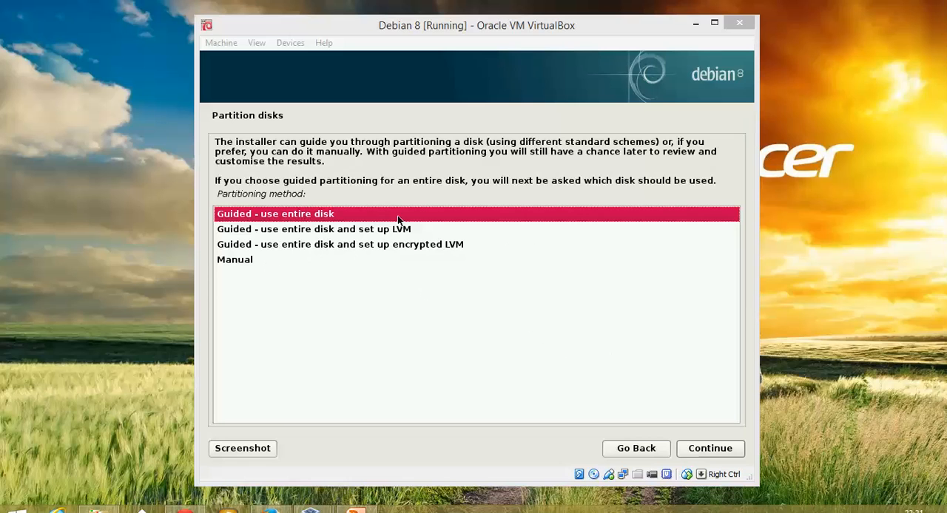
mouse_move(703, 424)
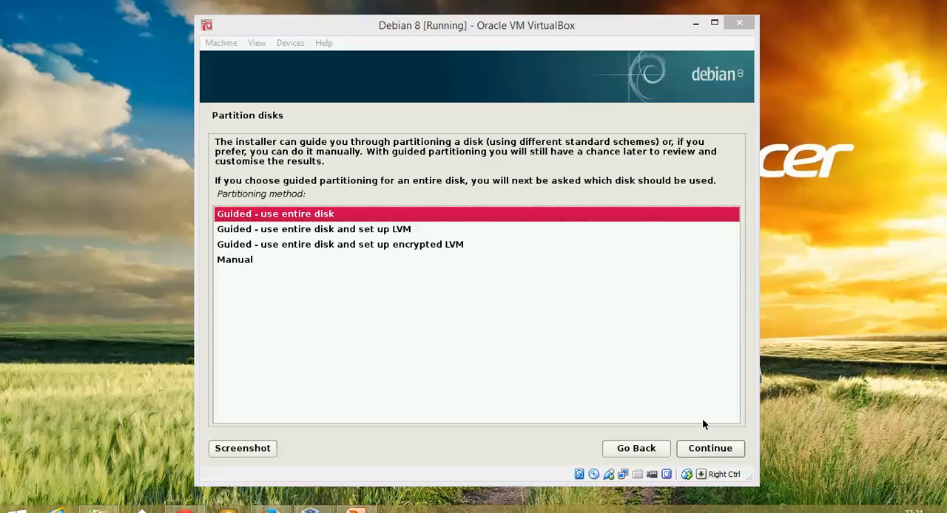
Step: Accept 'Guided - use entire disk' partitioning
click(709, 448)
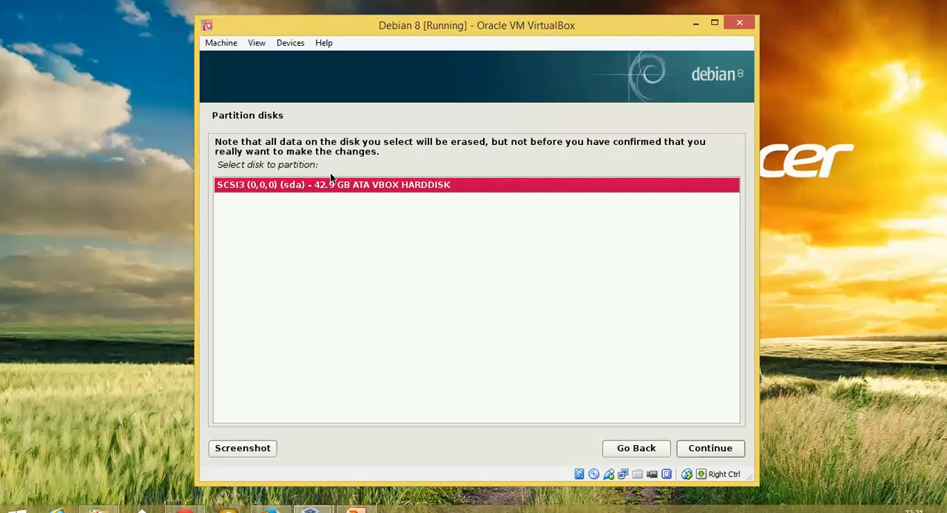
mouse_move(301, 210)
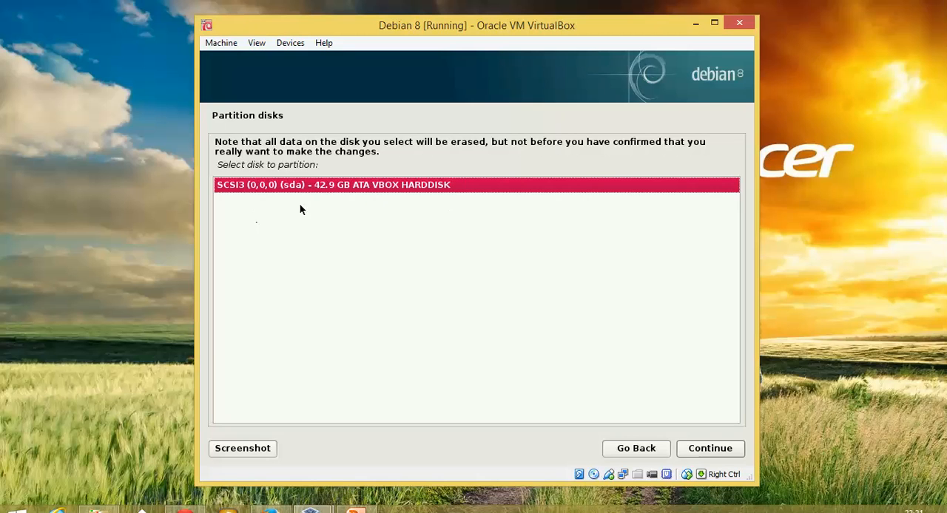
Step: Partition the 42.9 GB VBOX HARDDISK with all files in one partition
click(709, 448)
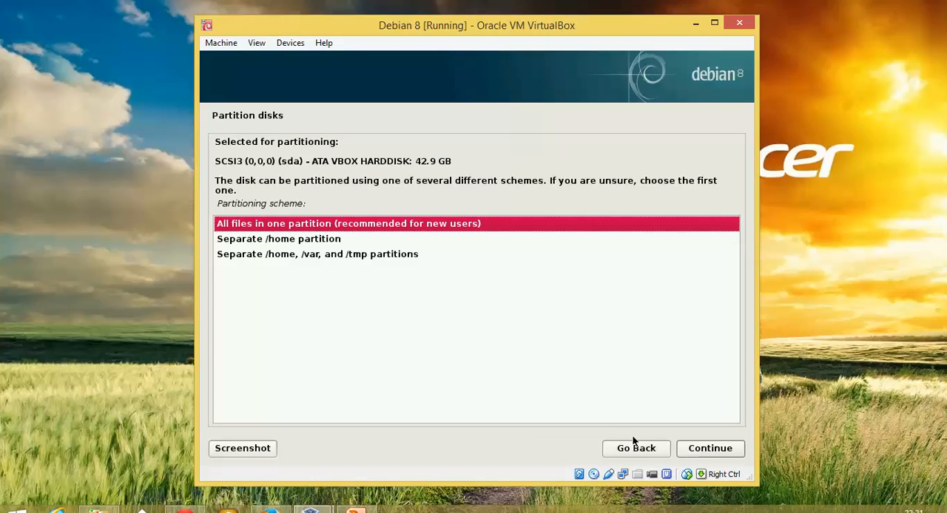
mouse_move(258, 232)
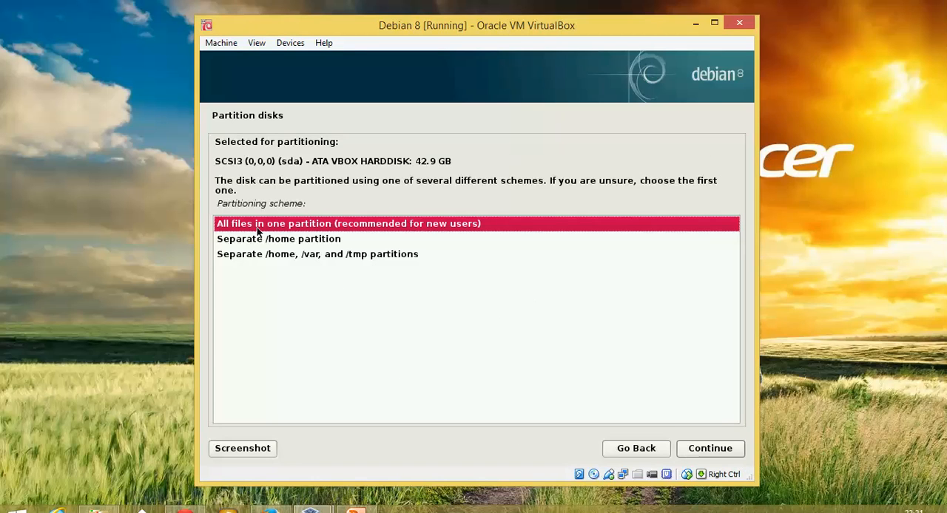
mouse_move(258, 240)
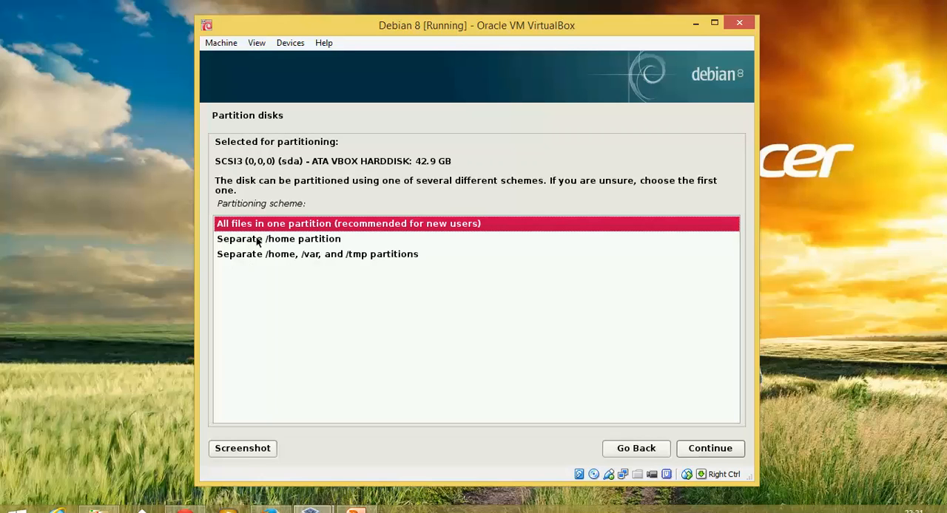
mouse_move(279, 246)
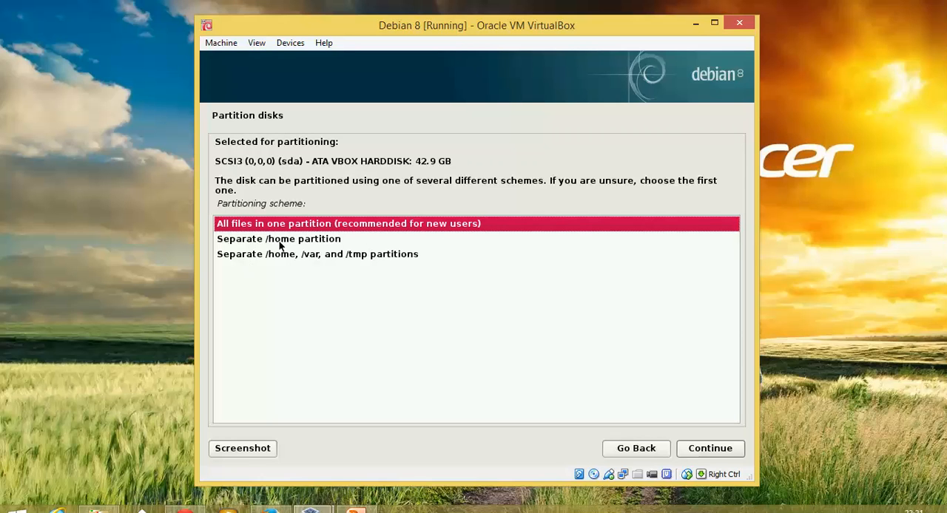
mouse_move(288, 257)
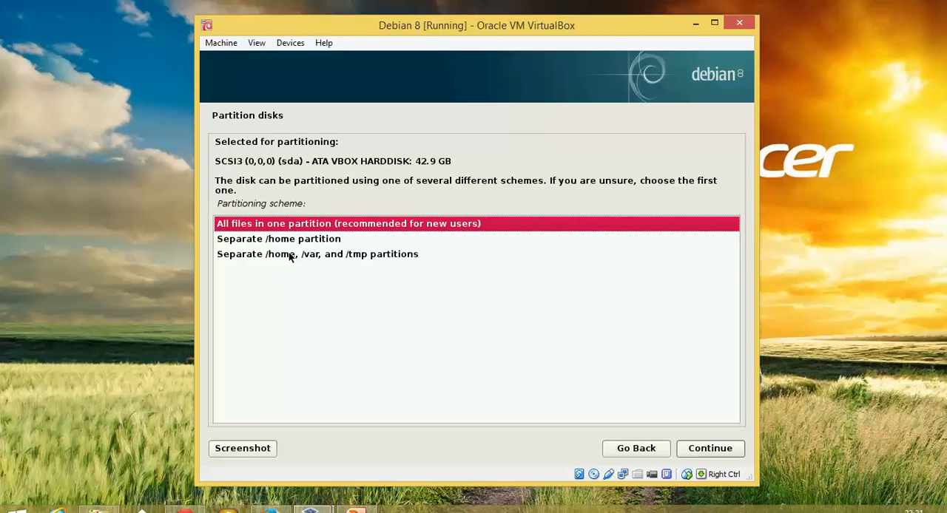
mouse_move(885, 312)
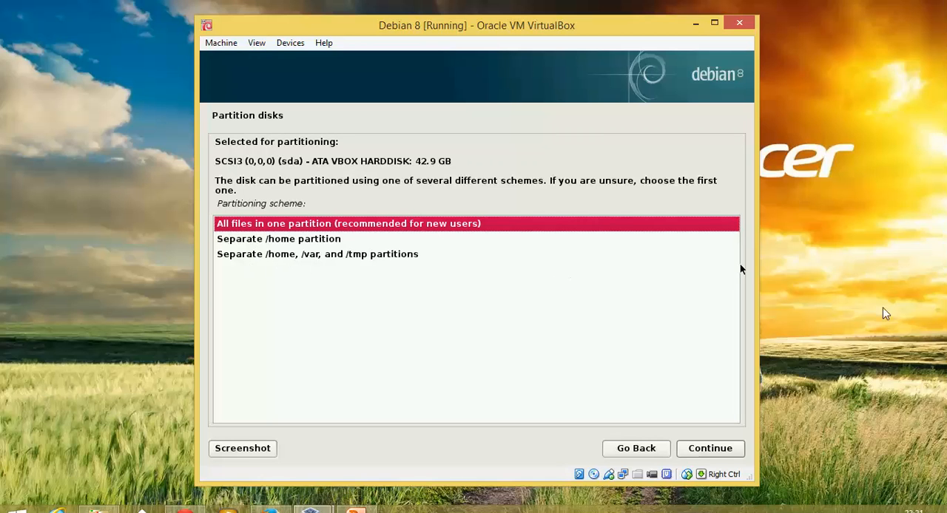
mouse_move(557, 194)
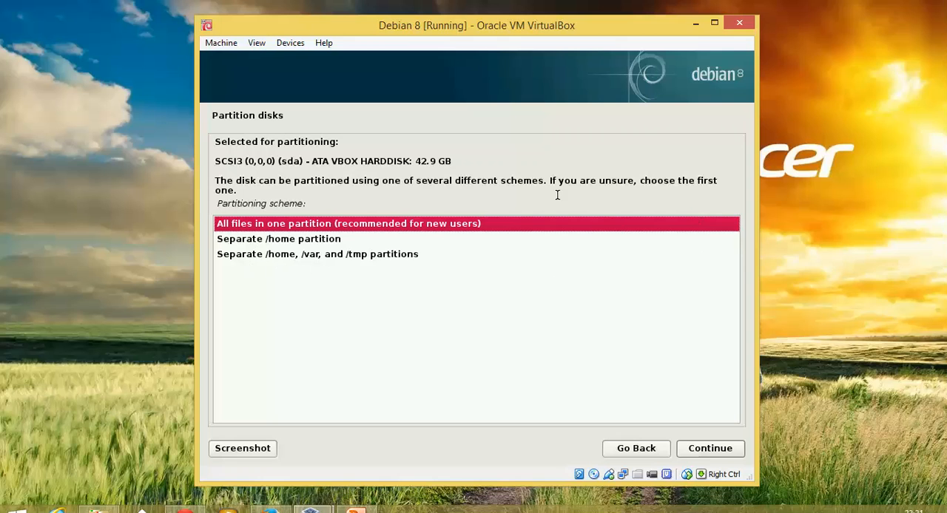
mouse_move(396, 257)
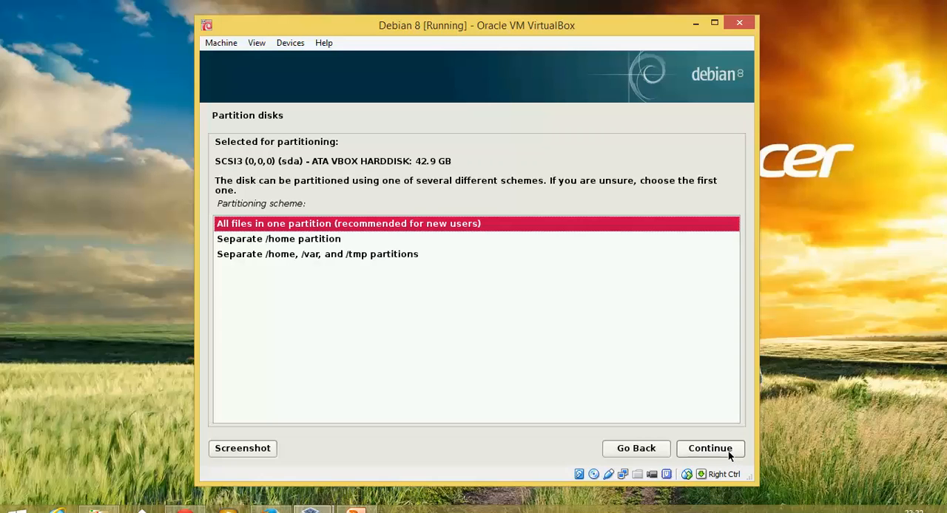
click(709, 448)
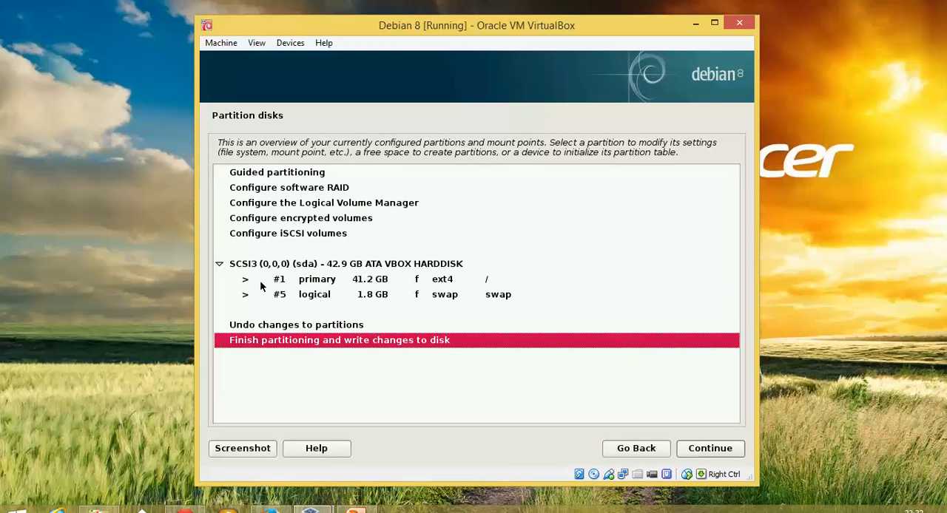
mouse_move(318, 287)
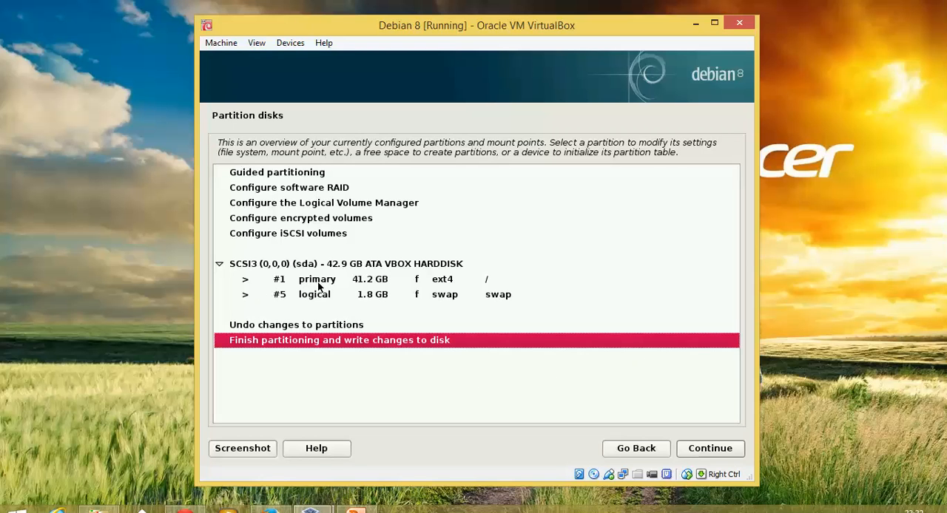
mouse_move(451, 297)
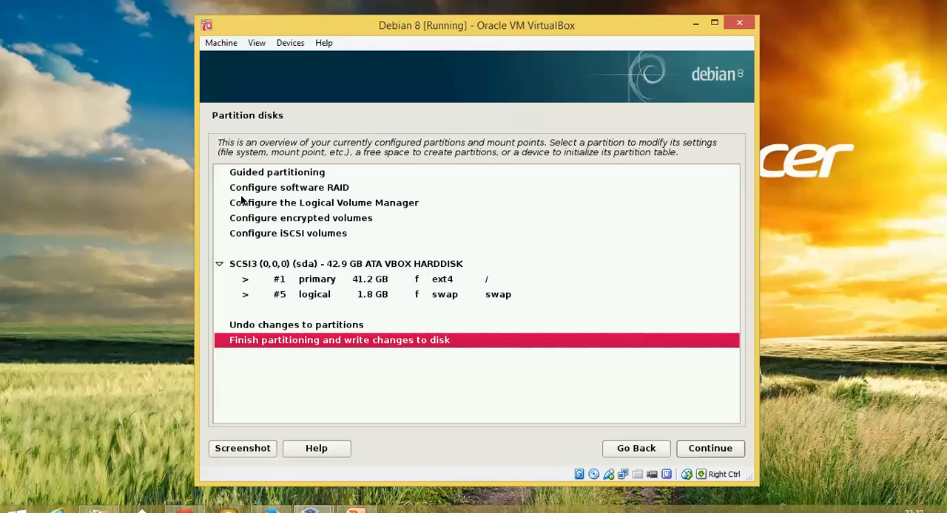
mouse_move(309, 200)
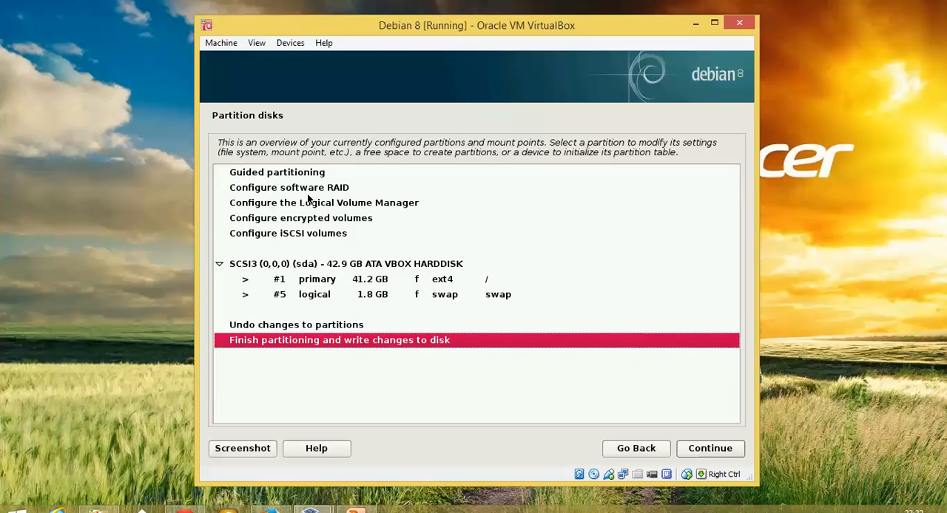
mouse_move(314, 239)
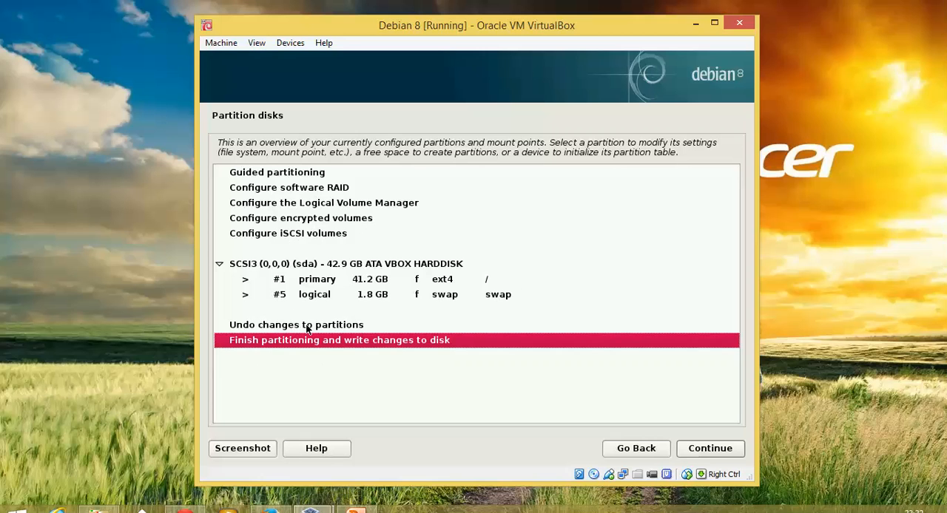
mouse_move(349, 326)
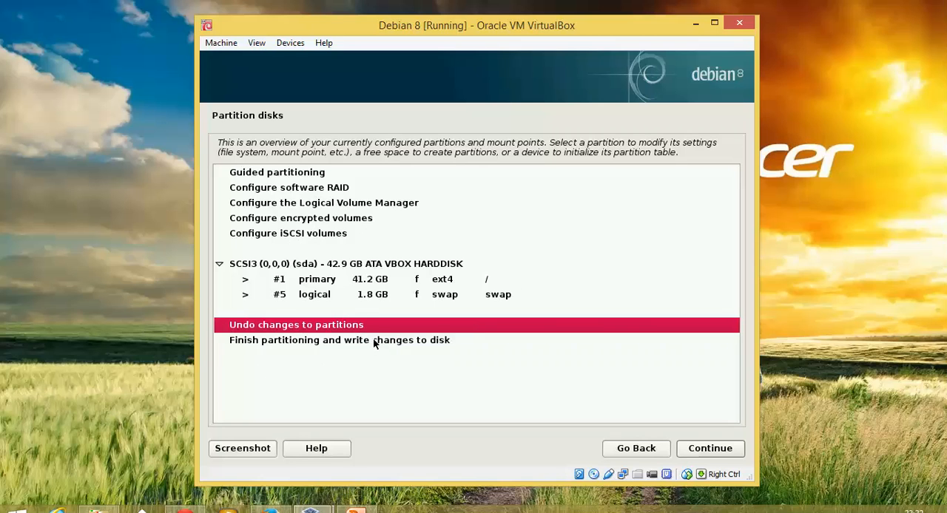
Step: Choose 'Finish partitioning and write changes to disk'
click(339, 340)
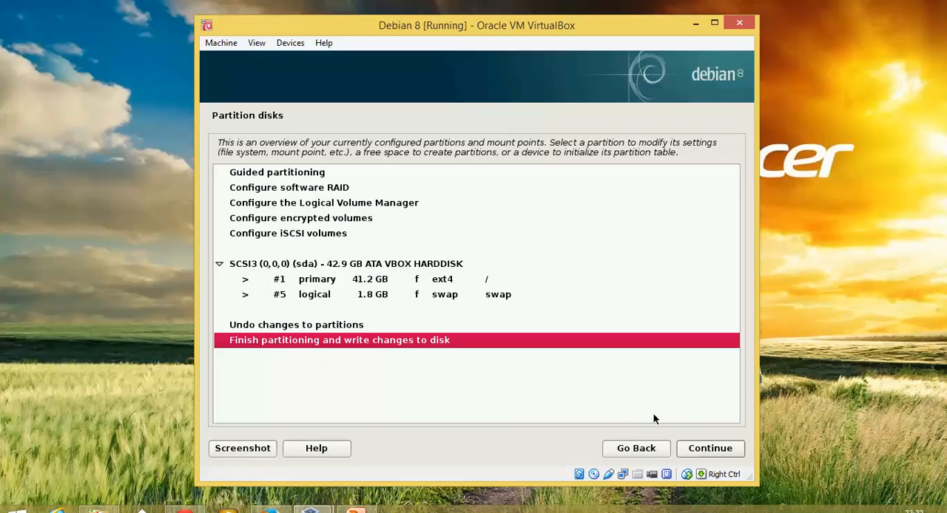
click(710, 448)
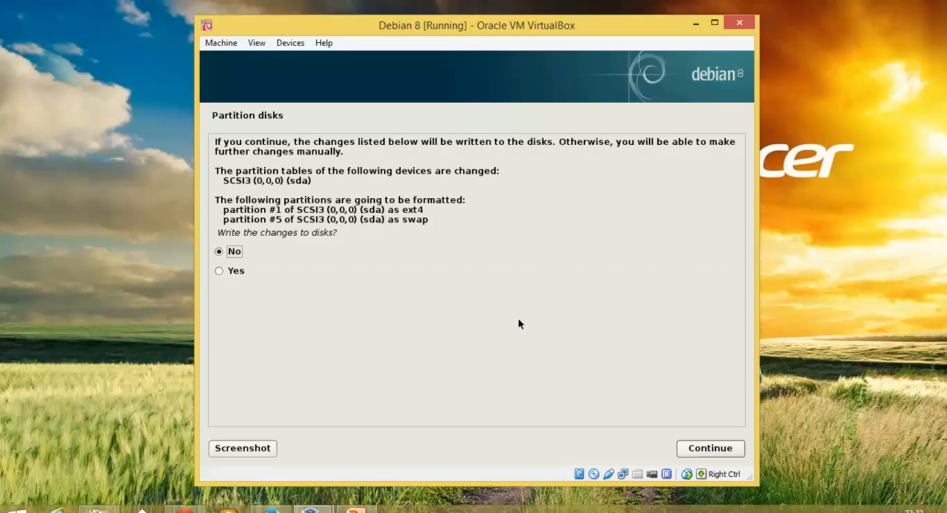
mouse_move(381, 379)
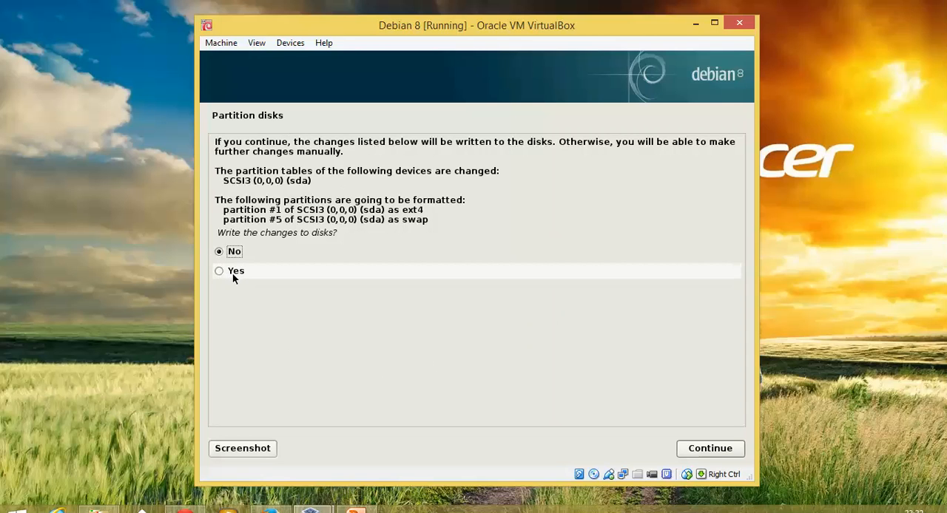
Step: Approve writing the ext4 and swap partition changes to disk
click(219, 270)
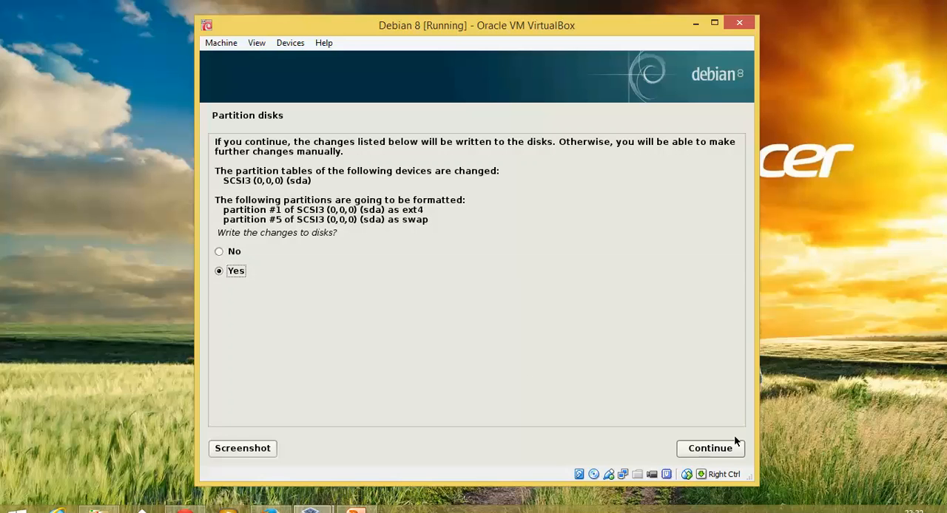
click(709, 448)
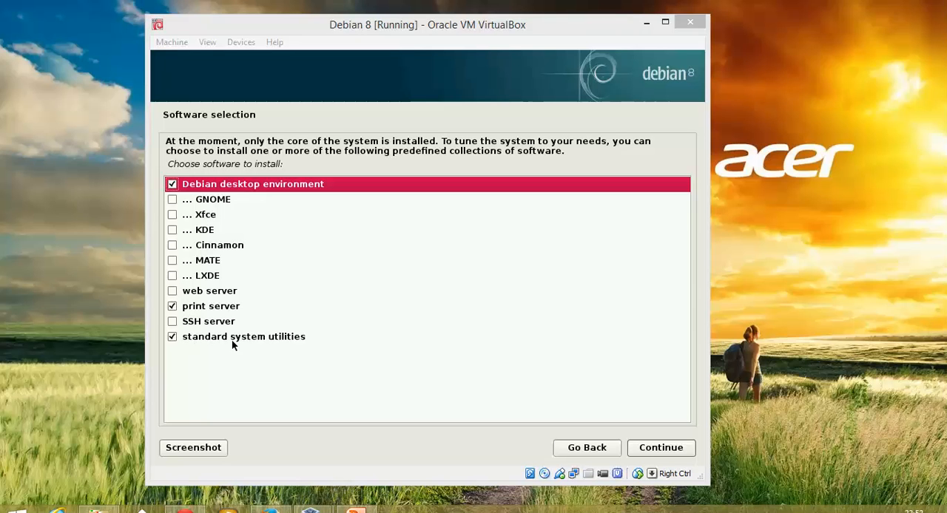
mouse_move(215, 340)
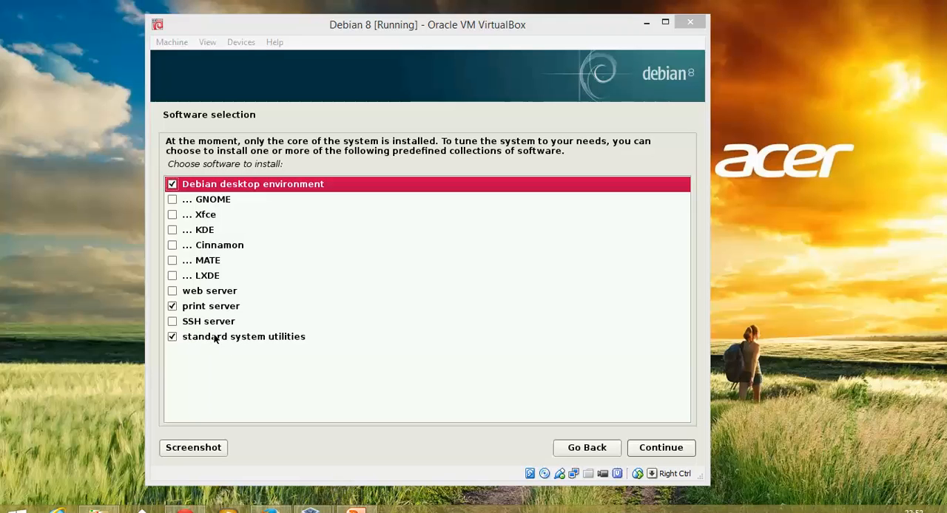
mouse_move(384, 289)
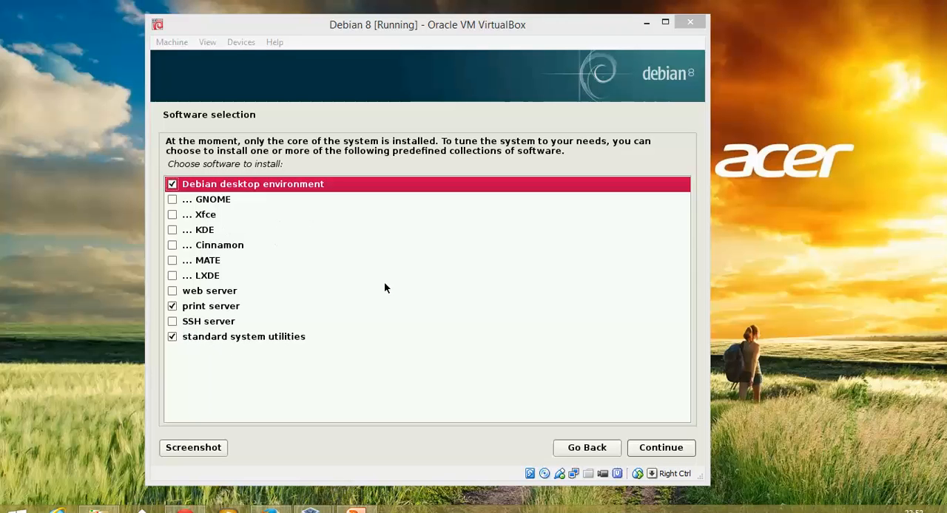
mouse_move(398, 274)
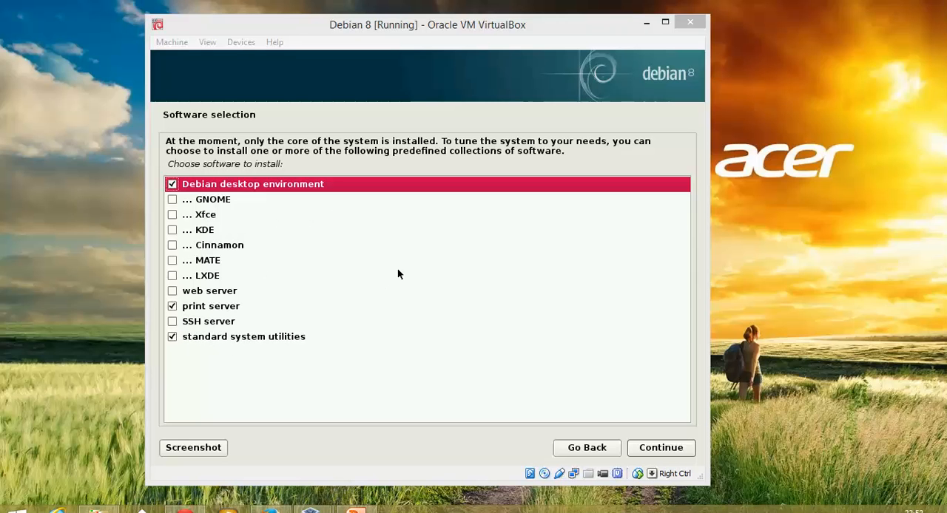
mouse_move(291, 405)
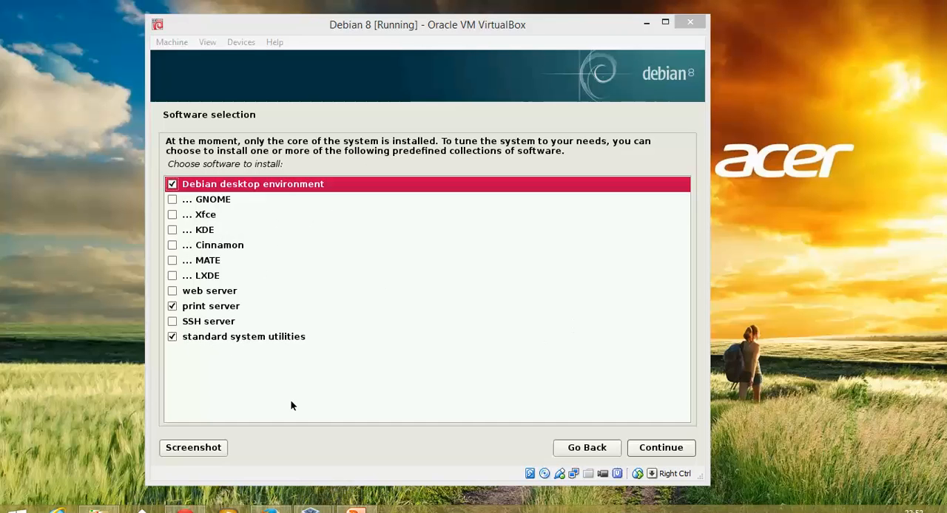
mouse_move(238, 304)
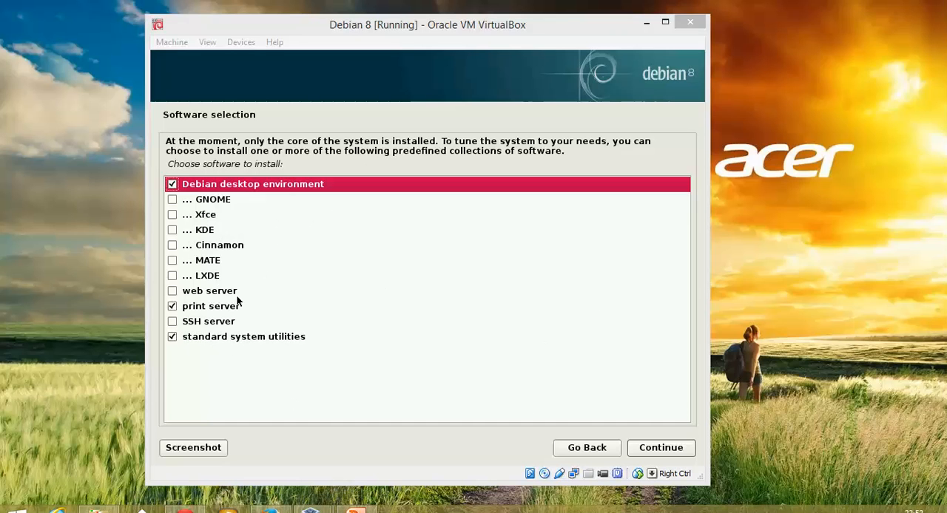
mouse_move(298, 250)
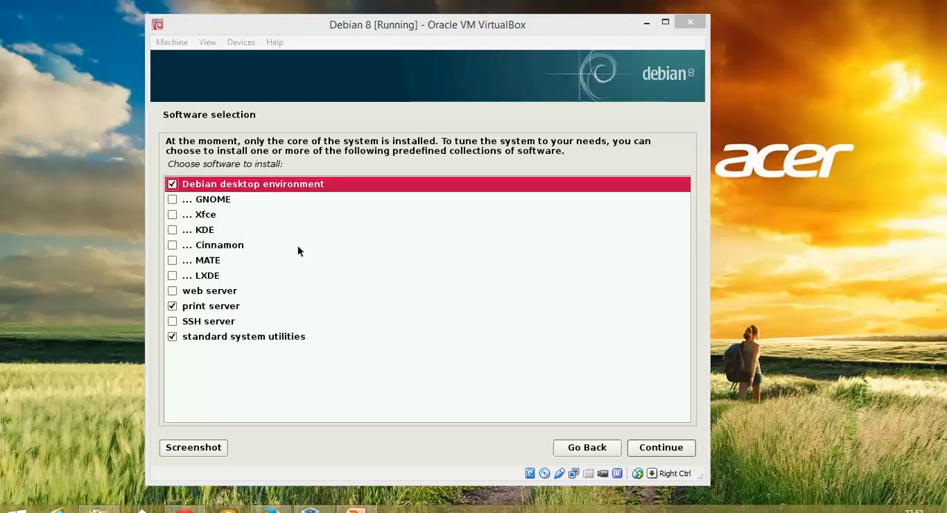
mouse_move(279, 332)
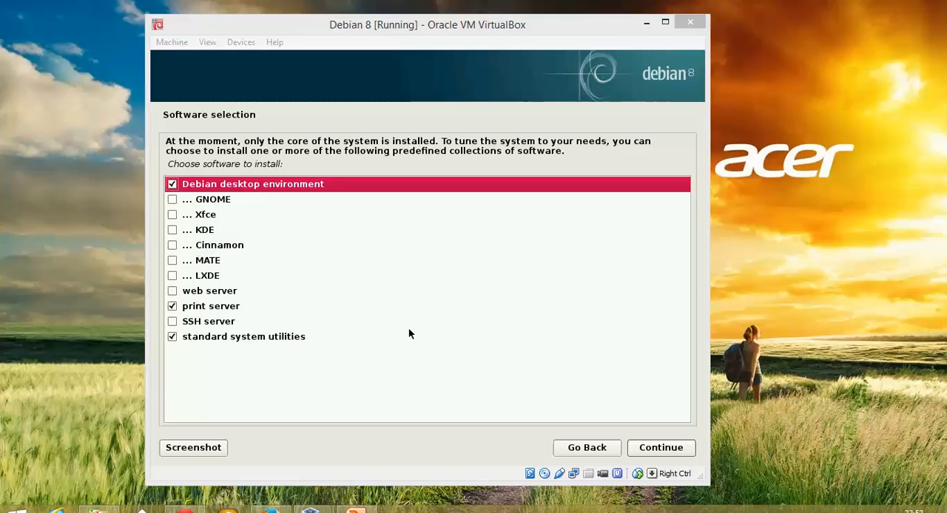
mouse_move(604, 397)
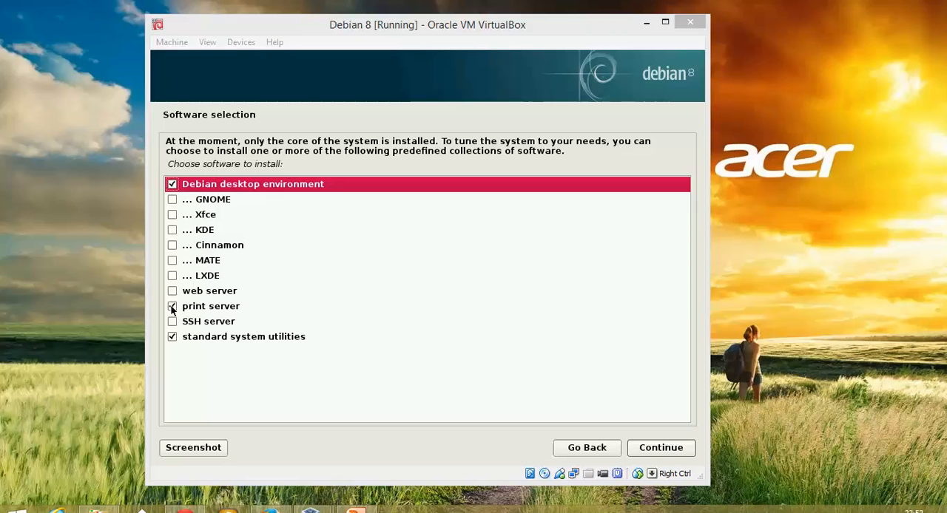
Step: Uncheck print server, keeping desktop environment and standard utilities, and start installation
click(172, 306)
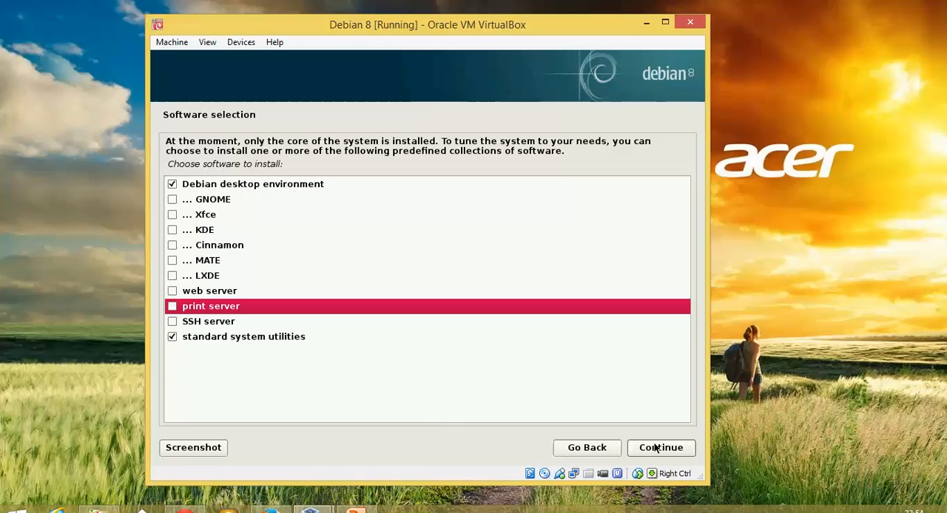
click(660, 448)
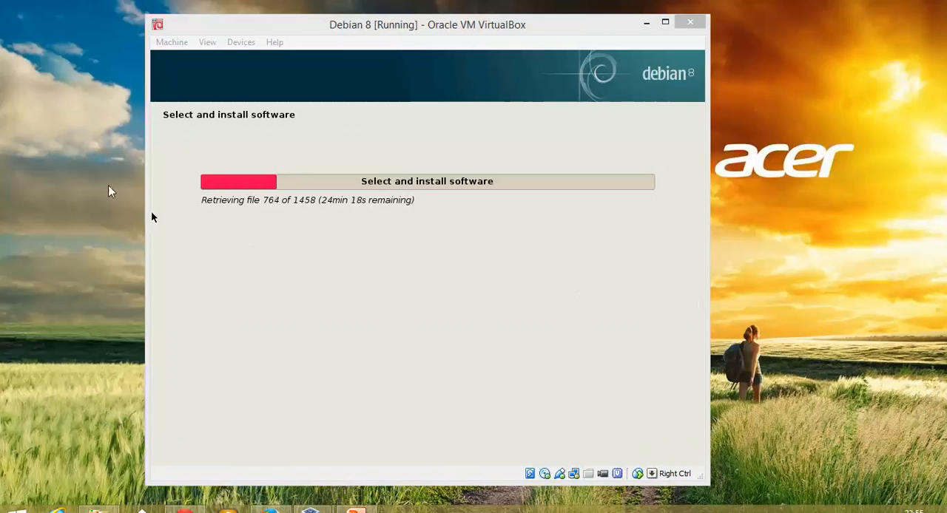
mouse_move(824, 312)
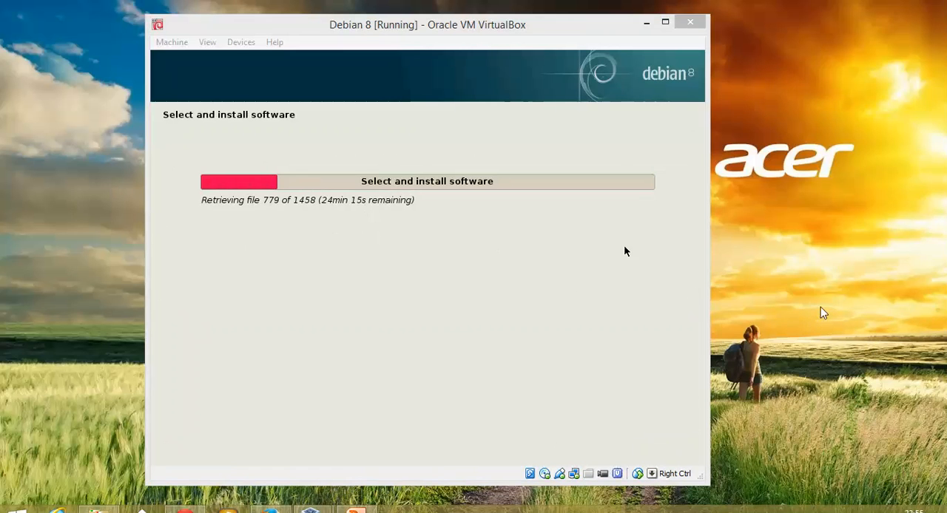
mouse_move(840, 401)
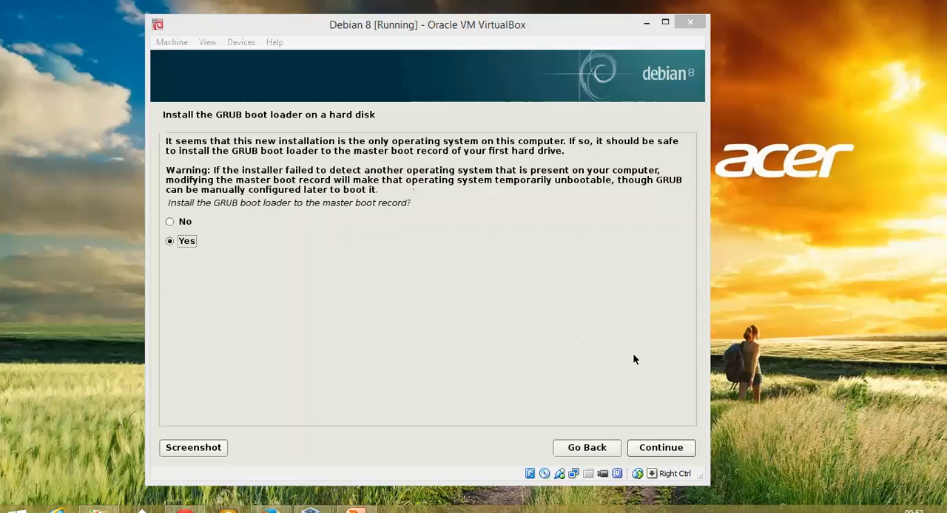
Step: Install the GRUB boot loader to the master boot record on /dev/sda
click(659, 447)
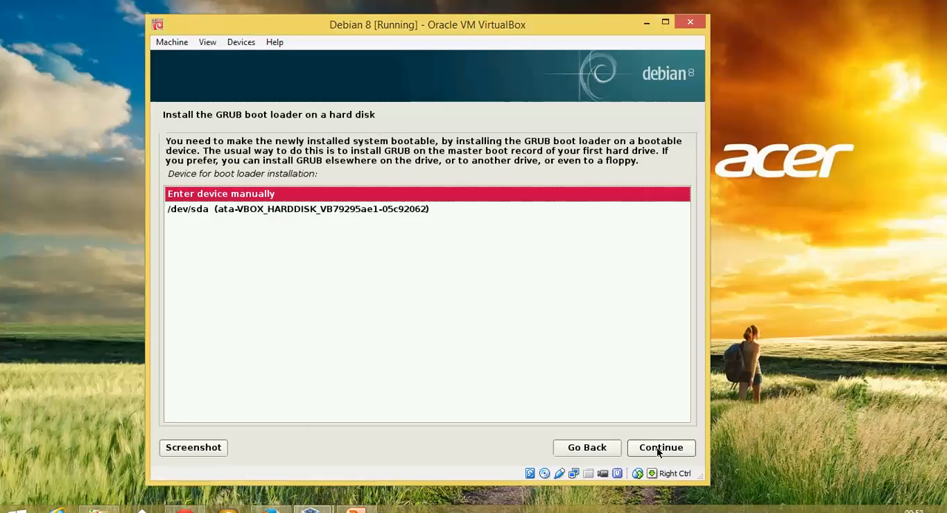
mouse_move(594, 299)
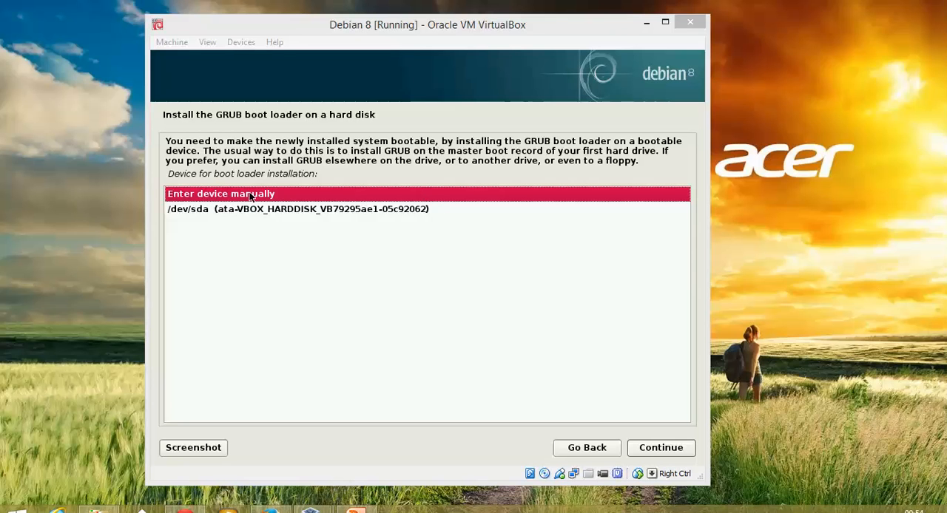
click(298, 209)
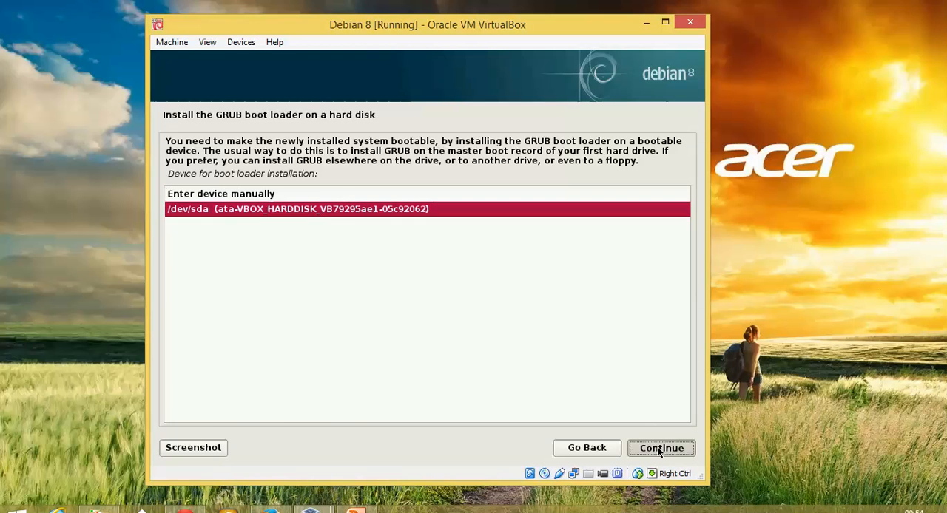
click(660, 447)
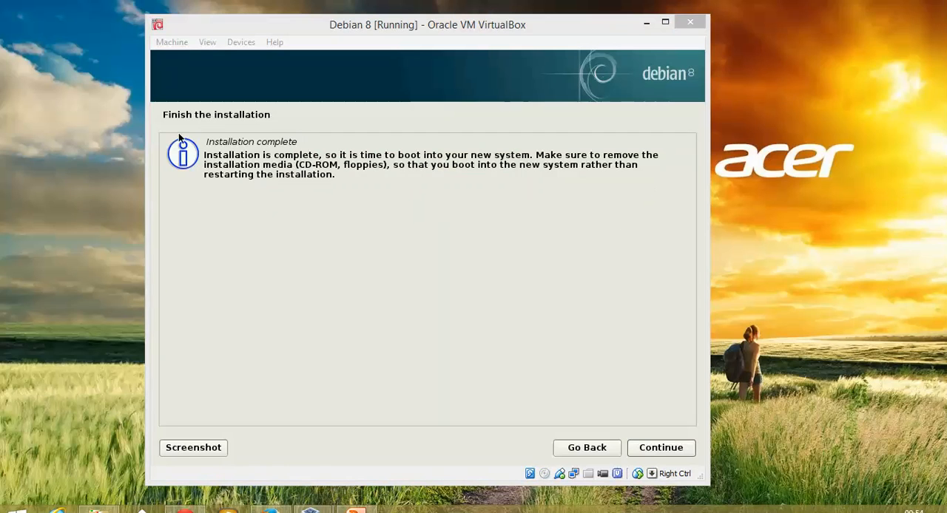
mouse_move(405, 233)
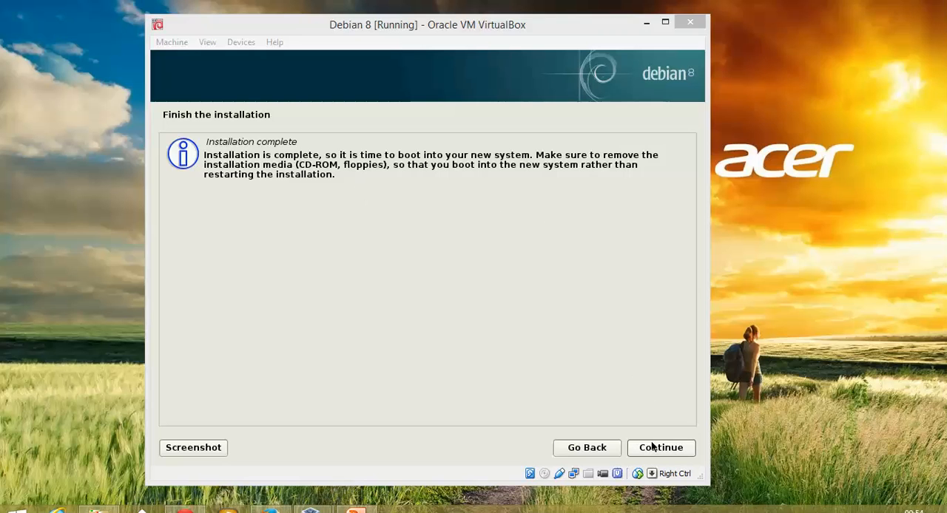
Step: Continue past 'Installation complete' to reboot into the new Debian system
click(659, 448)
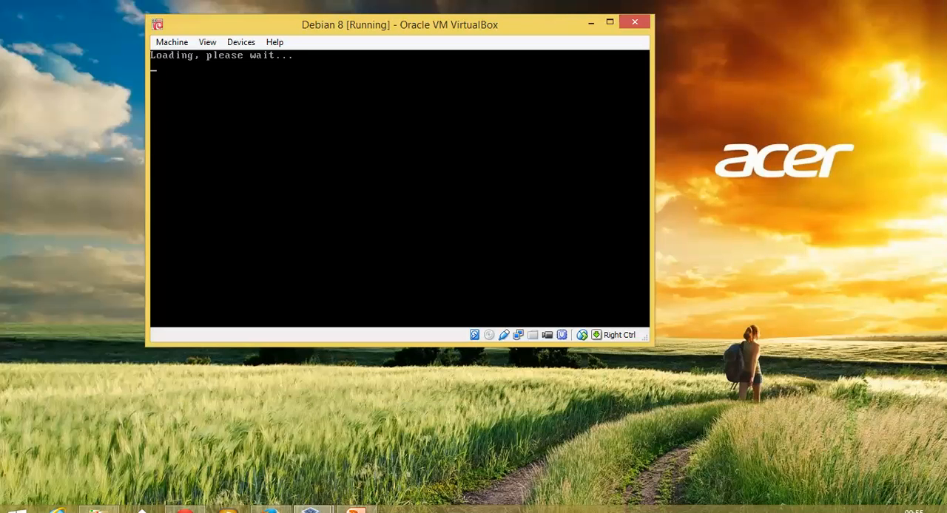
mouse_move(897, 306)
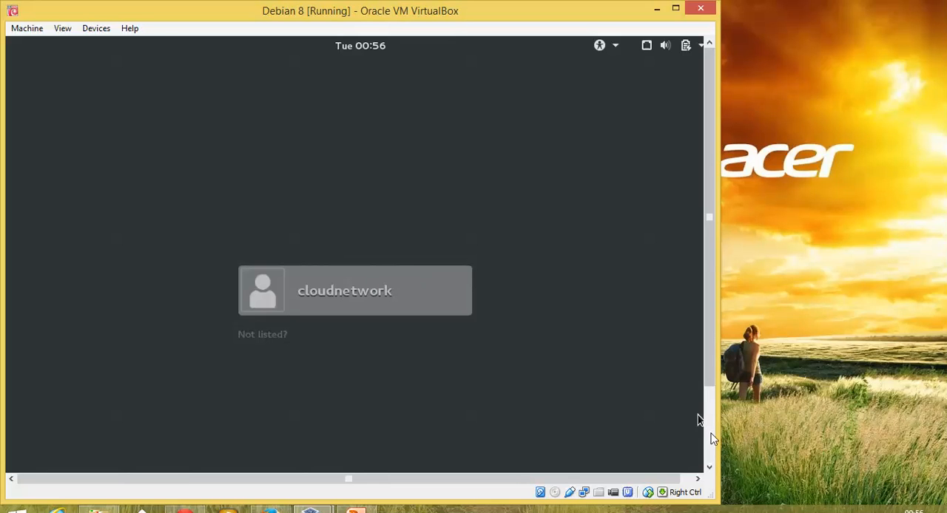
mouse_move(276, 289)
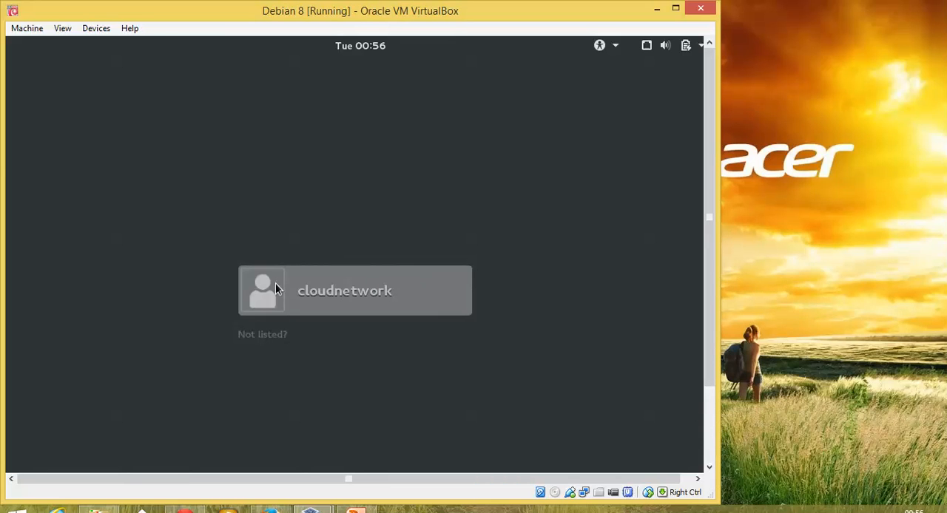
Step: Sign in to the GDM login screen as the cloudnetwork user
click(344, 290)
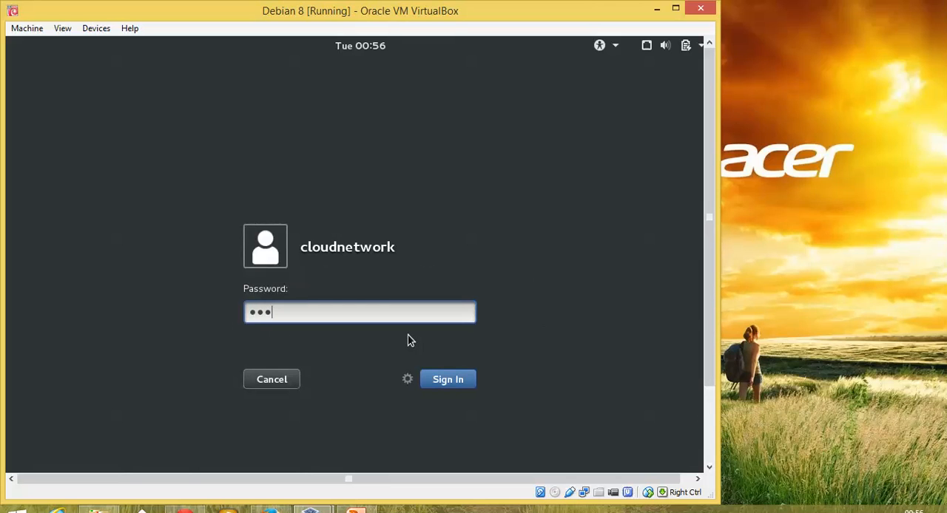
click(447, 379)
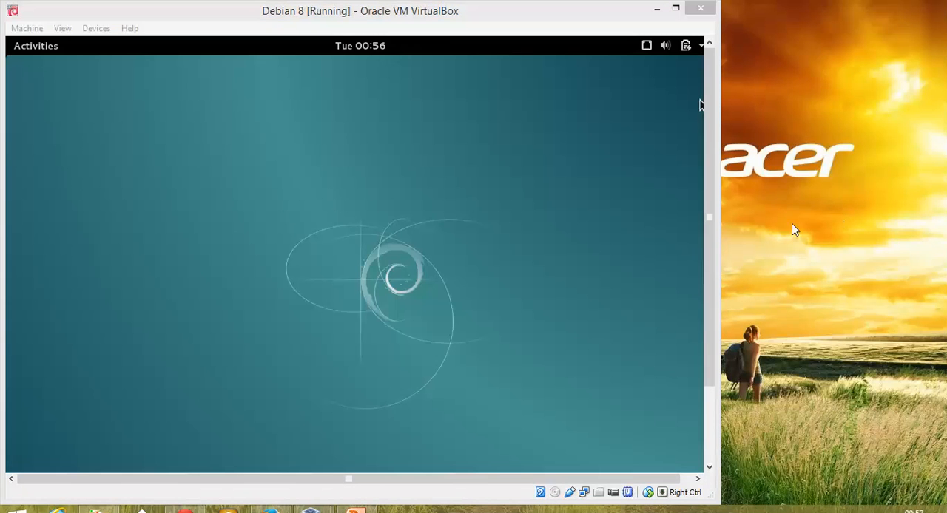
mouse_move(344, 20)
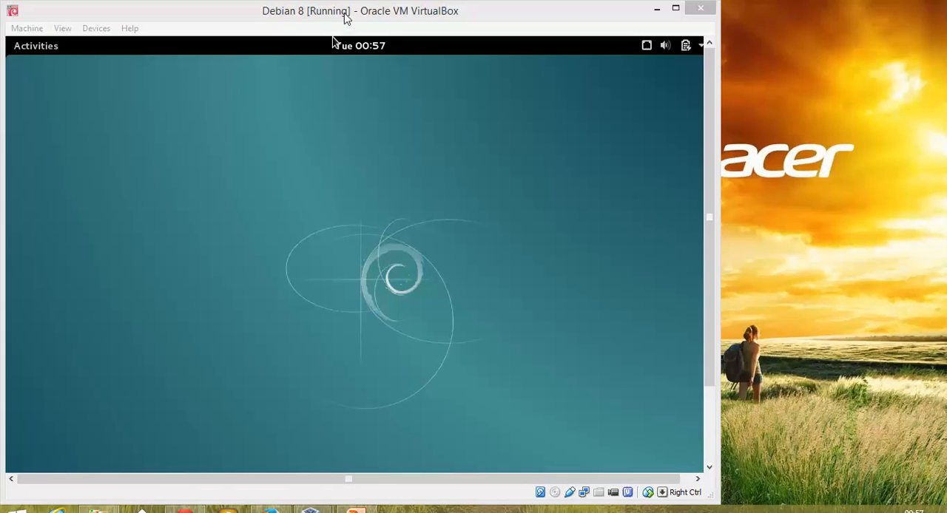
Step: Reposition the VM window, then search Activities for 'ter' to find Terminal
drag(331, 11, 376, 16)
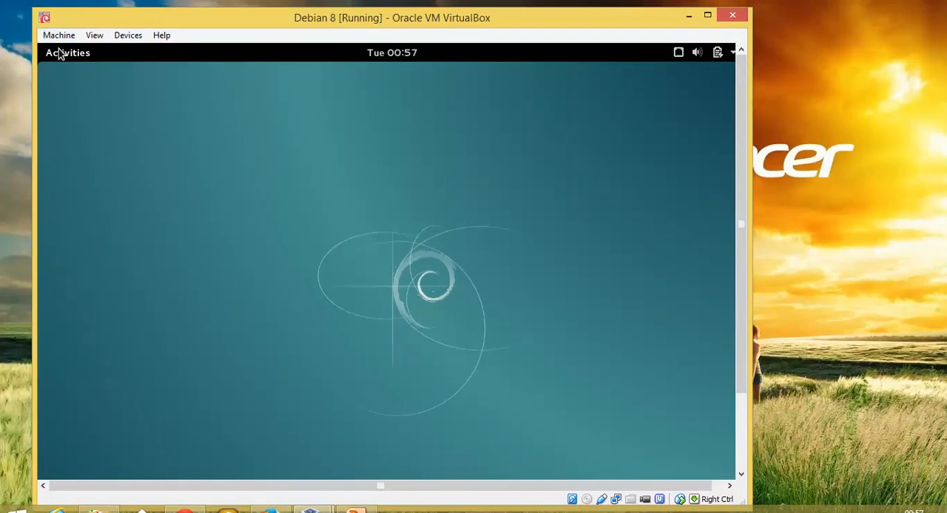
click(67, 52)
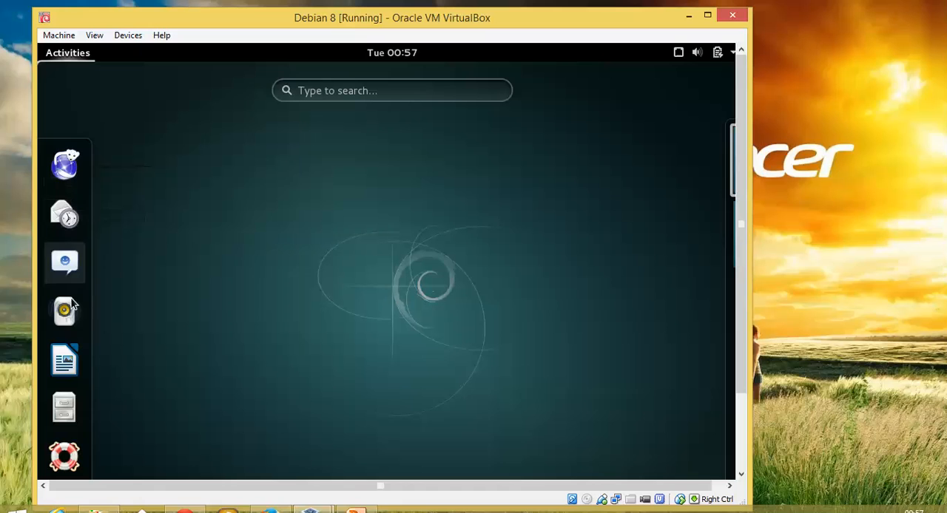
mouse_move(72, 229)
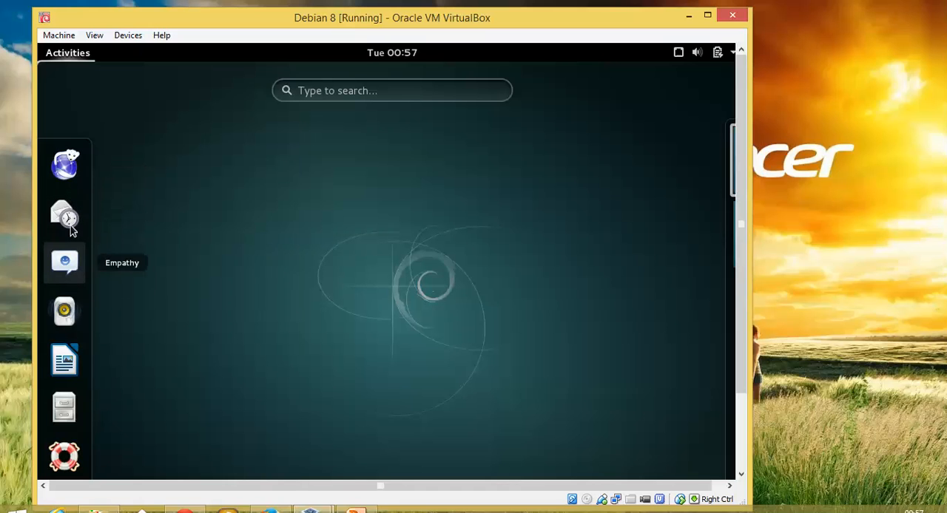
mouse_move(64, 311)
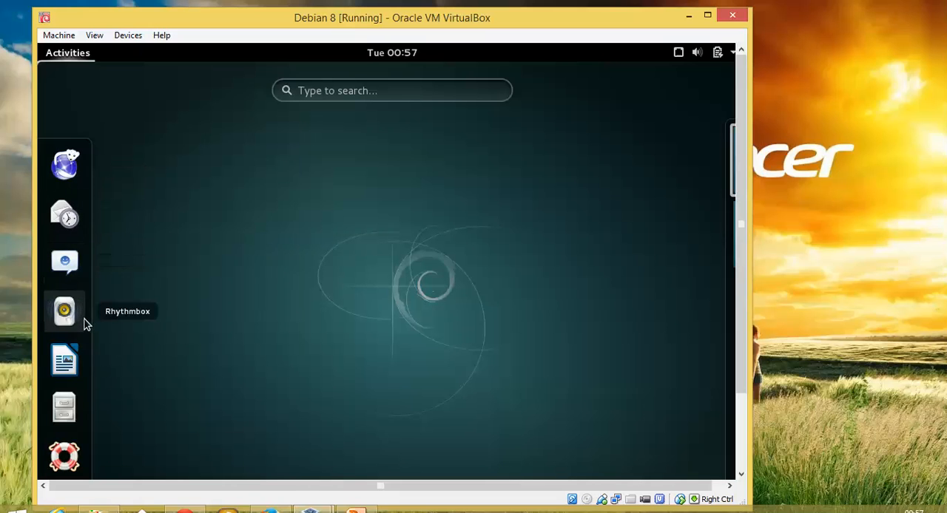
mouse_move(73, 363)
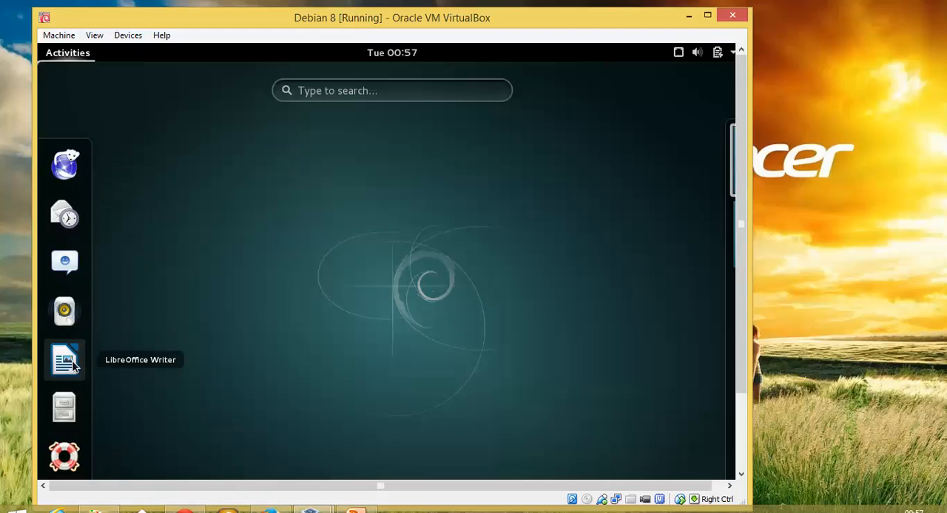
mouse_move(64, 407)
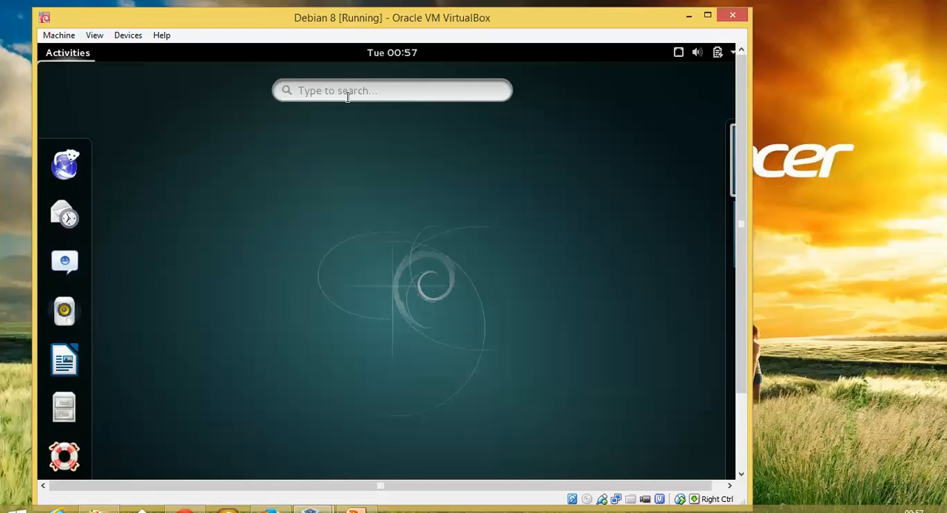
click(391, 90)
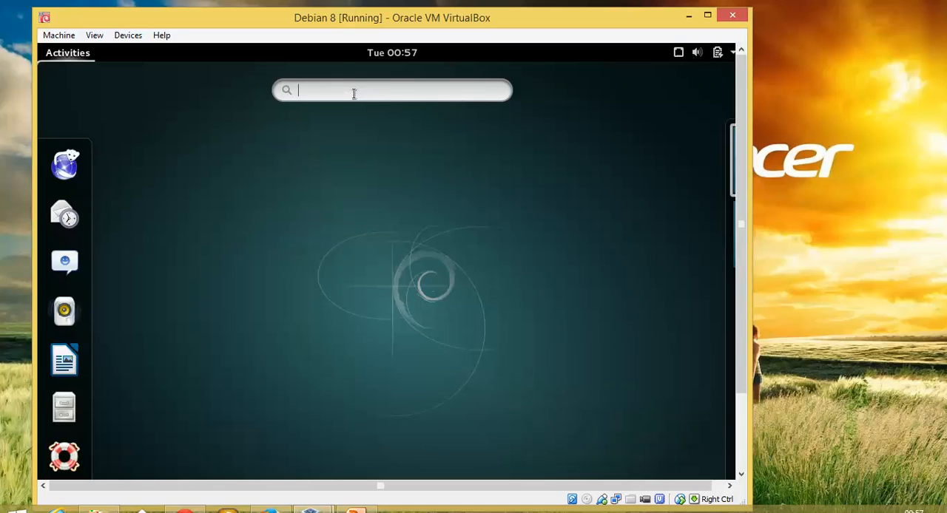
text(t)
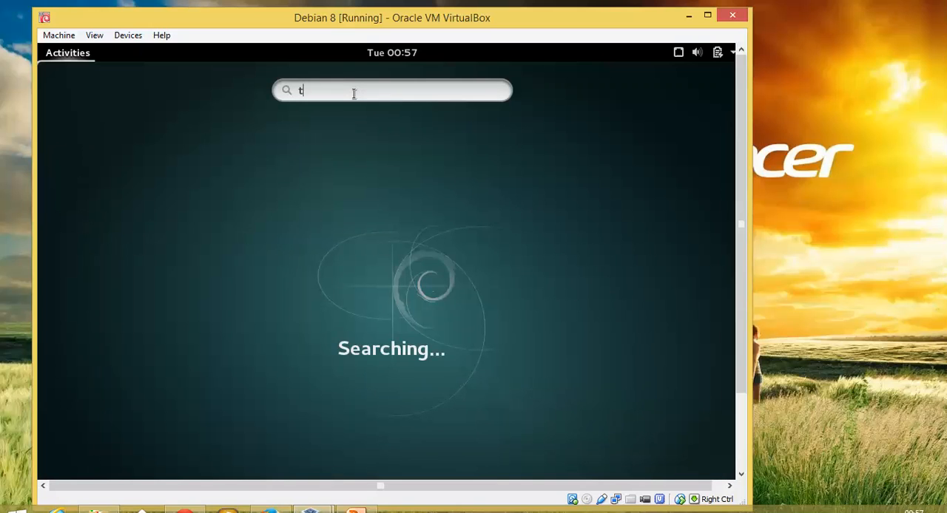
text(er)
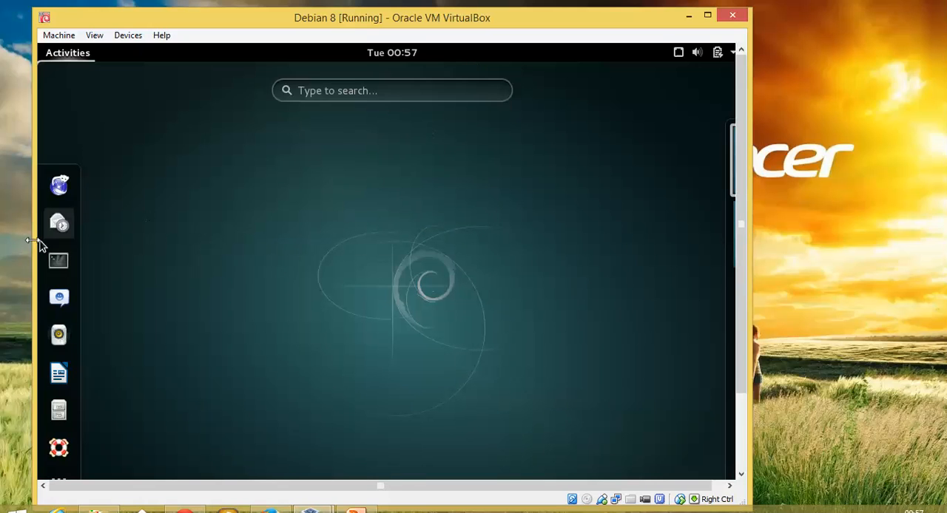
mouse_move(708, 444)
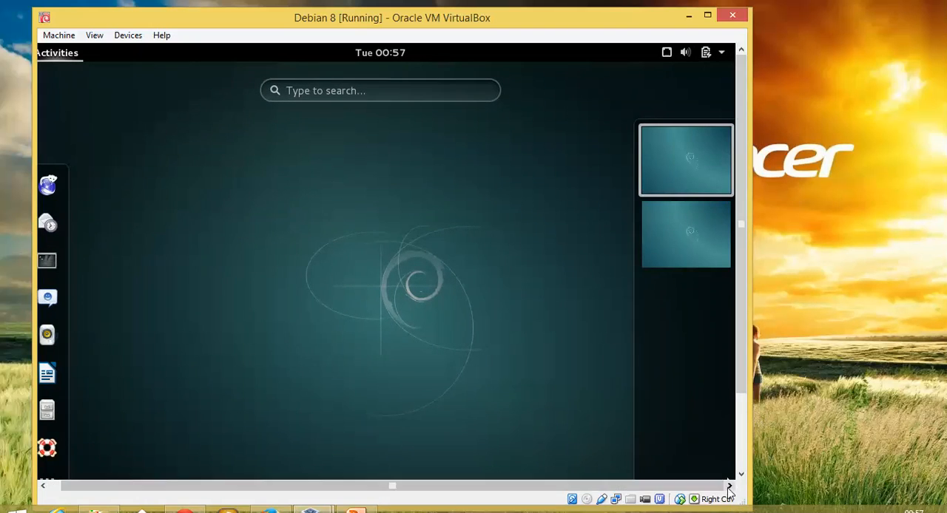
mouse_move(675, 239)
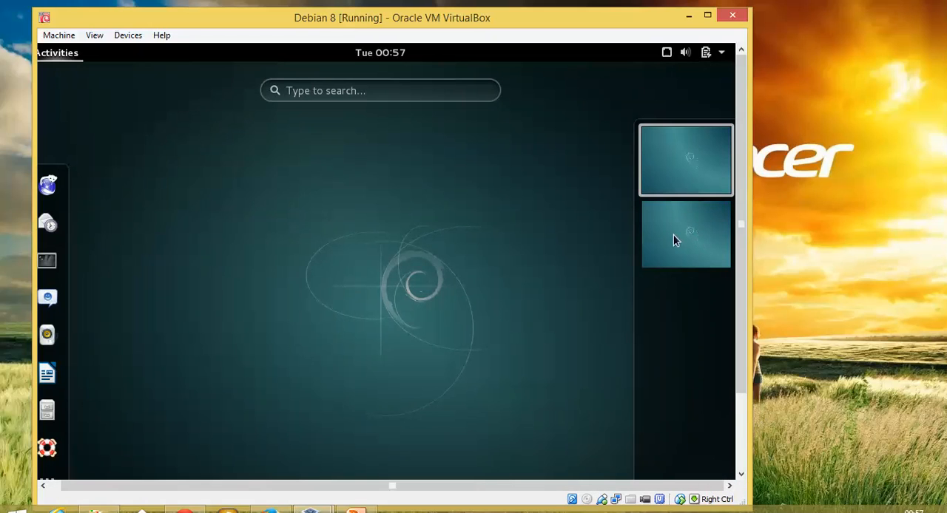
mouse_move(704, 94)
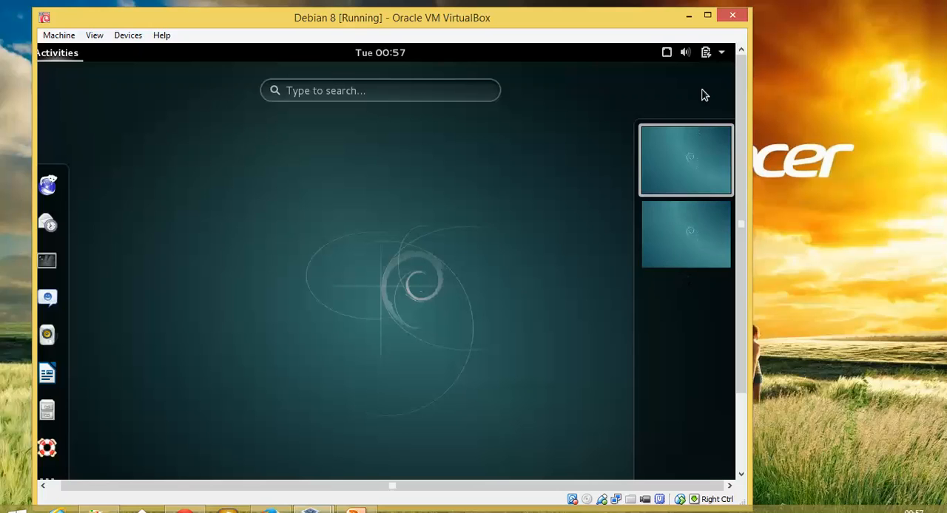
Step: Open the top-right GNOME system menu showing volume, Wired, battery and cloudnetwork
click(685, 53)
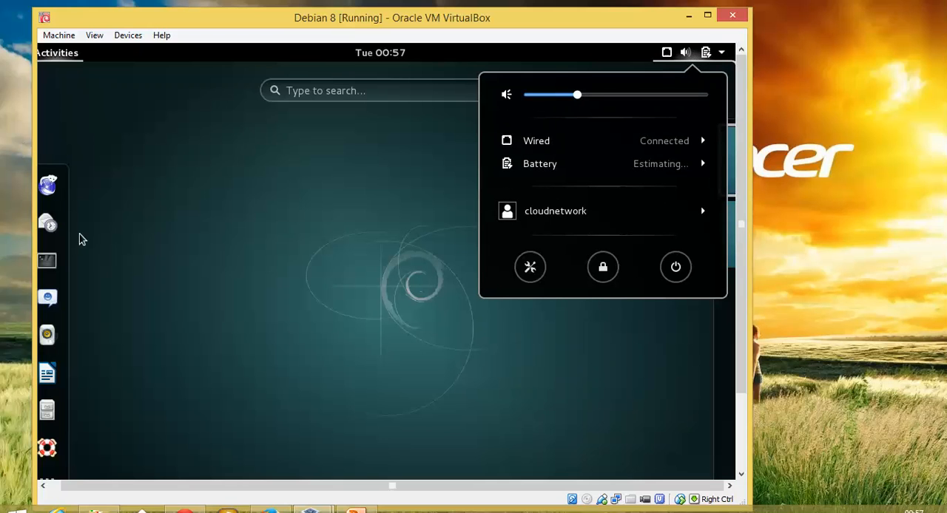
mouse_move(642, 259)
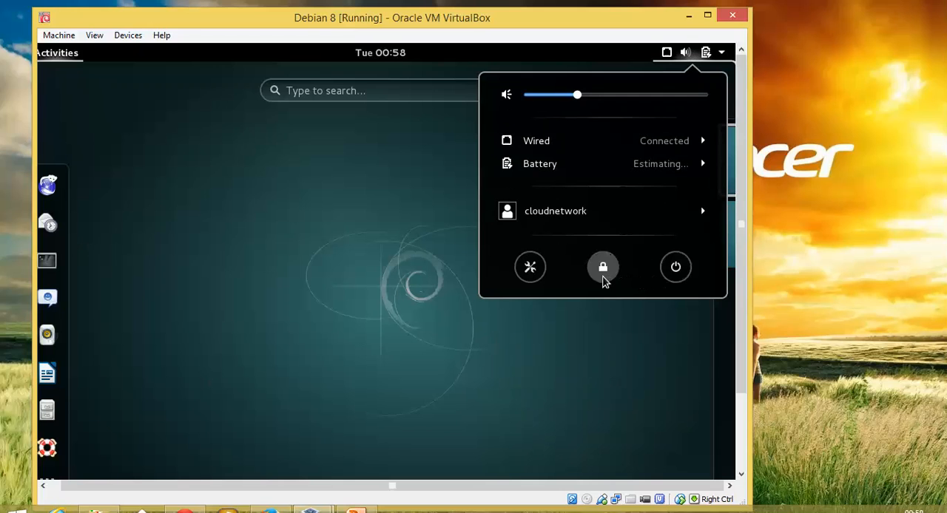
mouse_move(529, 267)
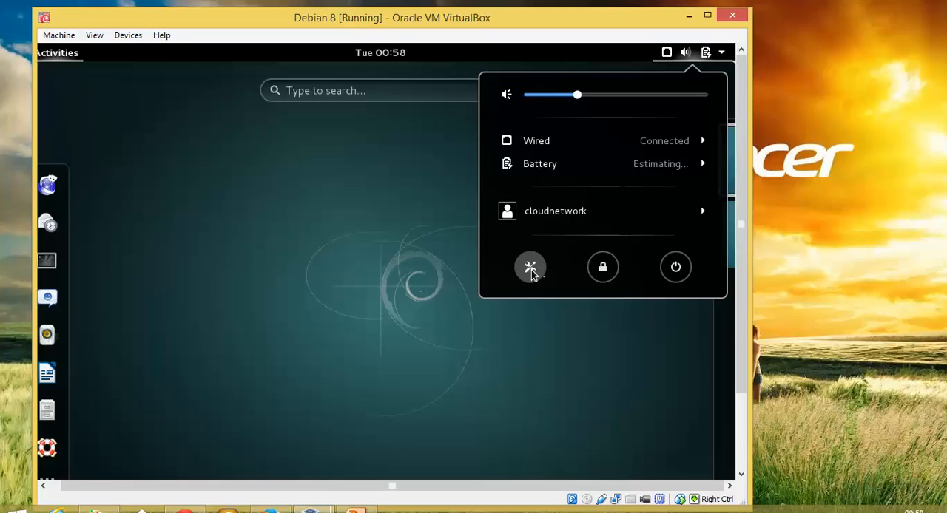
Step: Launch GNOME Settings from the tools button in the system menu
click(529, 267)
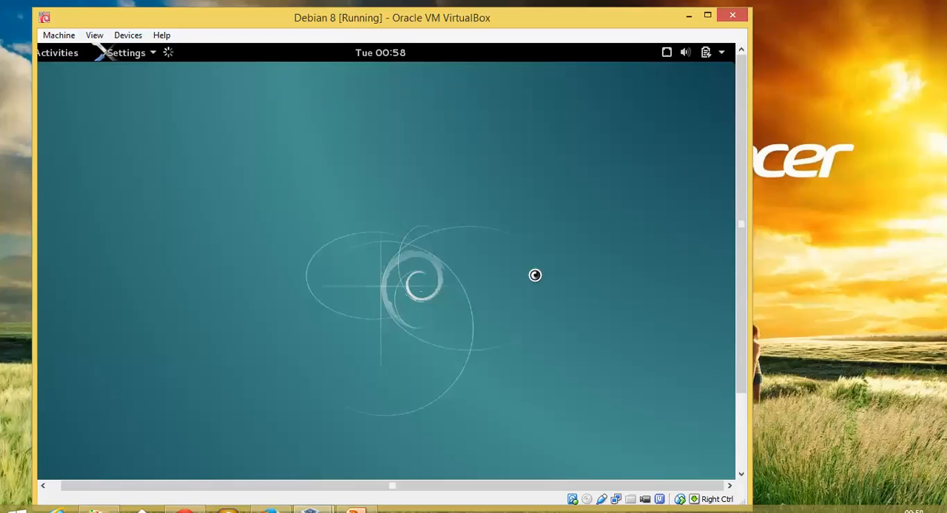
mouse_move(571, 244)
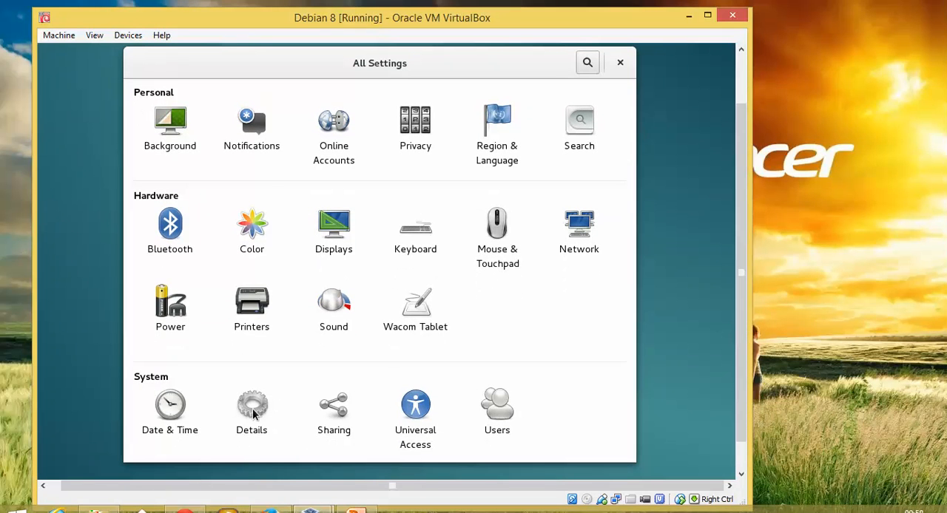
Step: Review Details confirming Debian GNU/Linux 8 64-bit and GNOME 3.14.1, then close Settings
click(251, 410)
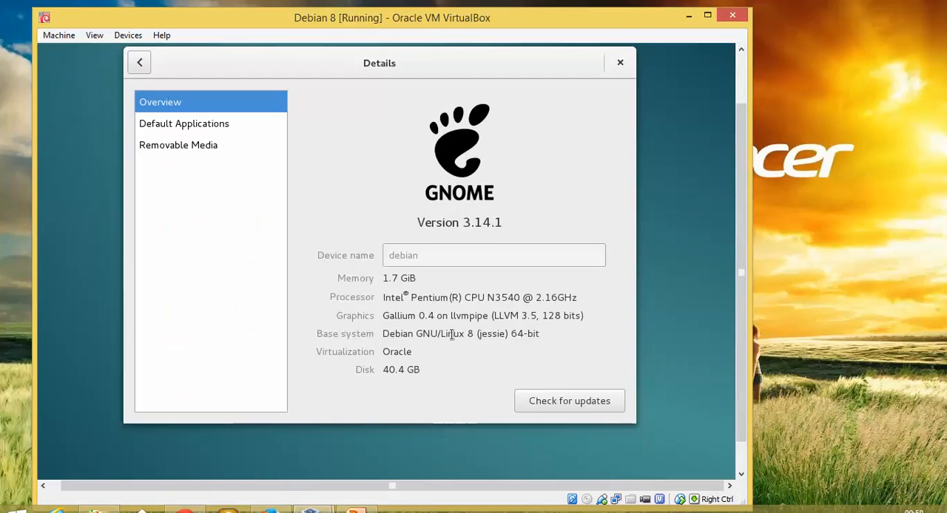
mouse_move(579, 333)
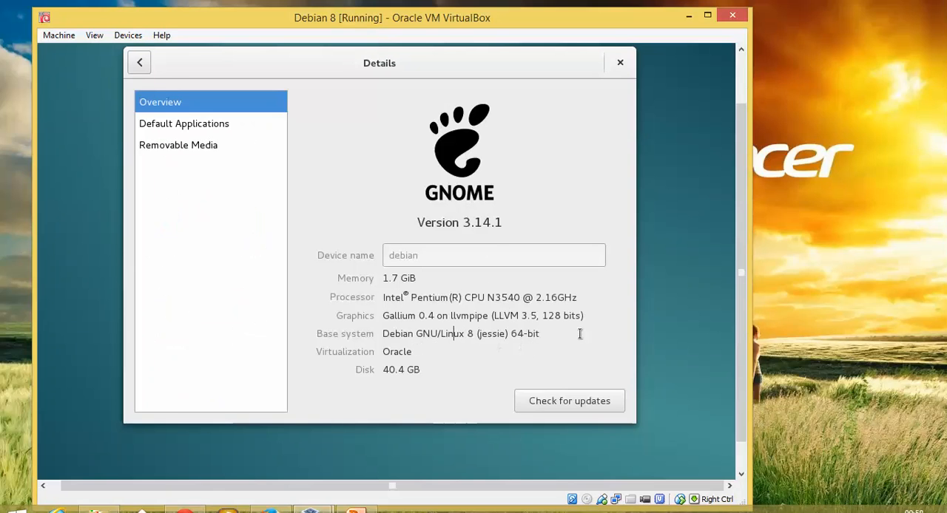
mouse_move(878, 328)
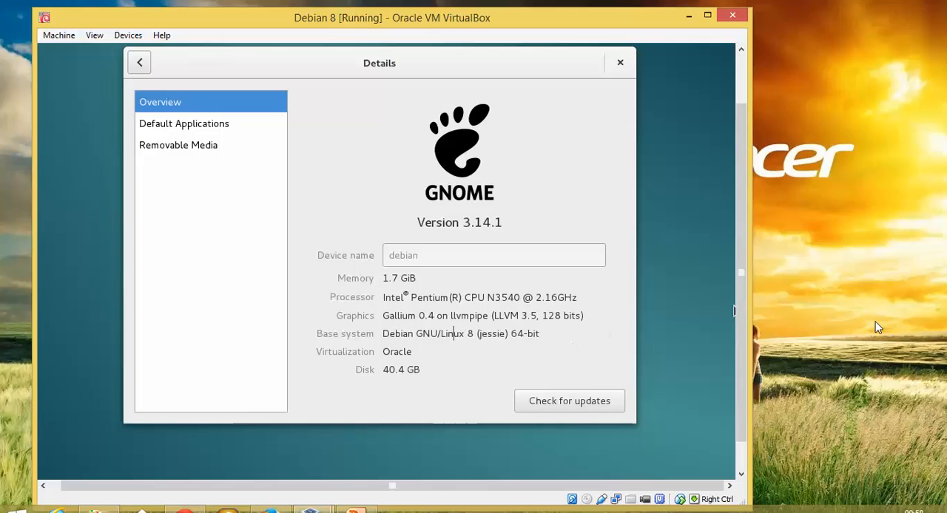
click(620, 62)
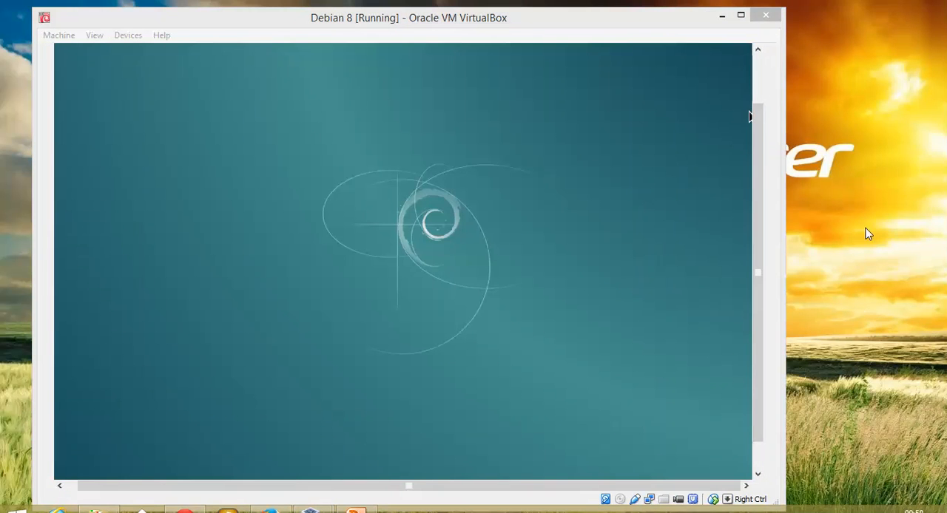